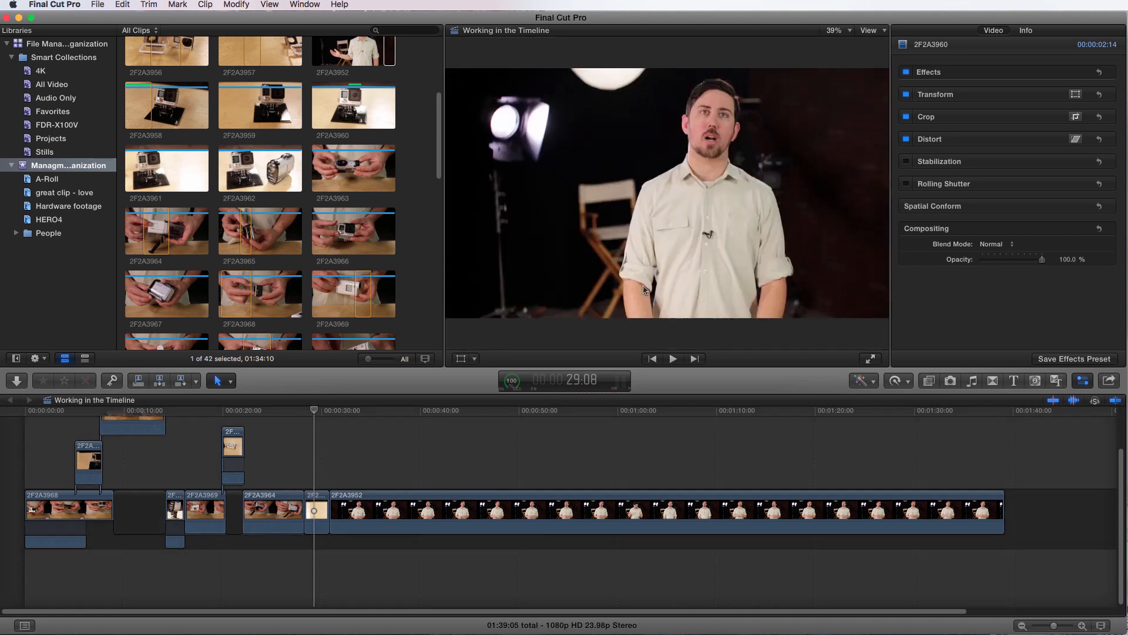
- Turn on the title/action safe zone guides over the HERO4 clip in the viewer
{"action": "left_click", "coordinate": [870, 30]}
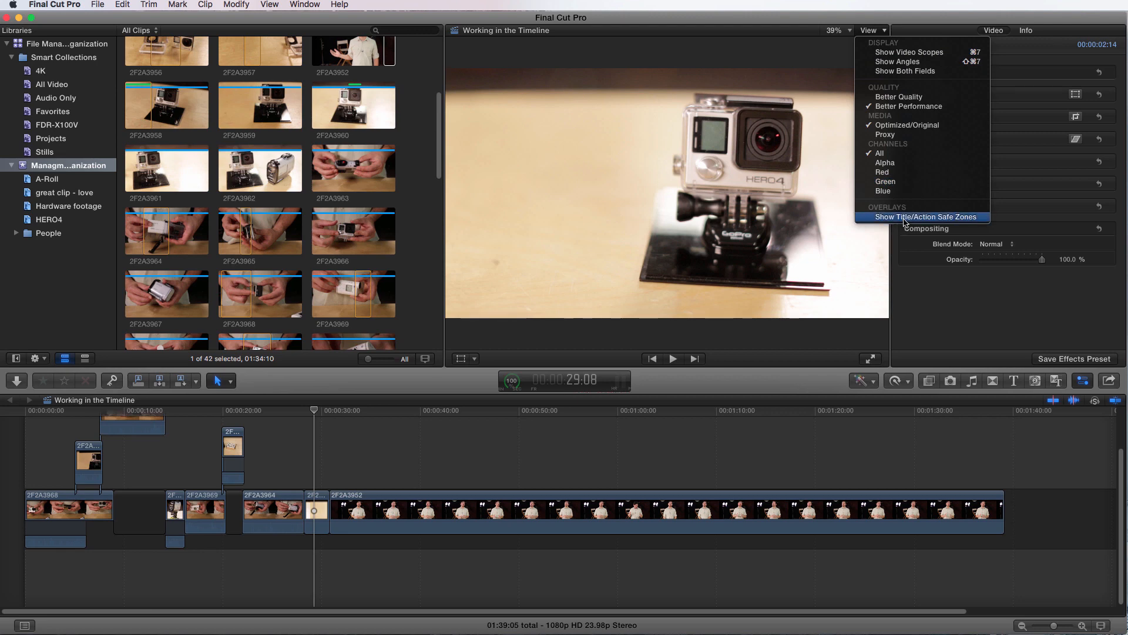
{"action": "left_click", "coordinate": [926, 217]}
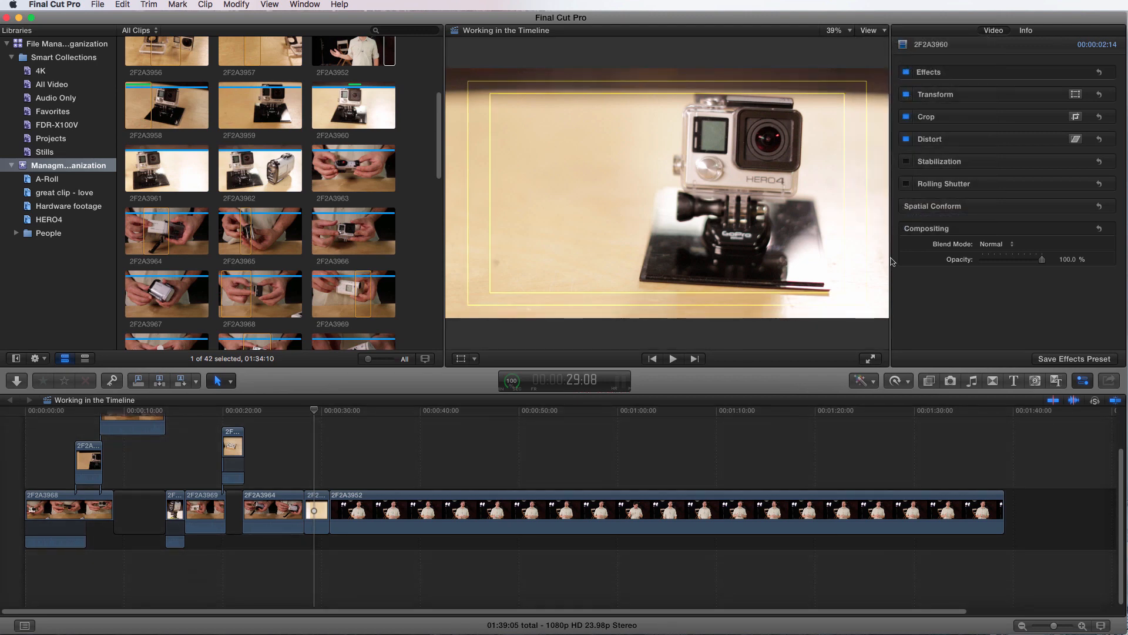
{"action": "left_click", "coordinate": [314, 423]}
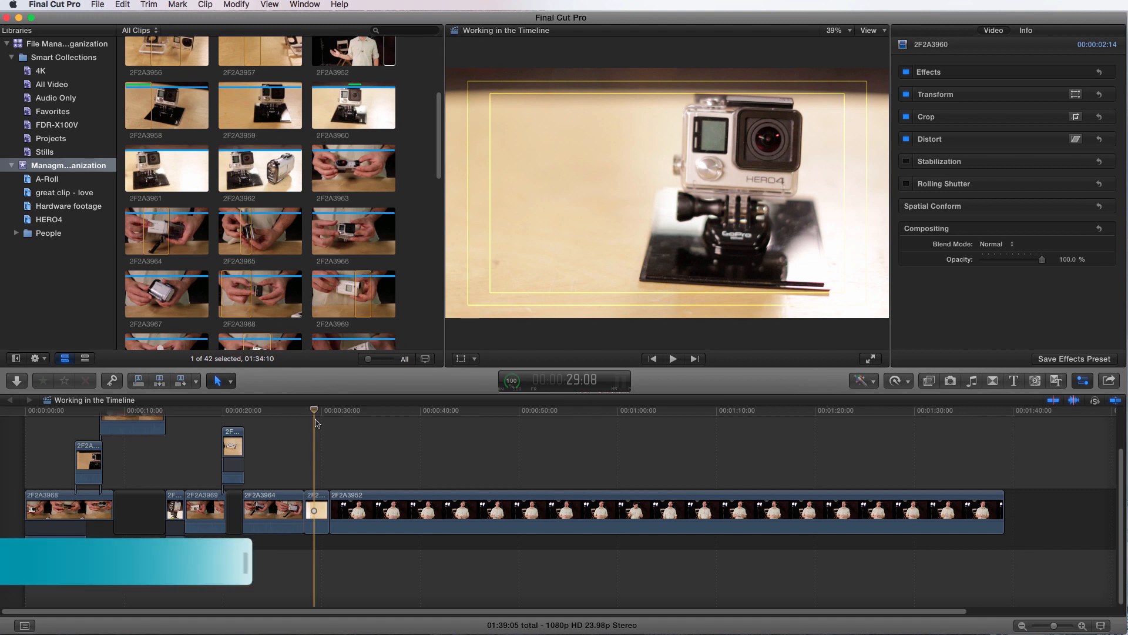
- Mark a 5:19 range at the start of the presenter interview clip
{"action": "key", "text": "o"}
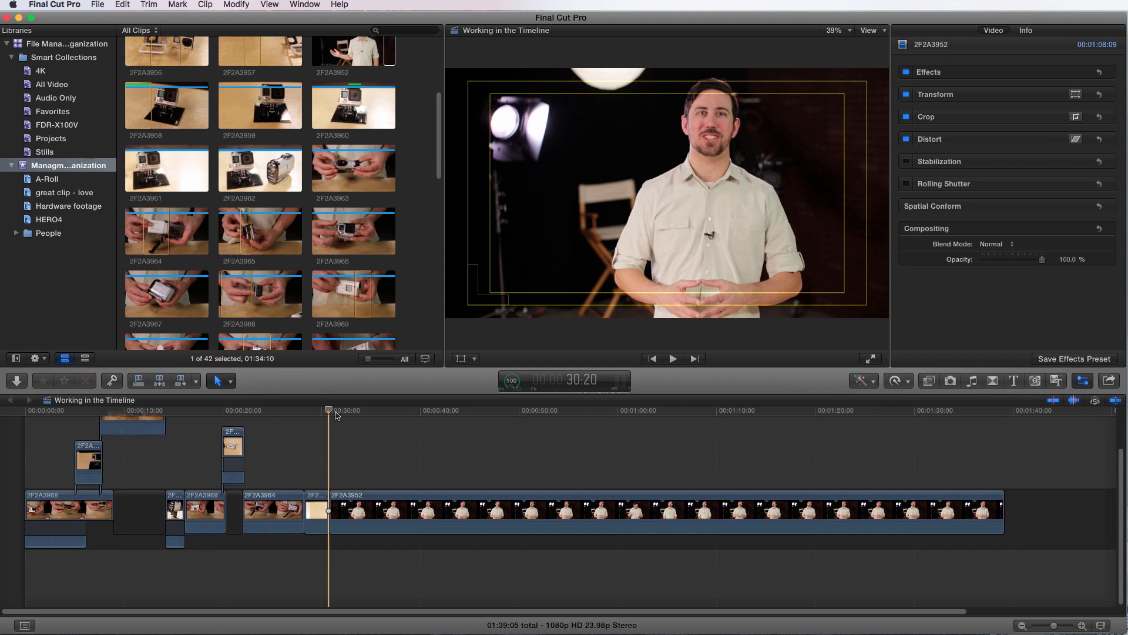
{"action": "left_click", "coordinate": [648, 511]}
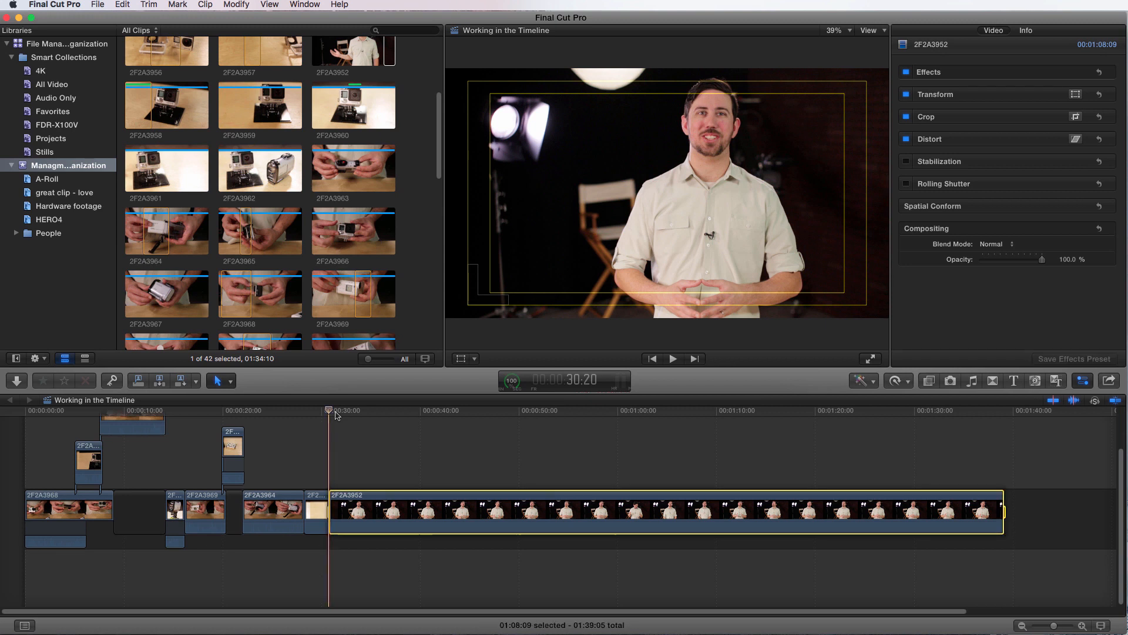
{"action": "left_click", "coordinate": [380, 410]}
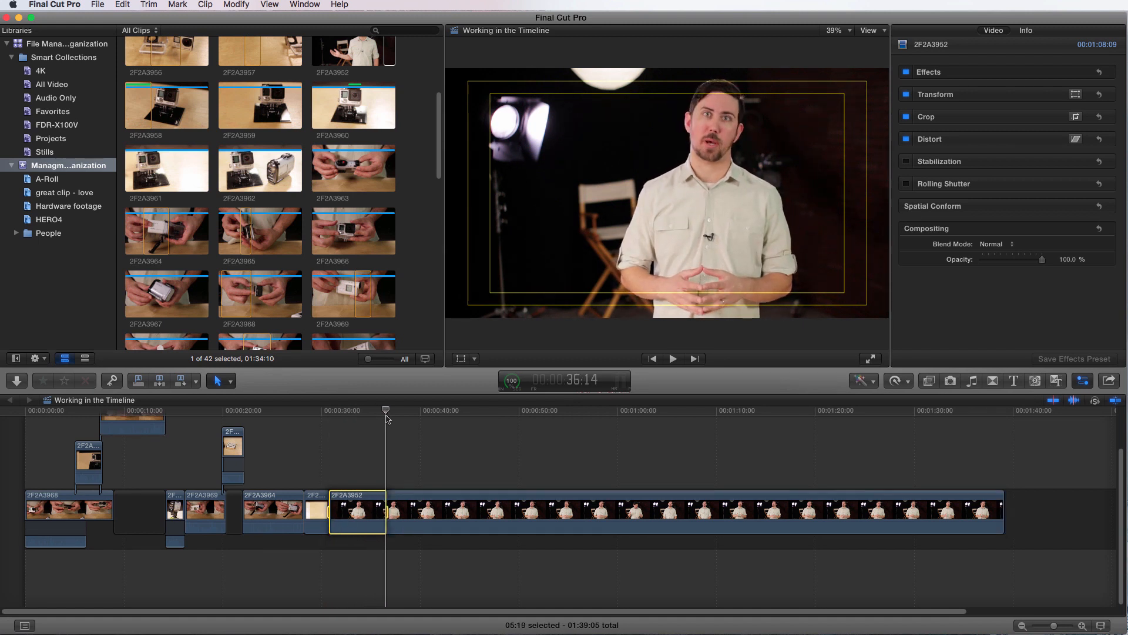
{"action": "left_click", "coordinate": [374, 410]}
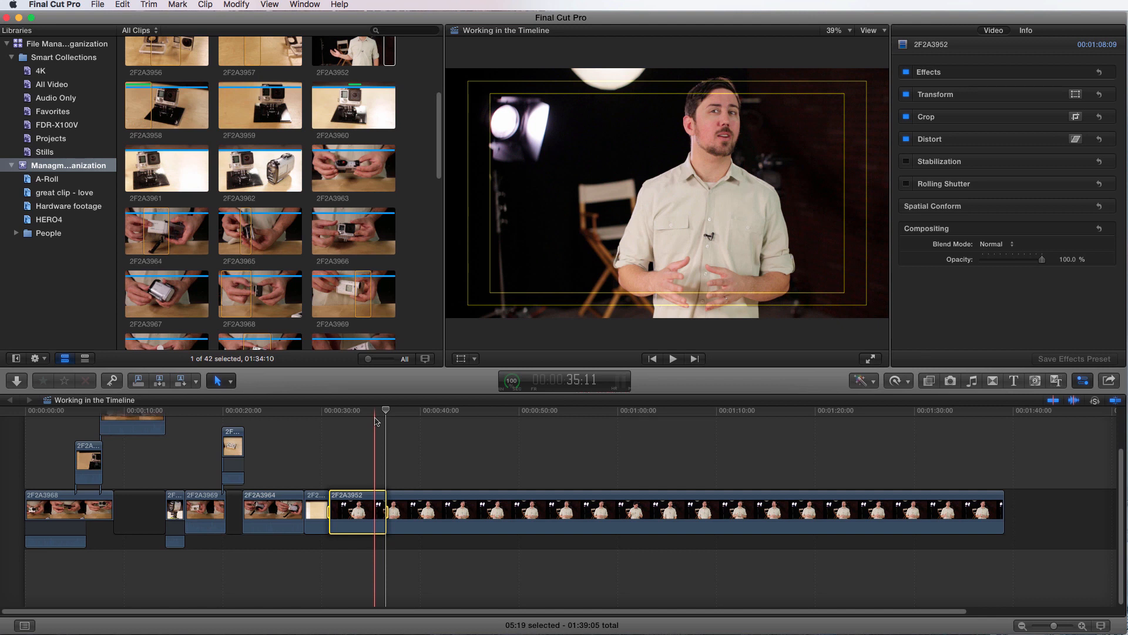
{"action": "left_click", "coordinate": [935, 410]}
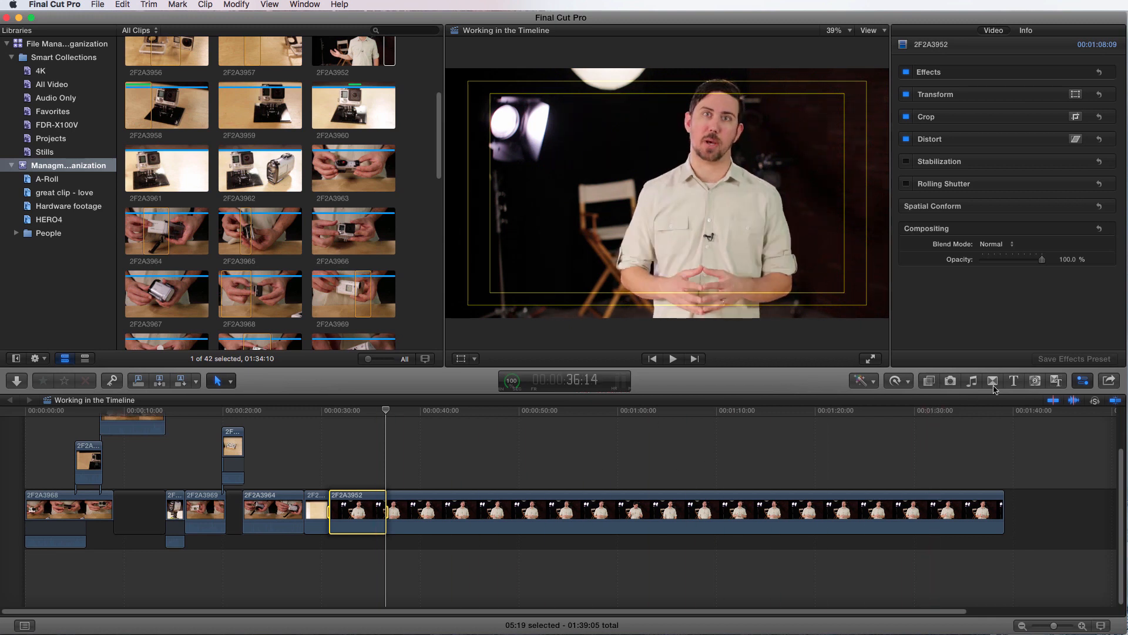
- Search the Titles browser for 'custom'
{"action": "left_click", "coordinate": [1014, 381]}
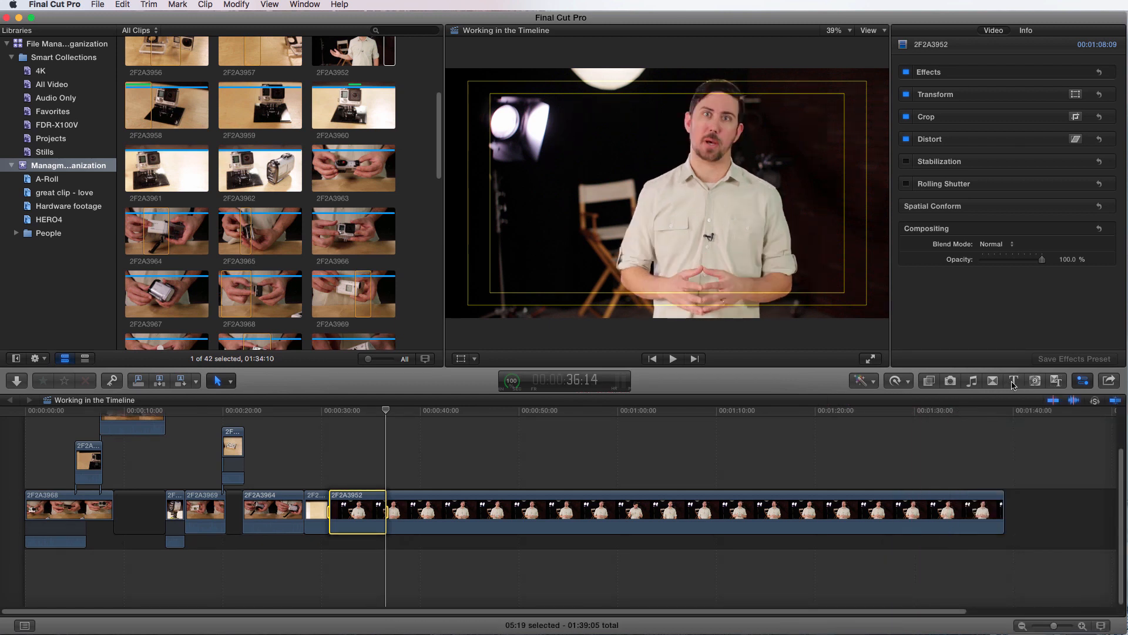
{"action": "left_click", "coordinate": [1013, 381]}
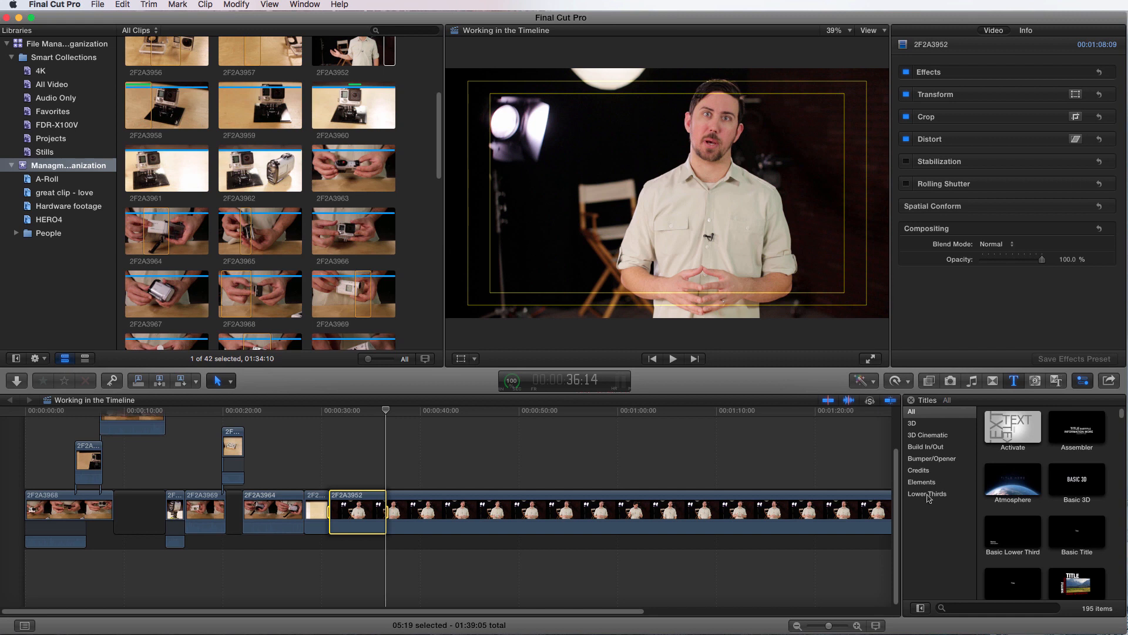
{"action": "mouse_move", "coordinate": [929, 426]}
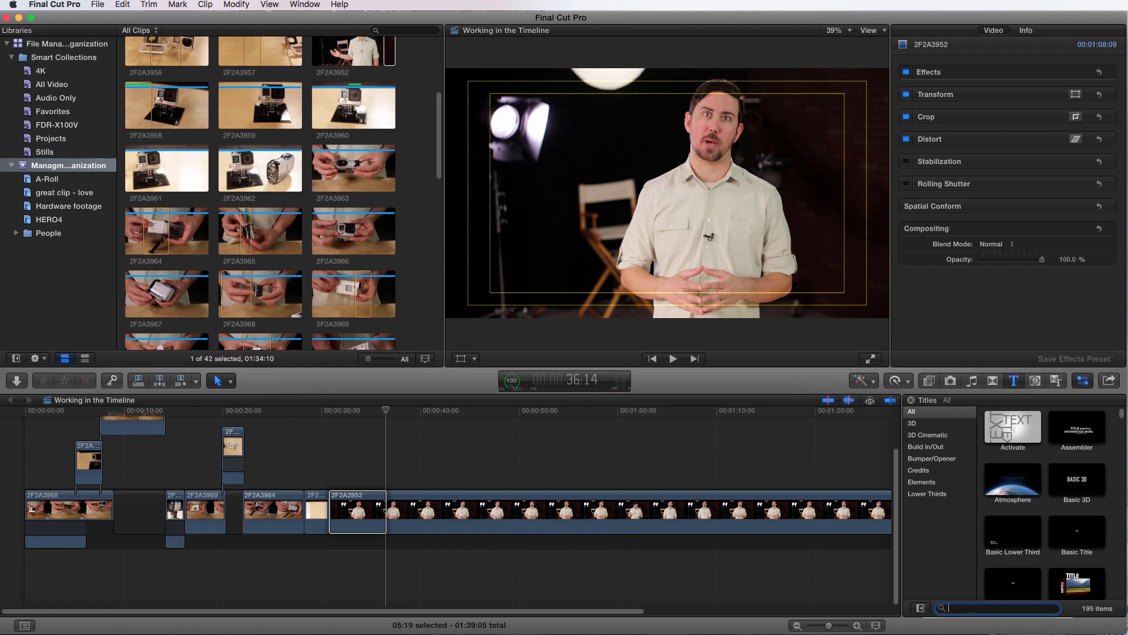
{"action": "type", "text": "custom"}
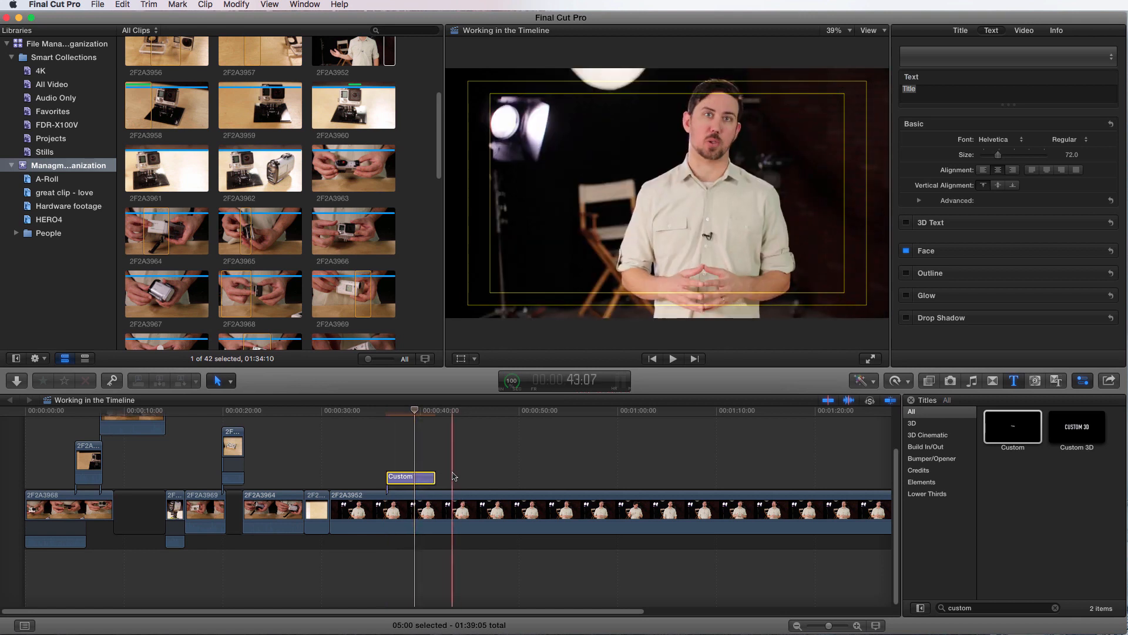
{"action": "left_click", "coordinate": [401, 477]}
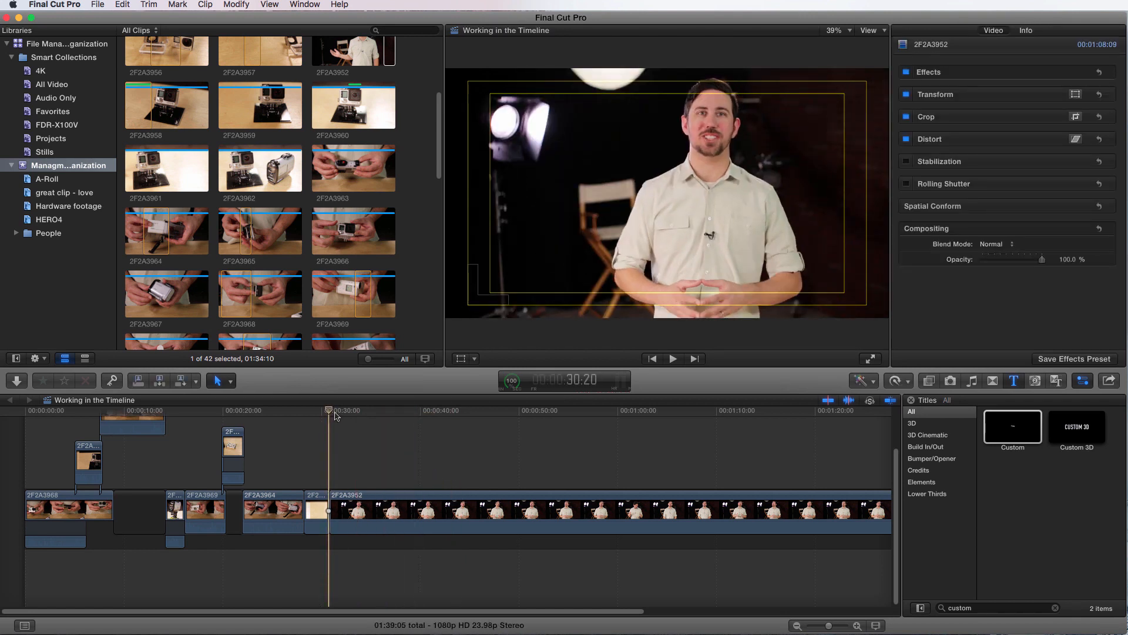
- Connect the Custom title over the interview clip's first six seconds
{"action": "left_click_drag", "start_coordinate": [329, 411], "coordinate": [392, 411]}
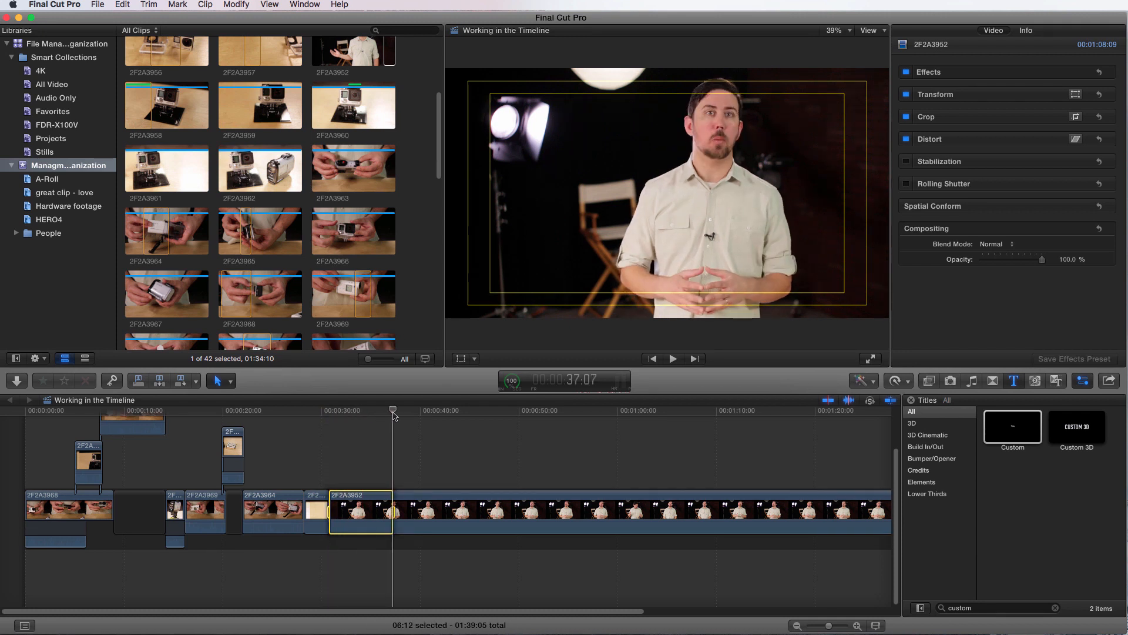
{"action": "left_click", "coordinate": [1012, 426]}
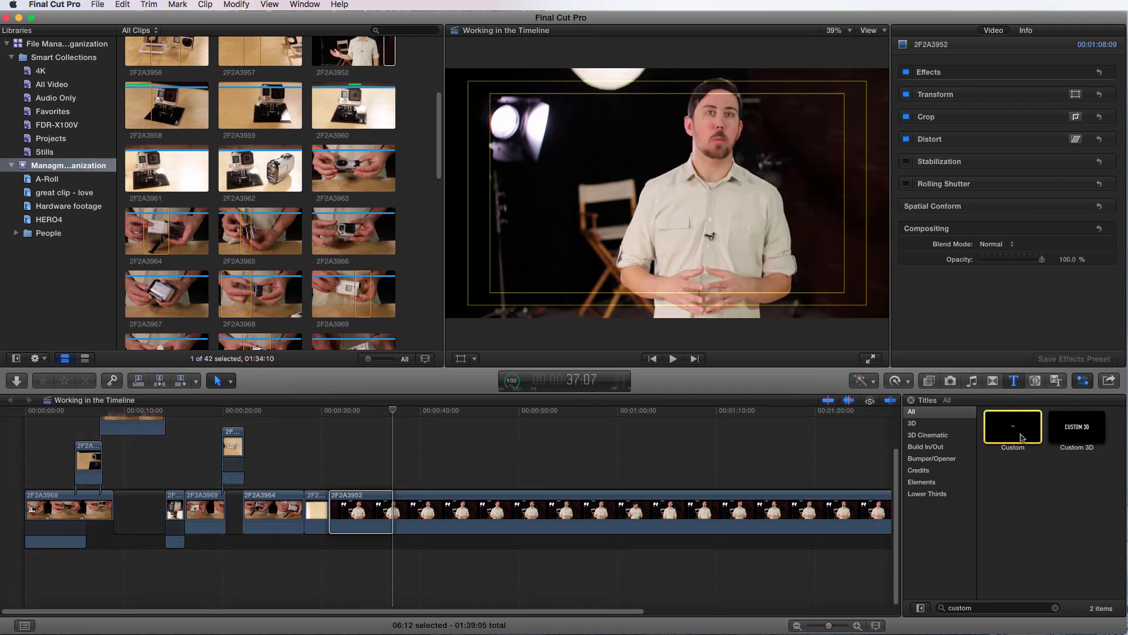
{"action": "key", "text": "q"}
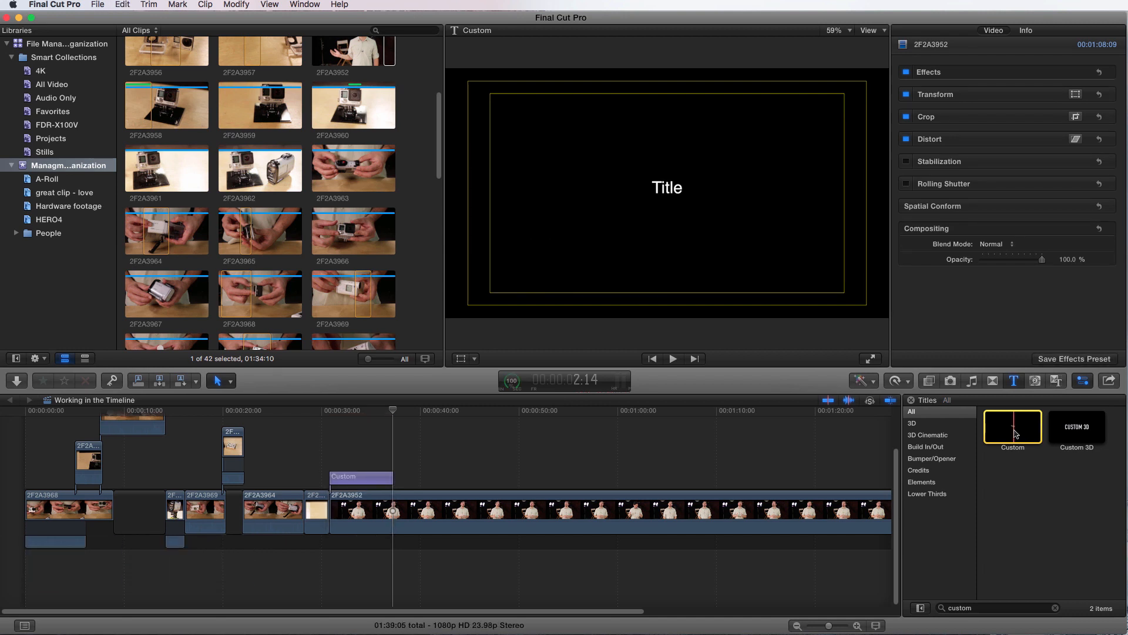
- Replace the placeholder with 'Final Cut Pro' in Helvetica Neue at size 133
{"action": "left_click", "coordinate": [369, 410]}
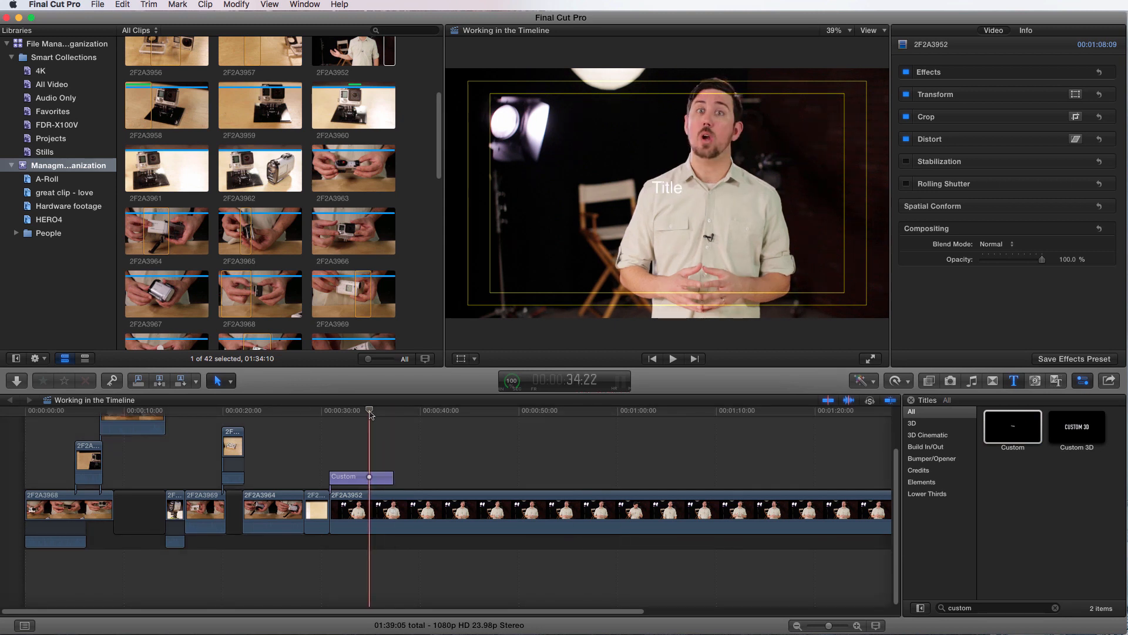
{"action": "left_click", "coordinate": [991, 30]}
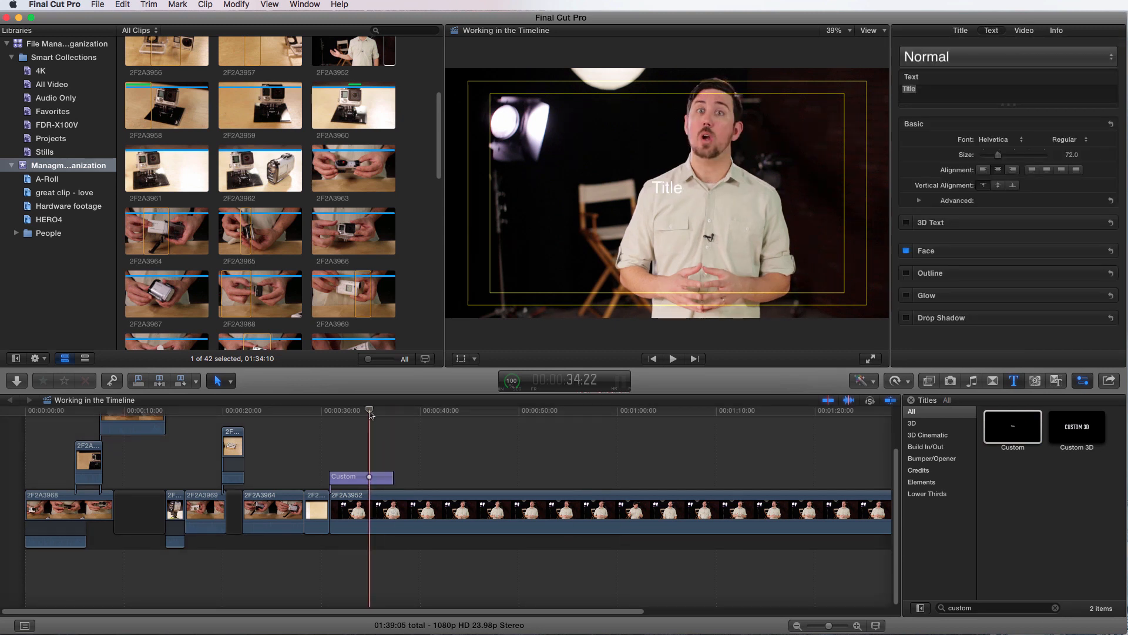
{"action": "left_click", "coordinate": [352, 477]}
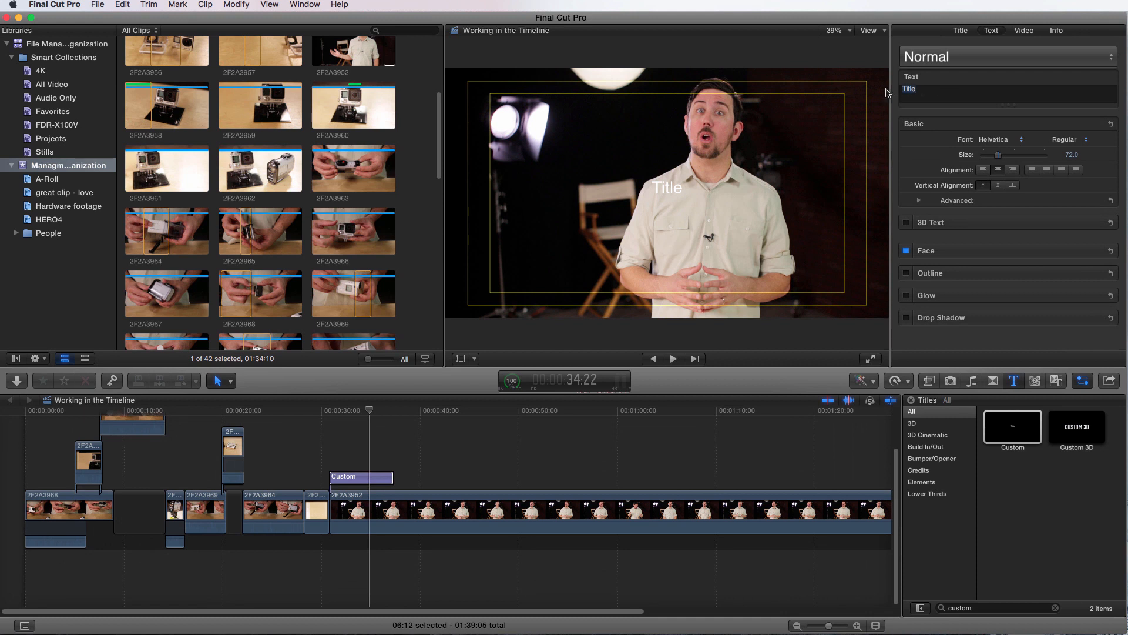
{"action": "type", "text": "Fi"}
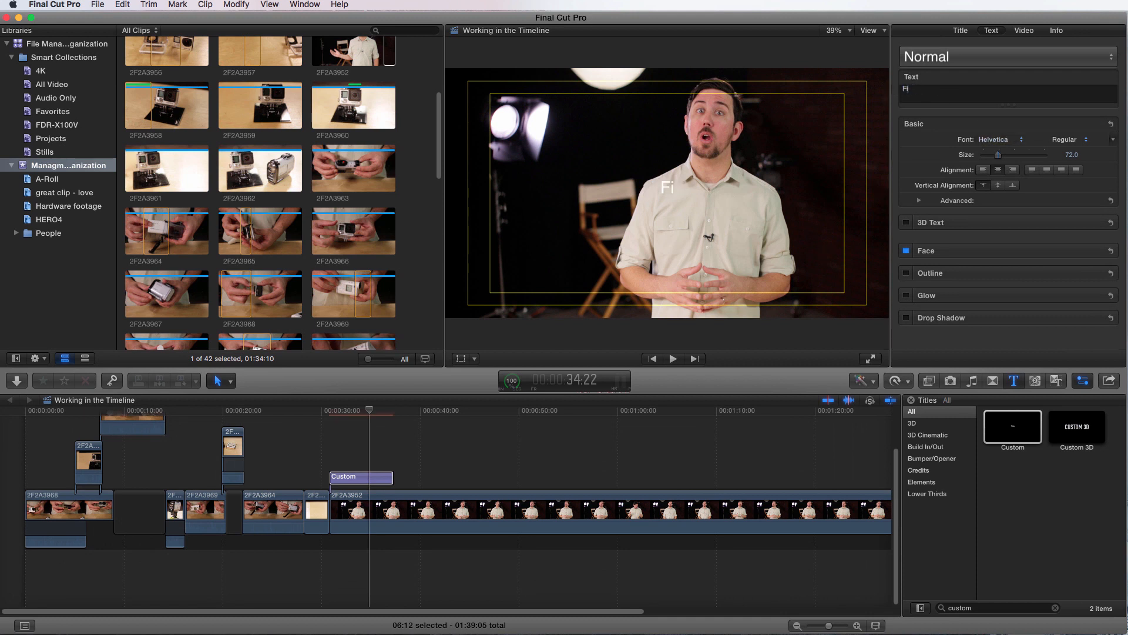
{"action": "type", "text": "Final Cut Pro"}
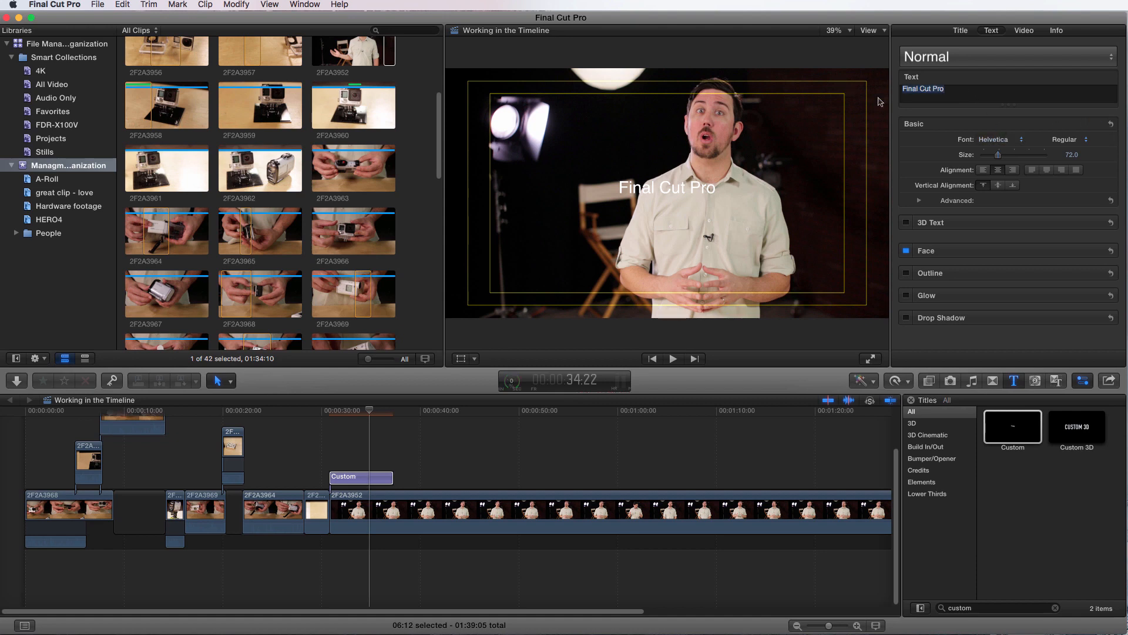
{"action": "left_click", "coordinate": [997, 138]}
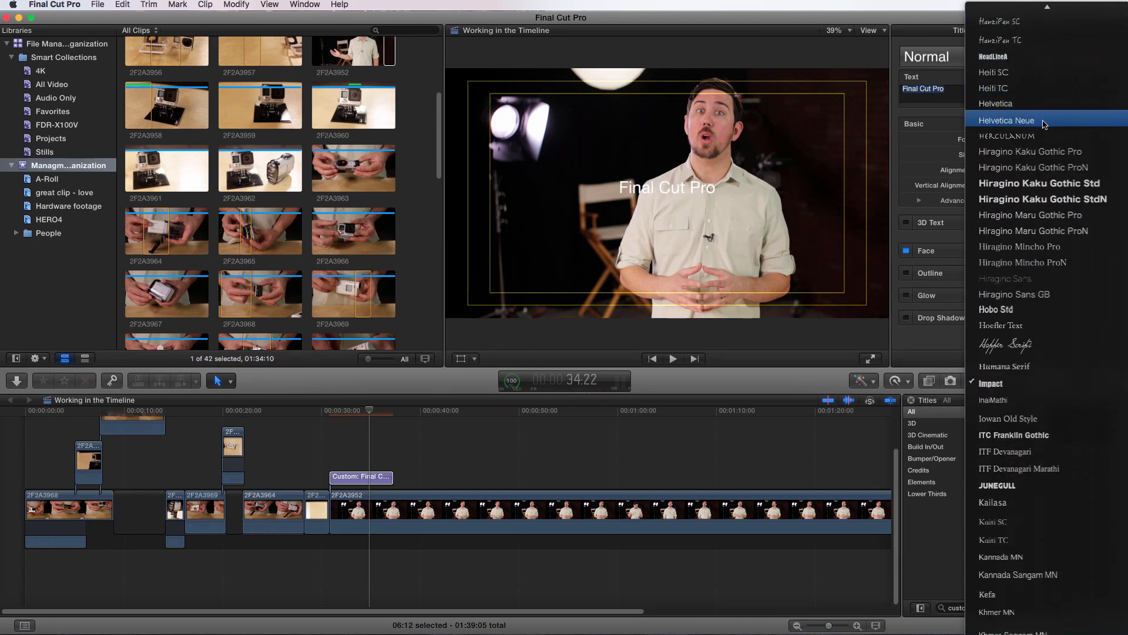
{"action": "left_click", "coordinate": [1007, 120]}
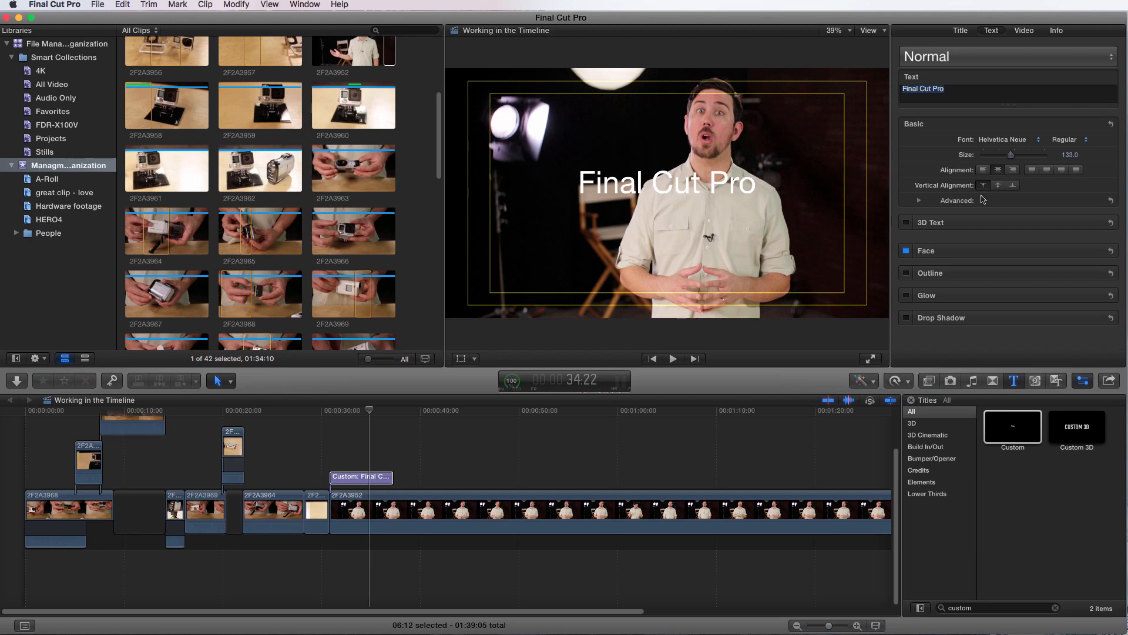
- Try line spacing, tracking, baseline and All Caps in Advanced settings, then reset them
{"action": "left_click", "coordinate": [920, 200]}
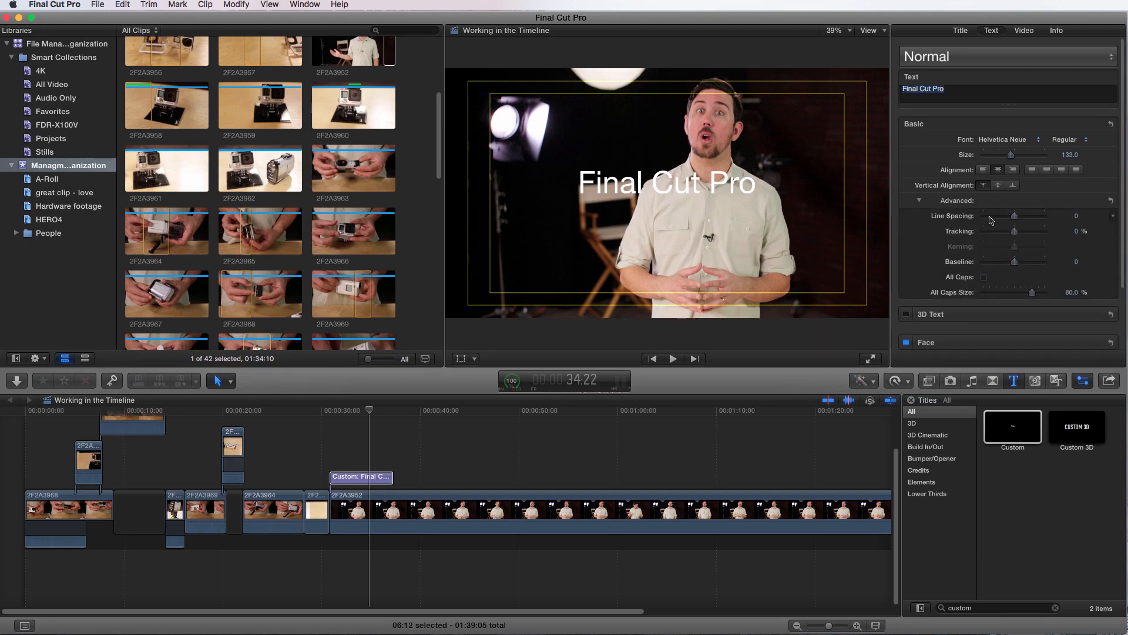
{"action": "left_click_drag", "start_coordinate": [1013, 216], "coordinate": [1001, 215]}
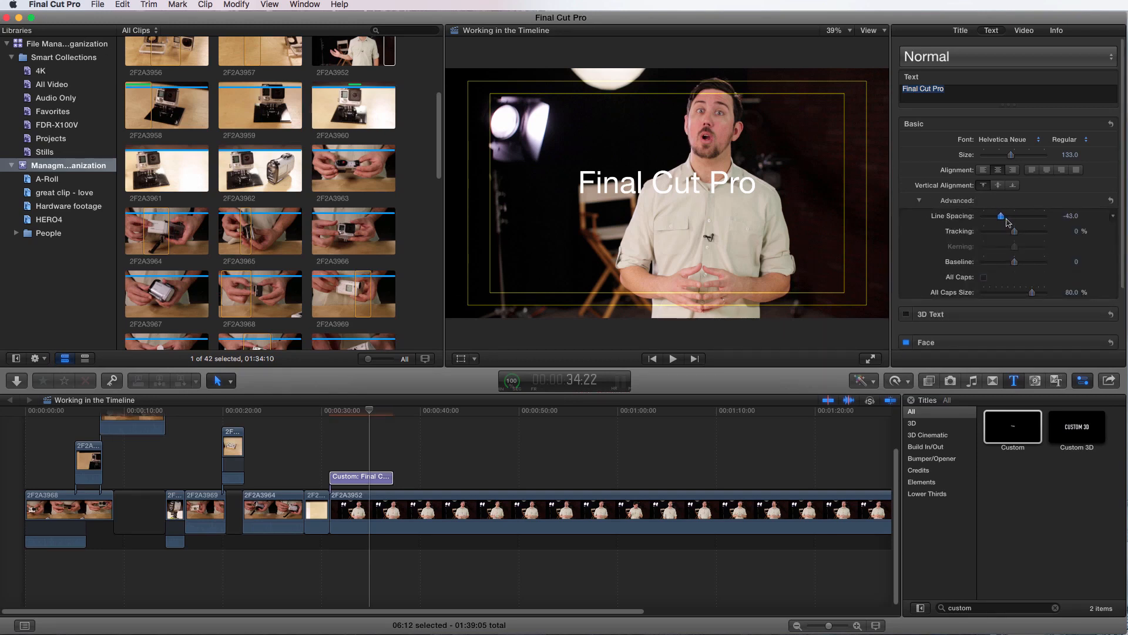
{"action": "left_click_drag", "start_coordinate": [1029, 231], "coordinate": [1013, 231]}
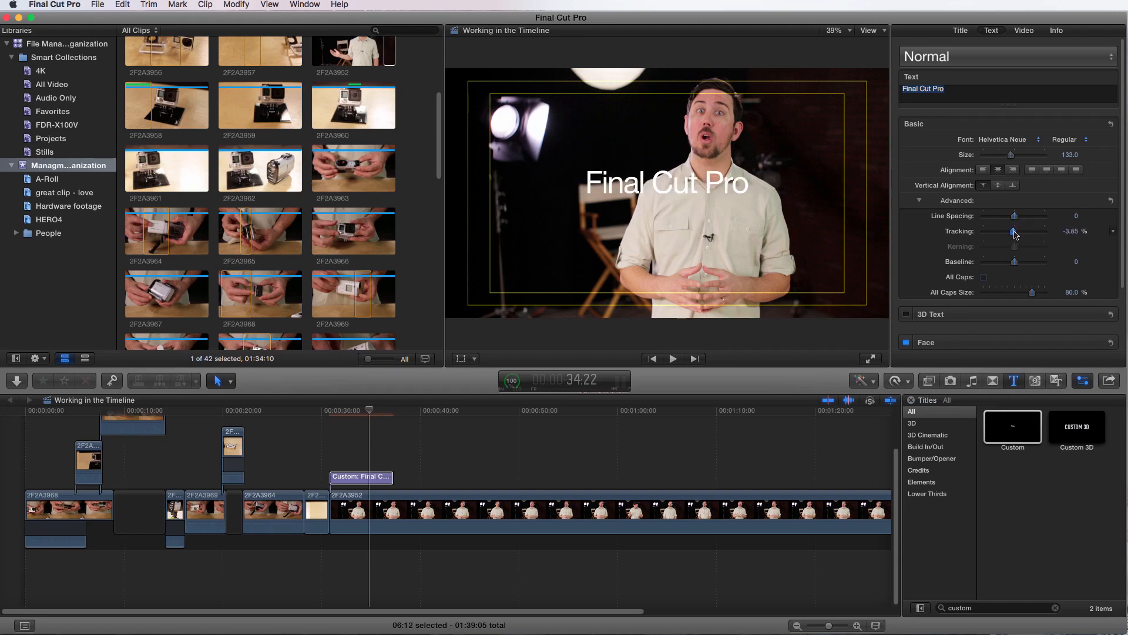
{"action": "left_click_drag", "start_coordinate": [1016, 233], "coordinate": [1014, 234]}
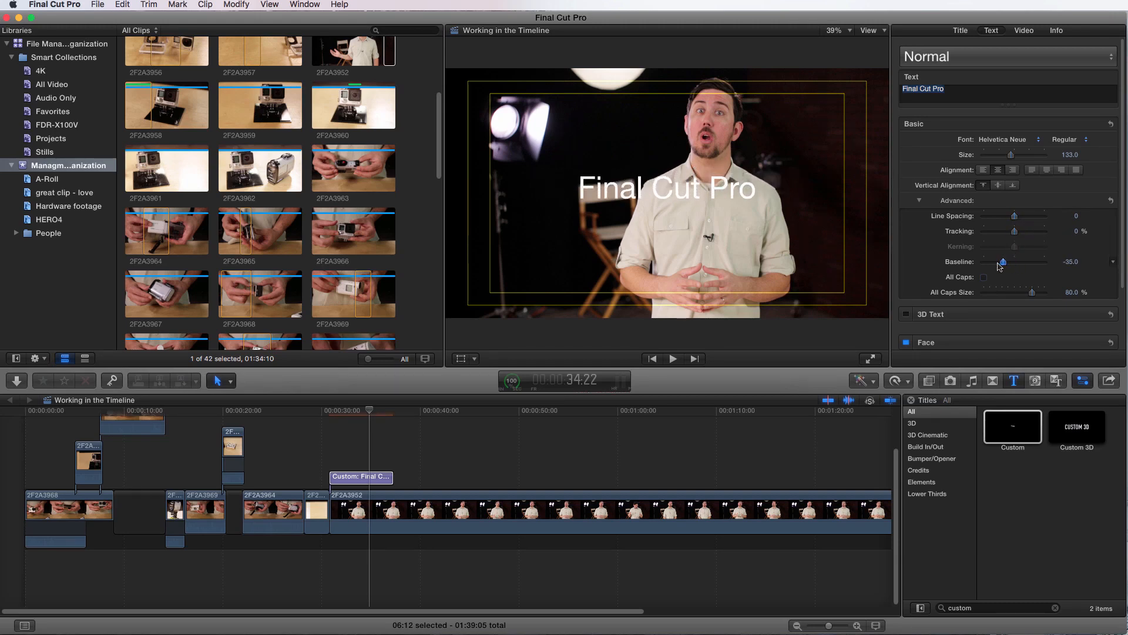
{"action": "left_click_drag", "start_coordinate": [1002, 260], "coordinate": [1016, 261]}
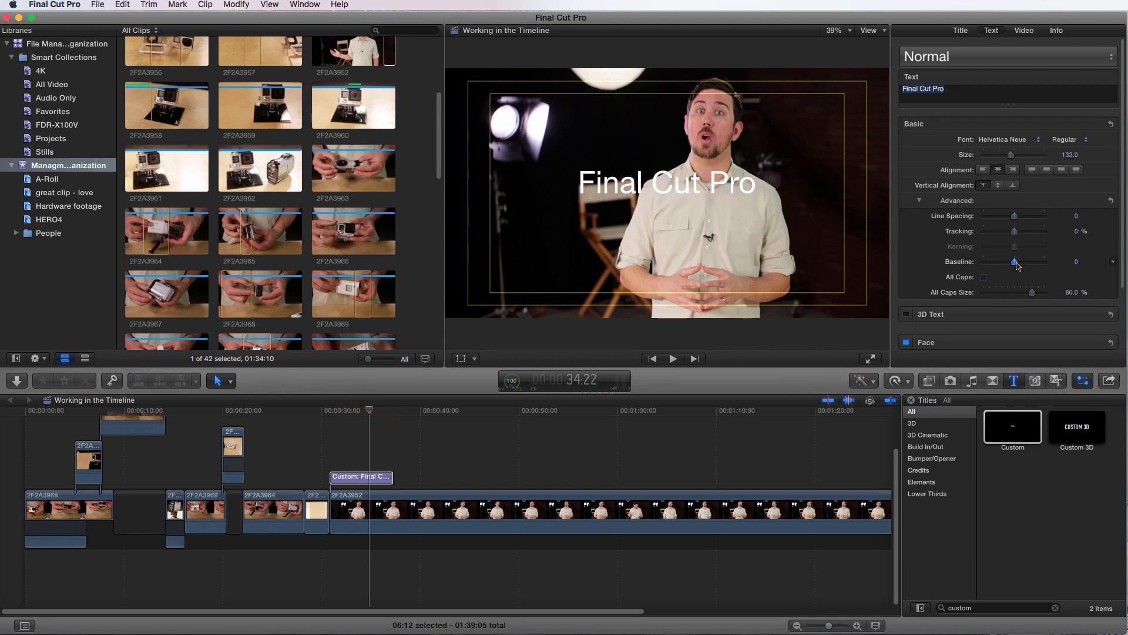
{"action": "left_click", "coordinate": [984, 277]}
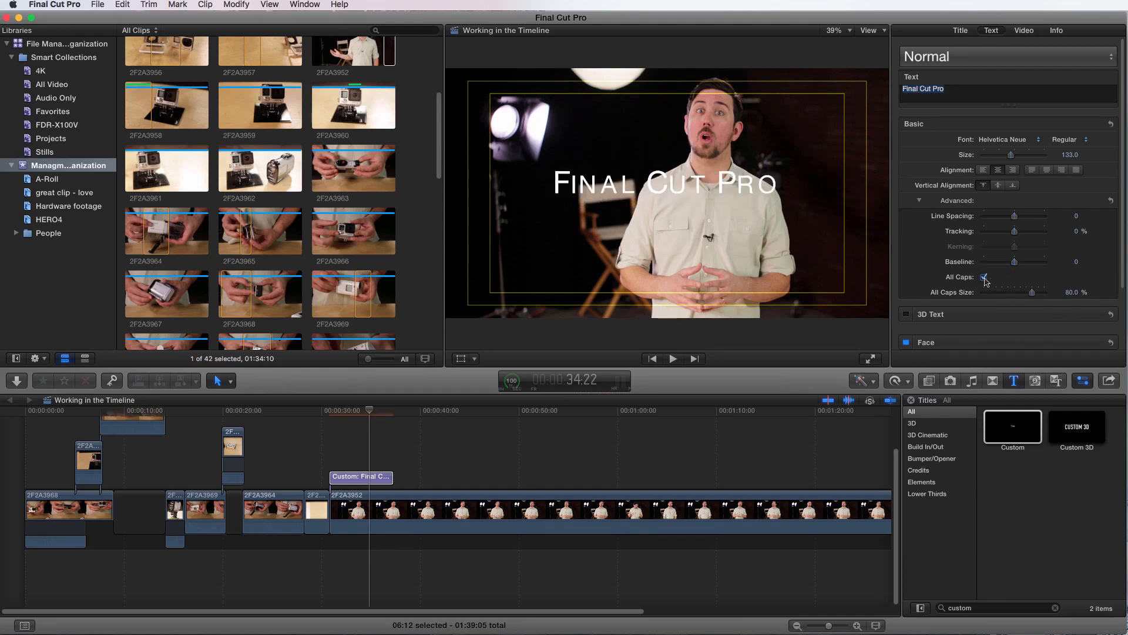
{"action": "left_click", "coordinate": [984, 277]}
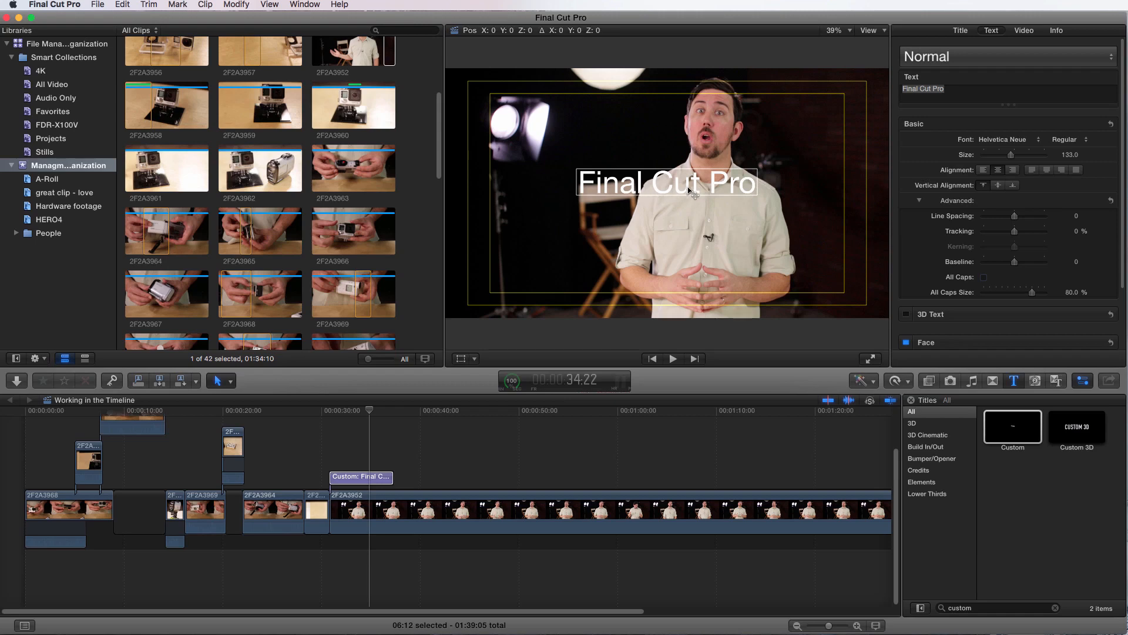
- Move the title toward the left of the frame and reduce its size from 133 to 109
{"action": "left_click_drag", "start_coordinate": [666, 182], "coordinate": [588, 137]}
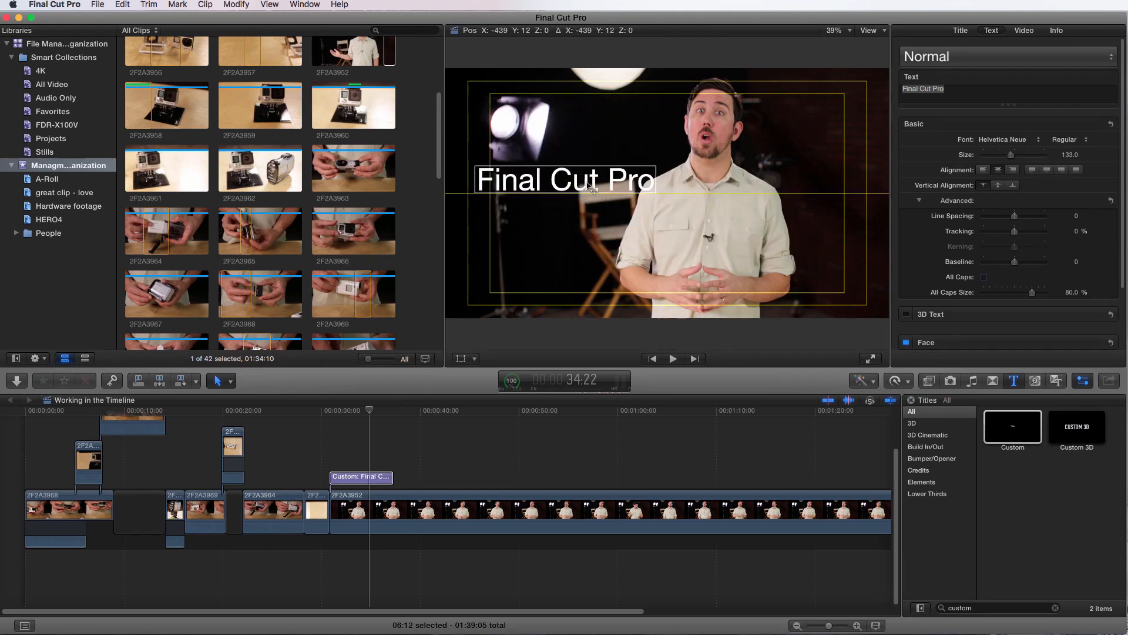
{"action": "left_click_drag", "start_coordinate": [564, 180], "coordinate": [576, 163]}
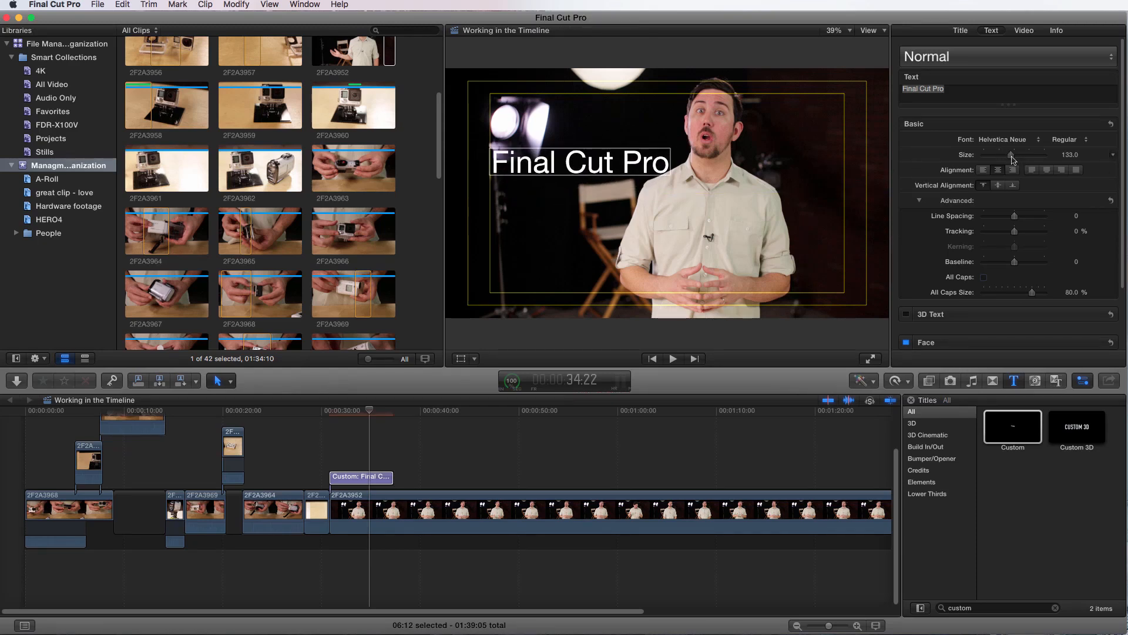
{"action": "left_click_drag", "start_coordinate": [578, 162], "coordinate": [572, 179]}
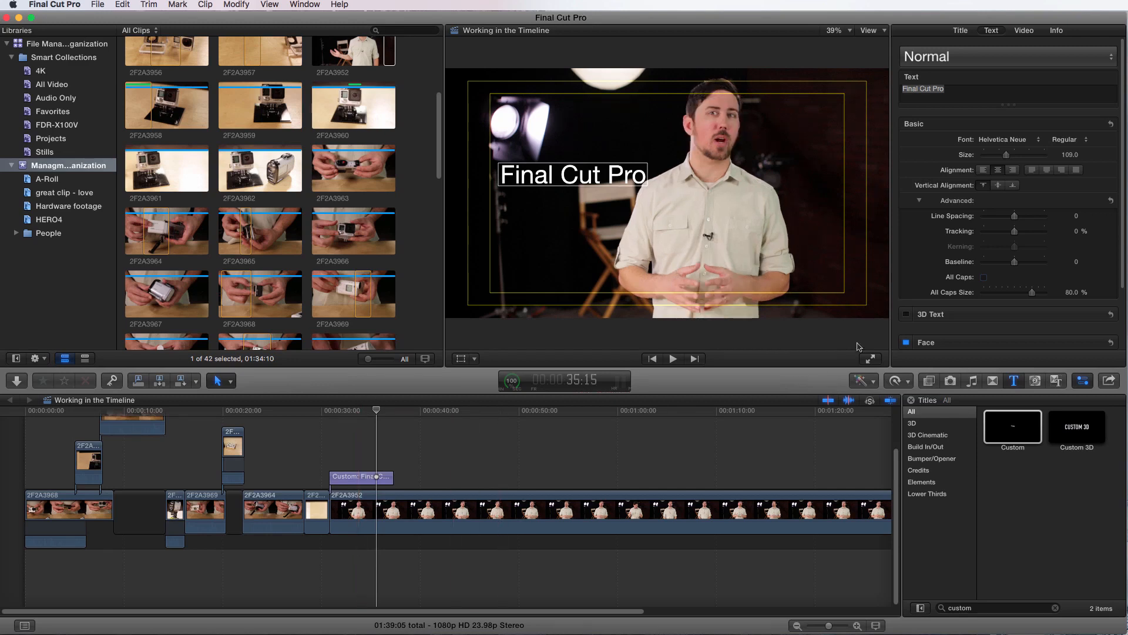
{"action": "mouse_move", "coordinate": [1122, 208]}
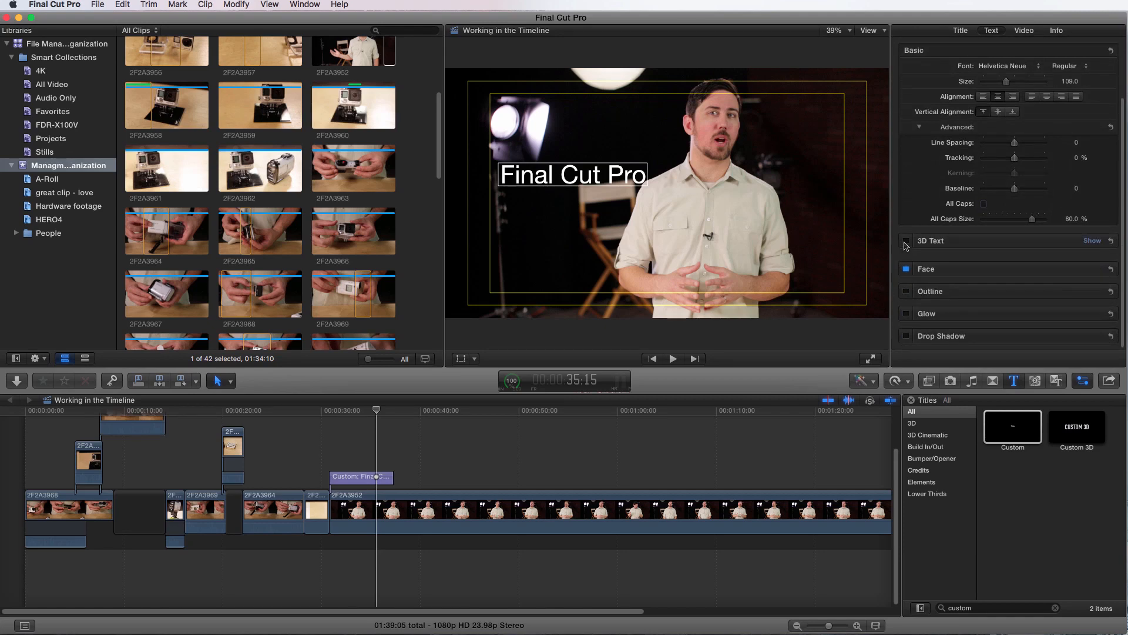
- Enable 3D Text with depth 41, weight 0.78 and front edge size 3.7
{"action": "left_click", "coordinate": [906, 240]}
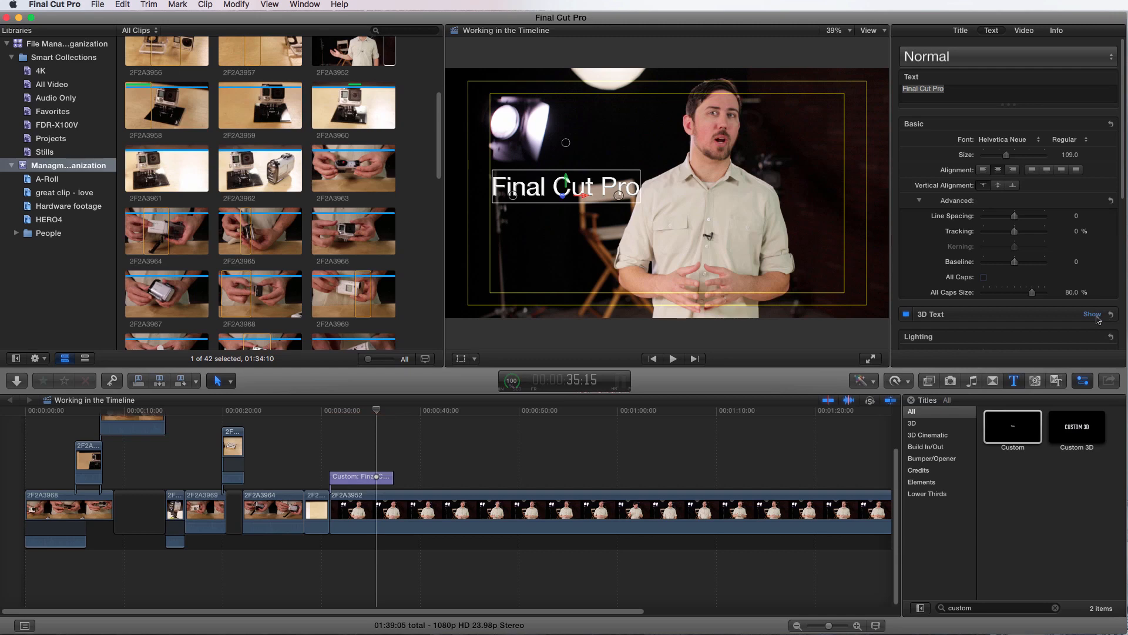
{"action": "left_click", "coordinate": [1093, 315]}
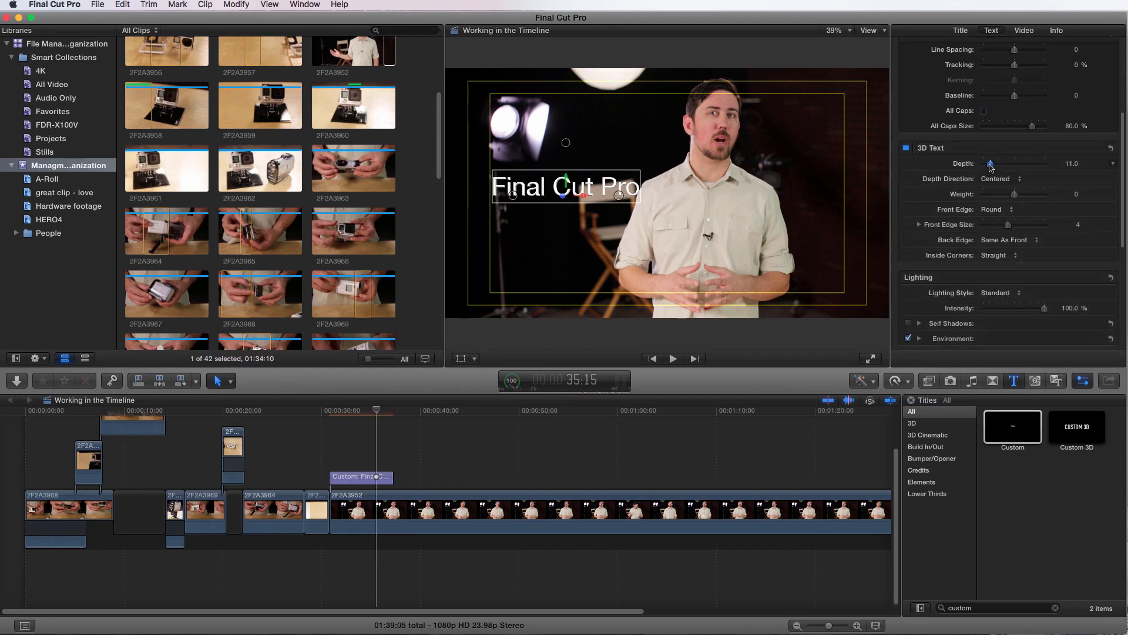
{"action": "left_click_drag", "start_coordinate": [989, 163], "coordinate": [1044, 163]}
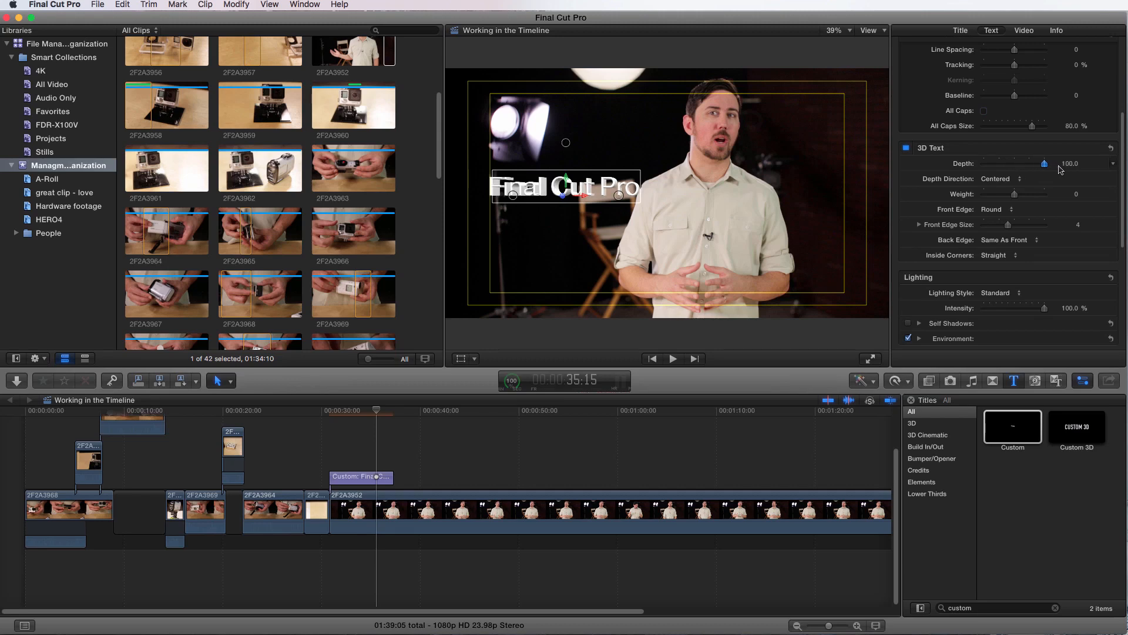
{"action": "left_click_drag", "start_coordinate": [1044, 163], "coordinate": [1029, 163]}
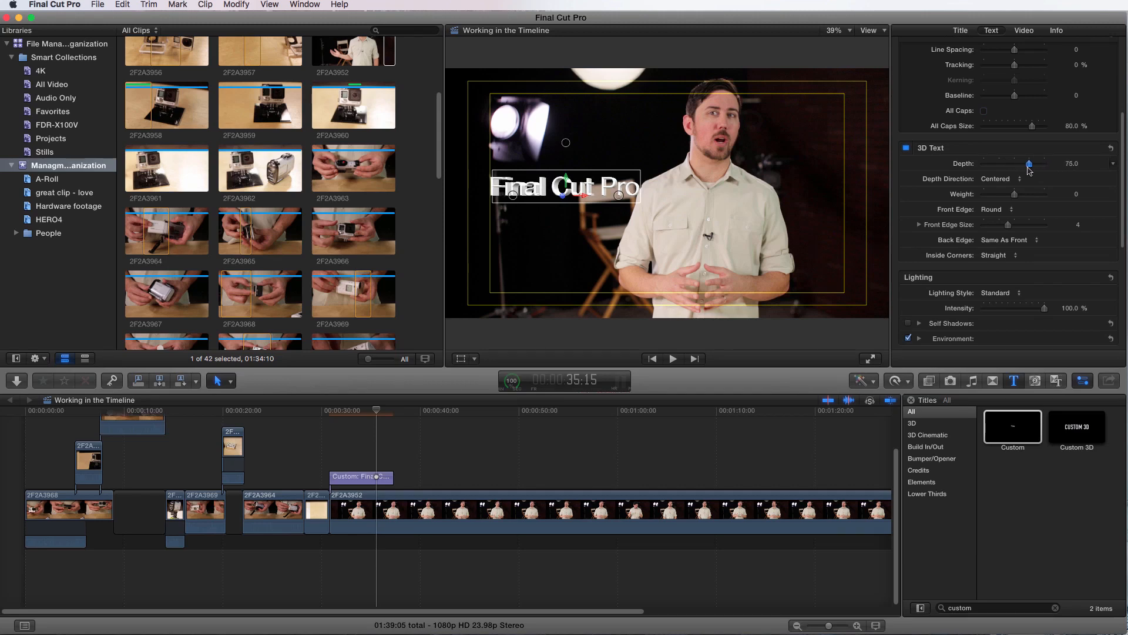
{"action": "left_click_drag", "start_coordinate": [1029, 164], "coordinate": [1015, 193]}
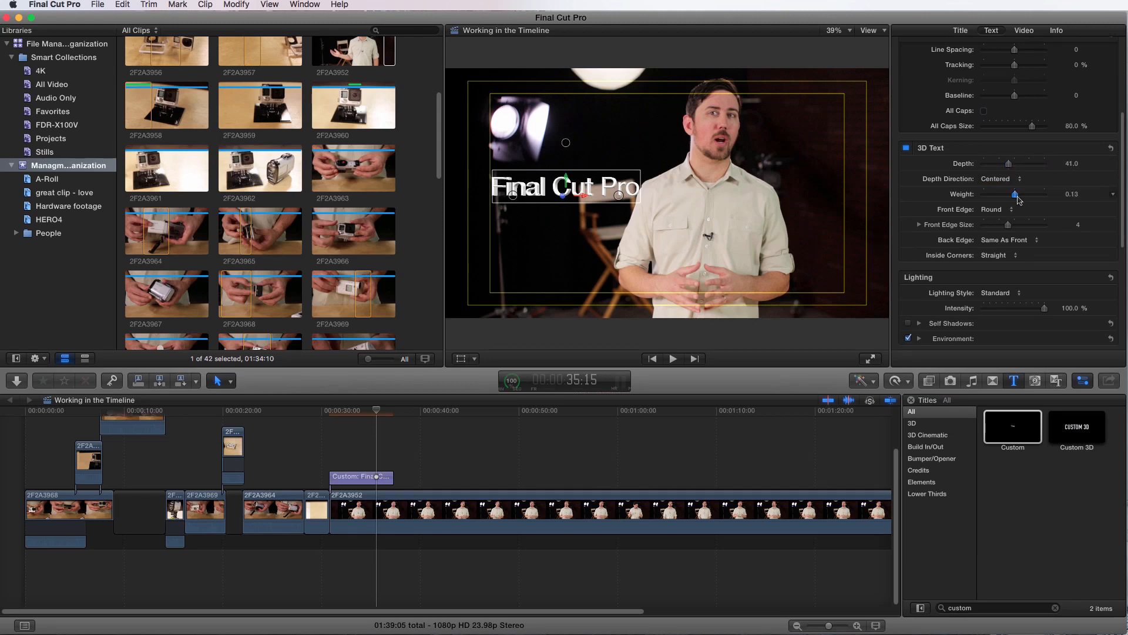
{"action": "left_click_drag", "start_coordinate": [1016, 195], "coordinate": [1020, 194]}
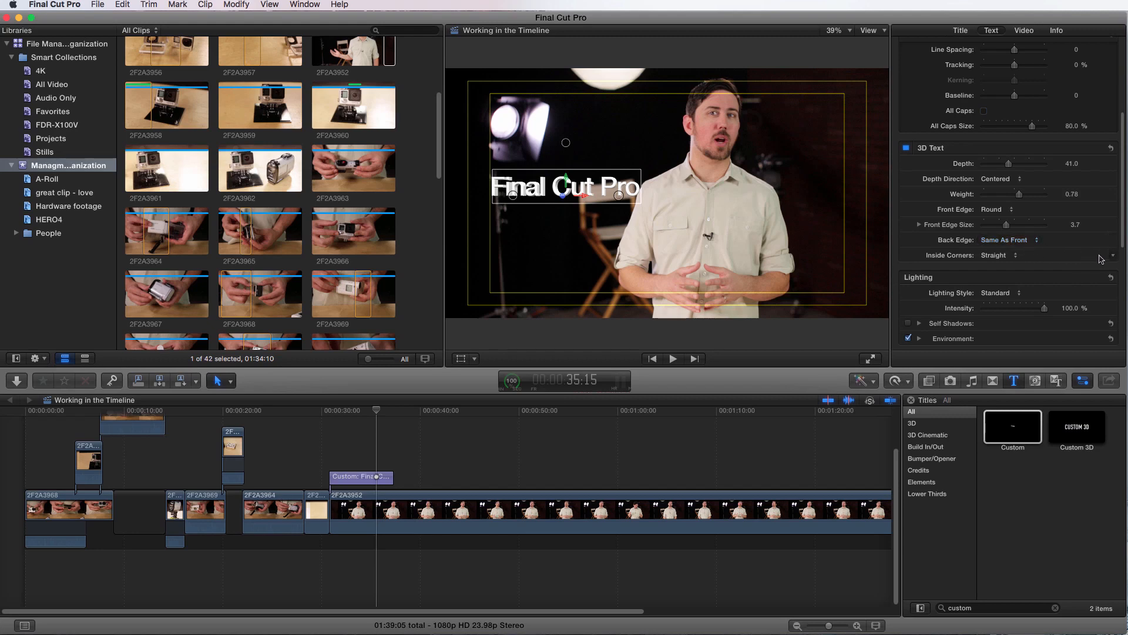
{"action": "scroll", "scroll_direction": "down", "scroll_amount": 3}
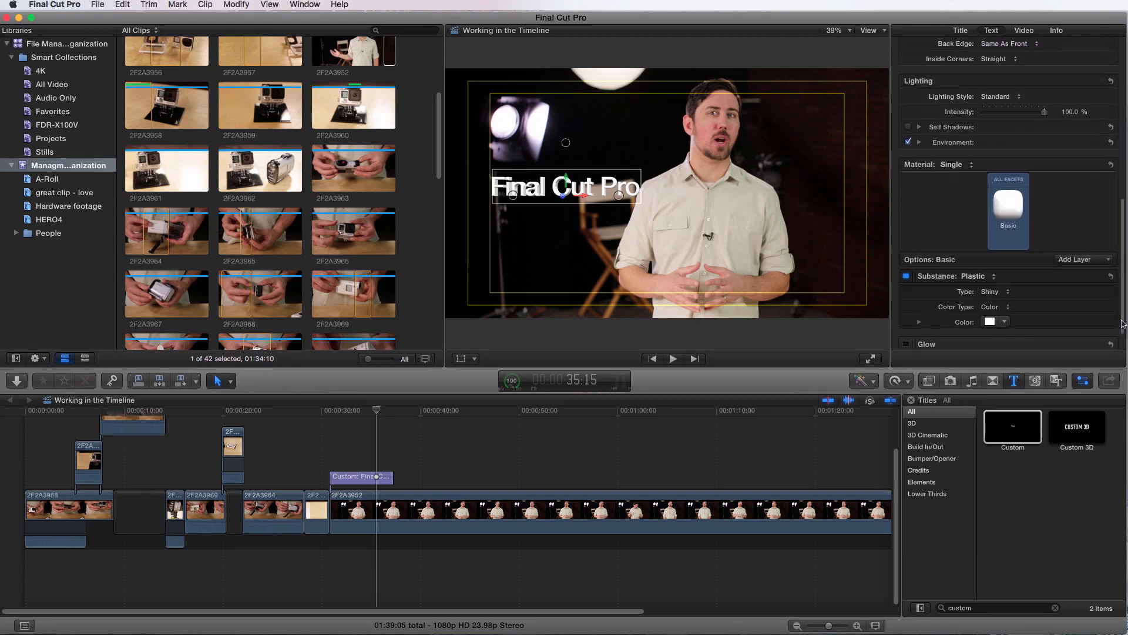
{"action": "mouse_move", "coordinate": [1043, 115]}
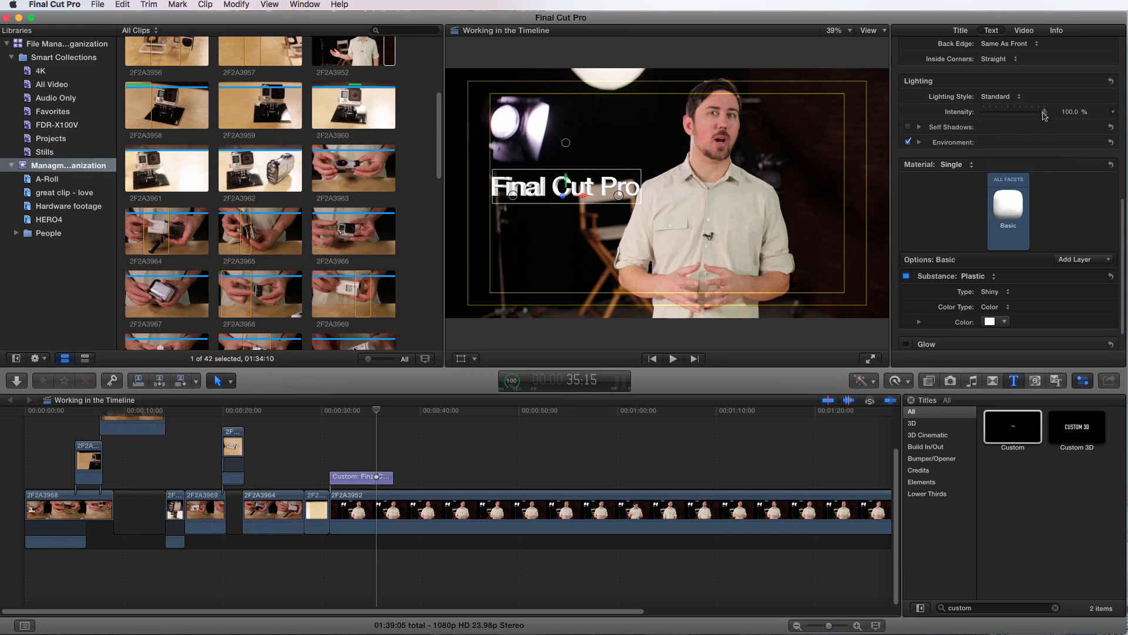
- Set lighting intensity to 95.7% and switch self shadows off
{"action": "left_click_drag", "start_coordinate": [1044, 112], "coordinate": [995, 113]}
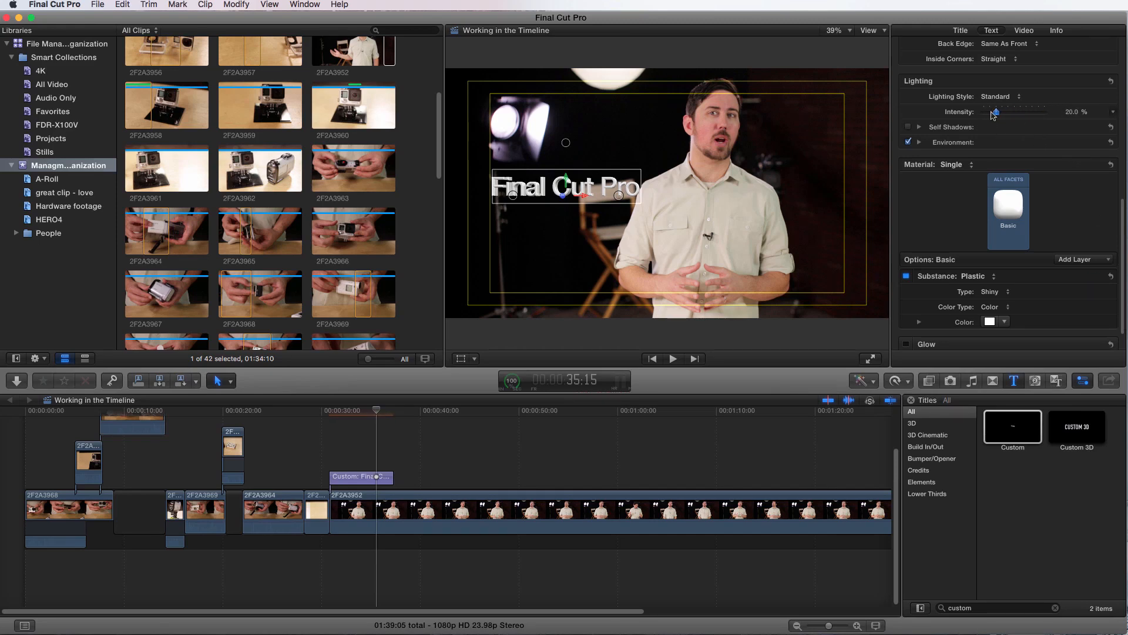
{"action": "left_click_drag", "start_coordinate": [996, 112], "coordinate": [1032, 112]}
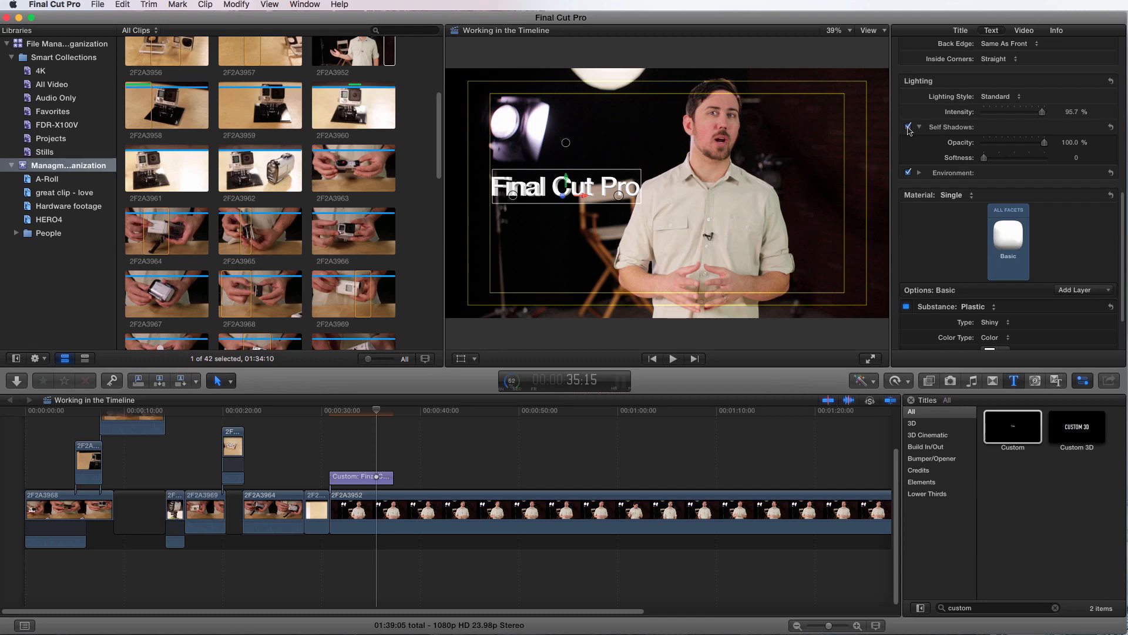
{"action": "left_click", "coordinate": [908, 128]}
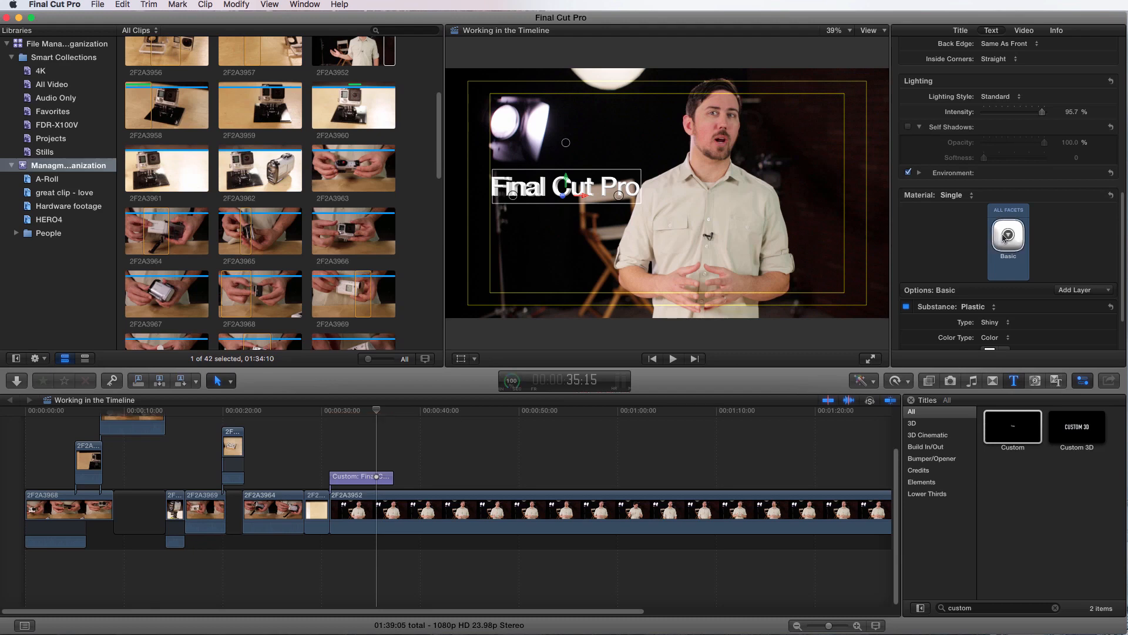
- Apply the Metal > Chrome material after trying Red Brick and Aluminum Foil
{"action": "left_click", "coordinate": [1009, 236]}
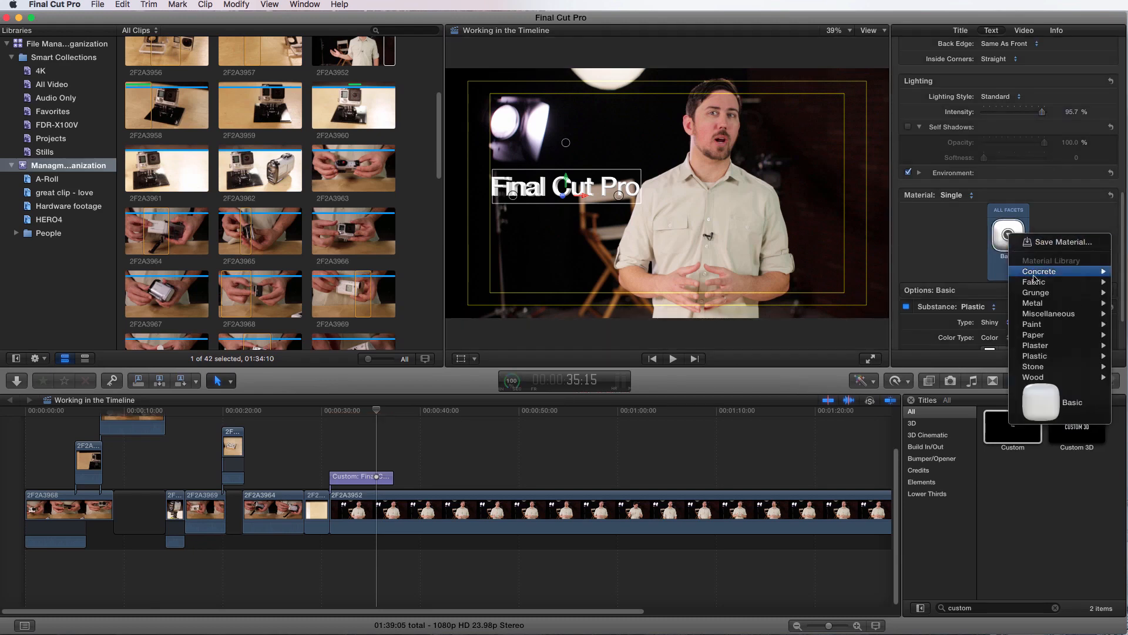
{"action": "mouse_move", "coordinate": [1035, 292]}
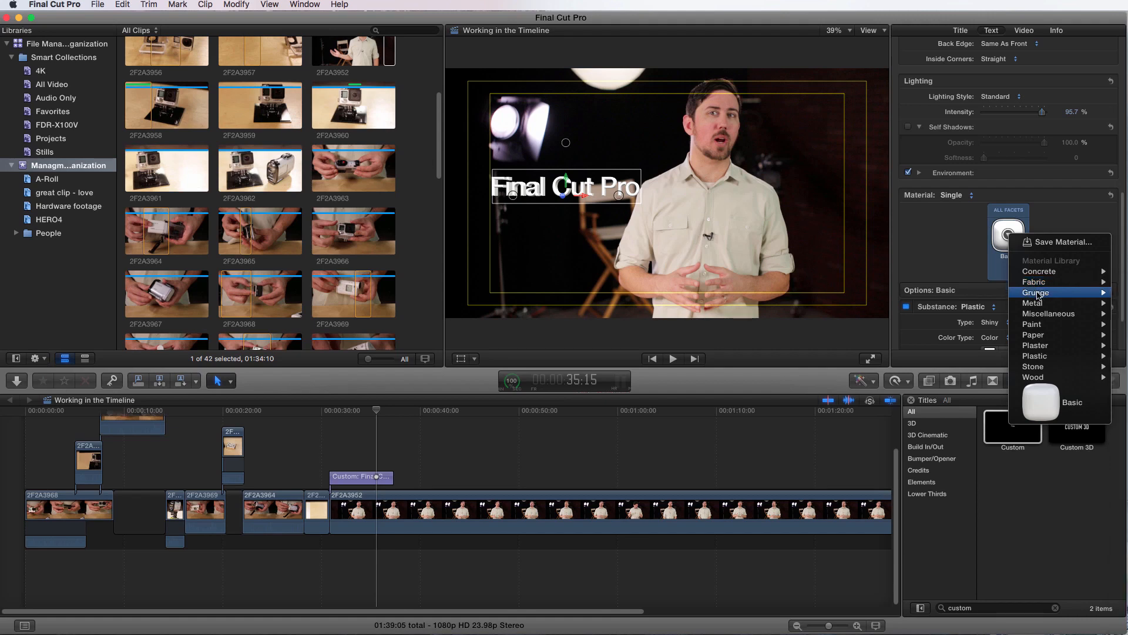
{"action": "mouse_move", "coordinate": [1034, 302]}
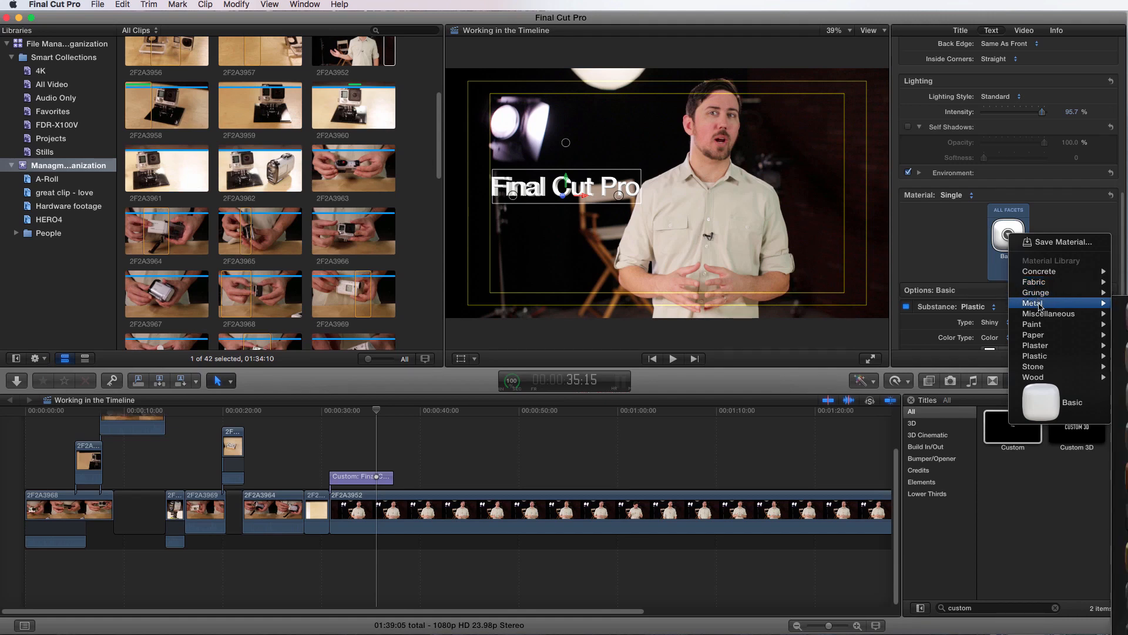
{"action": "mouse_move", "coordinate": [1049, 313]}
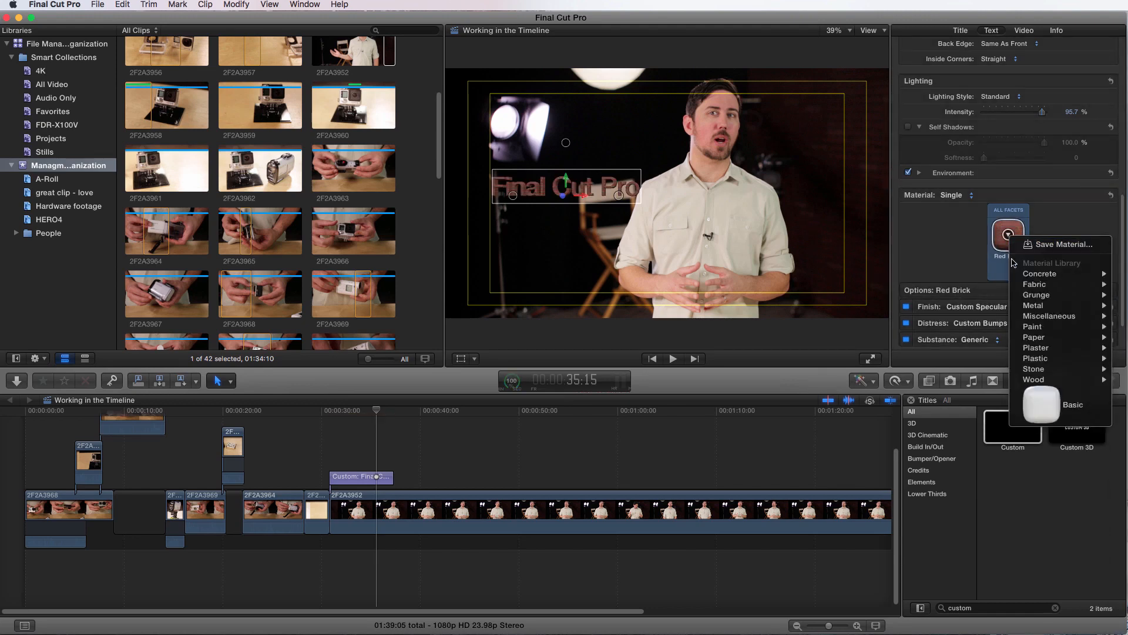
{"action": "mouse_move", "coordinate": [1036, 294]}
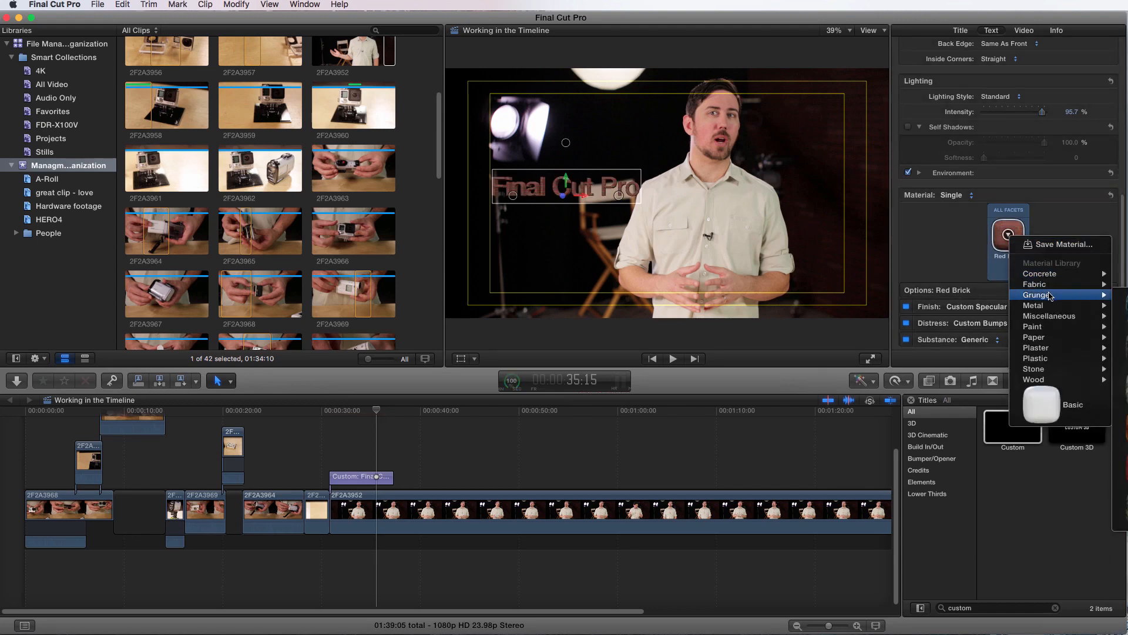
{"action": "mouse_move", "coordinate": [1033, 305]}
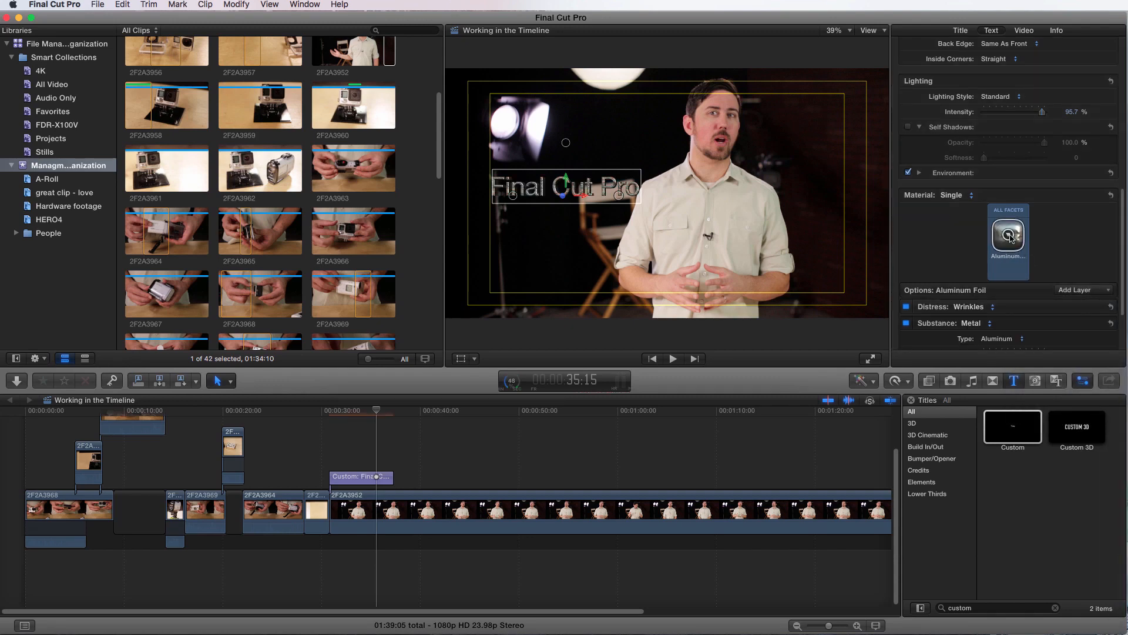
{"action": "left_click", "coordinate": [1008, 238]}
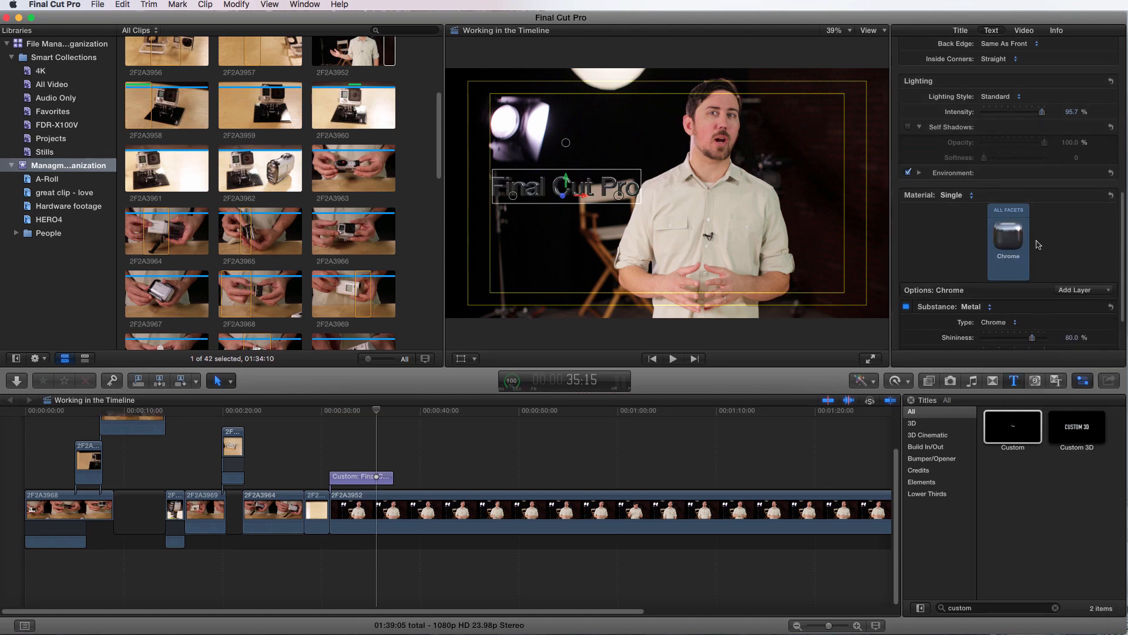
- Use separate materials per facet and try Car Paint and Basic on the front edge
{"action": "left_click", "coordinate": [970, 195]}
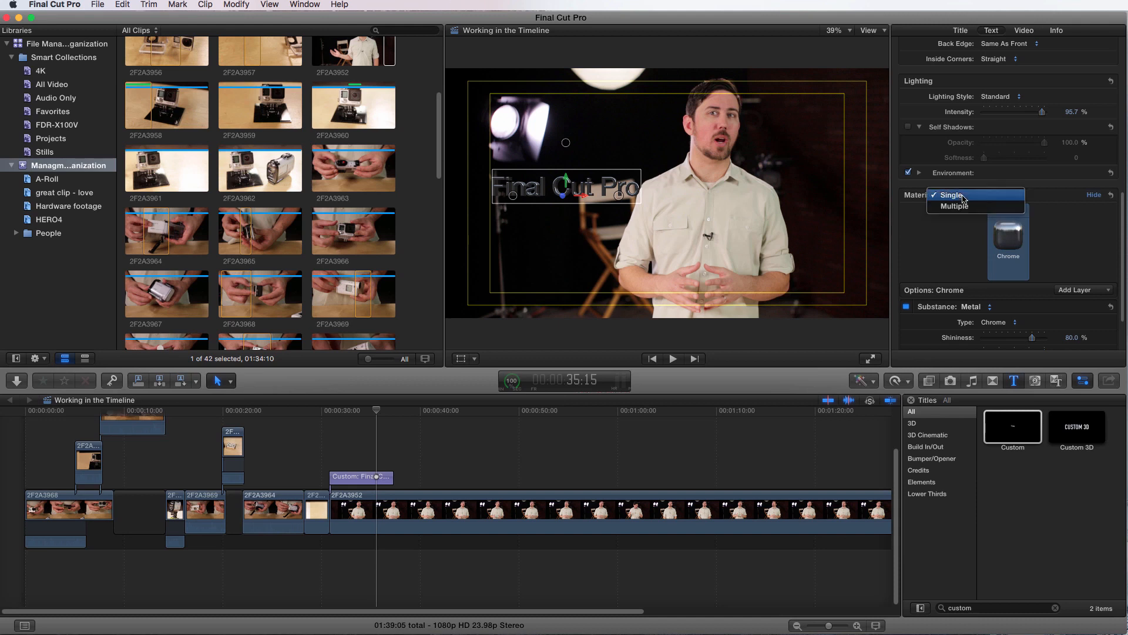
{"action": "left_click", "coordinate": [955, 205]}
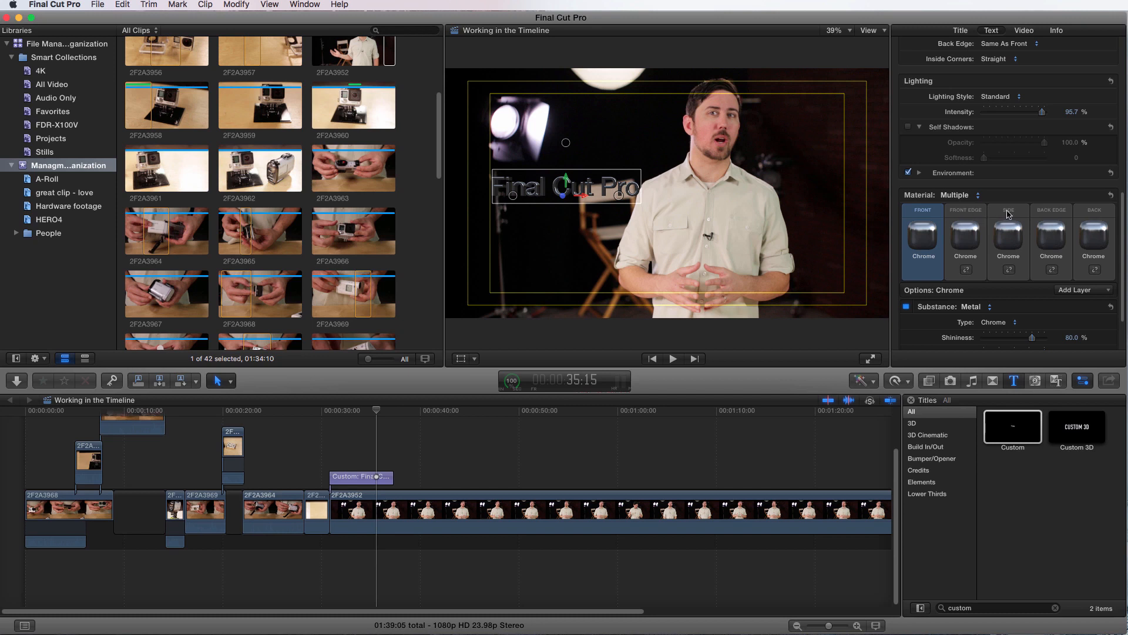
{"action": "mouse_move", "coordinate": [1049, 218]}
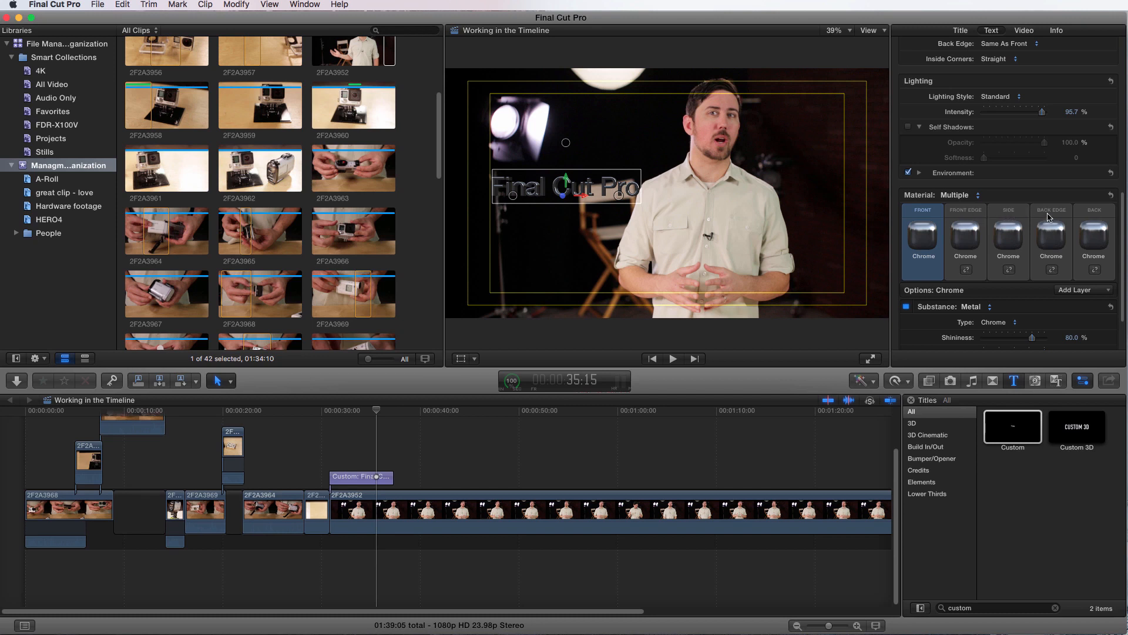
{"action": "left_click", "coordinate": [965, 238]}
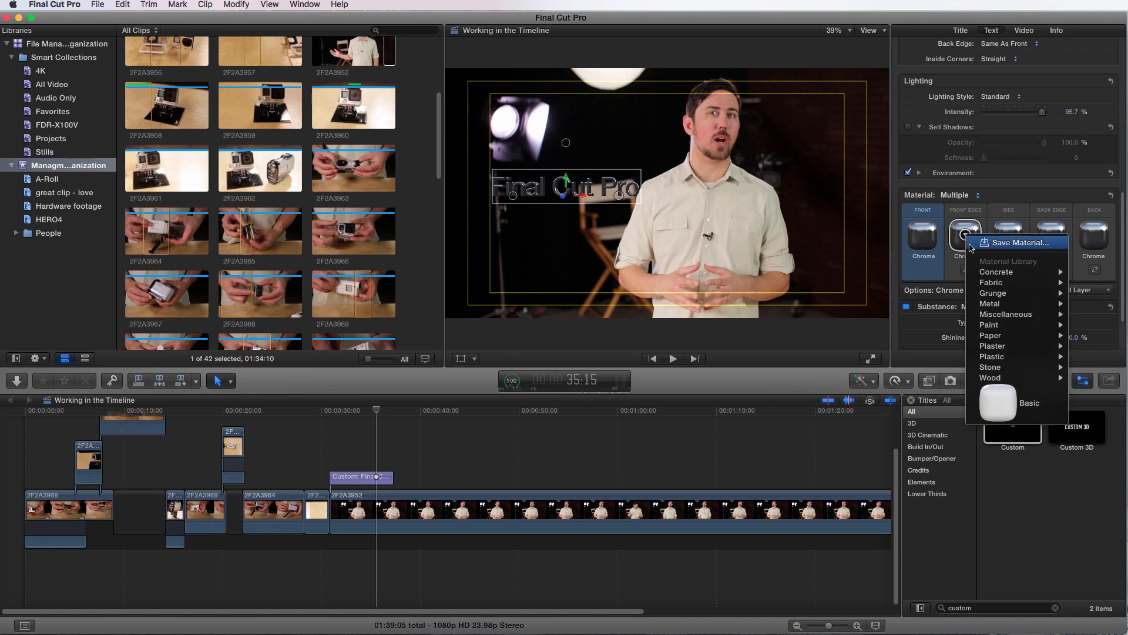
{"action": "mouse_move", "coordinate": [990, 324]}
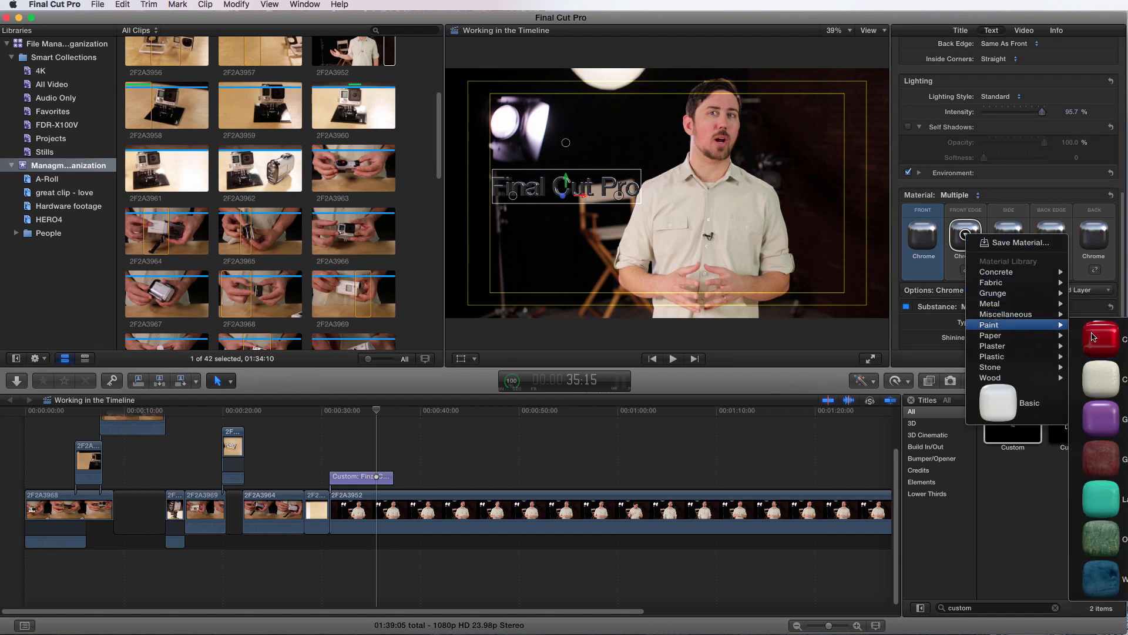
{"action": "left_click", "coordinate": [1093, 337]}
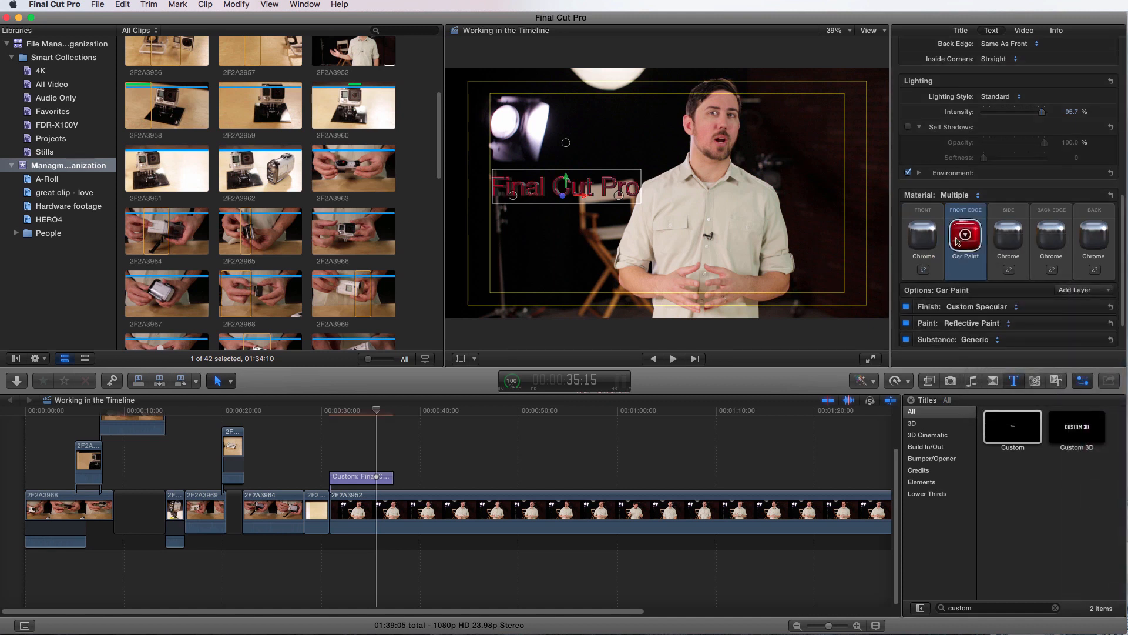
{"action": "left_click", "coordinate": [965, 235]}
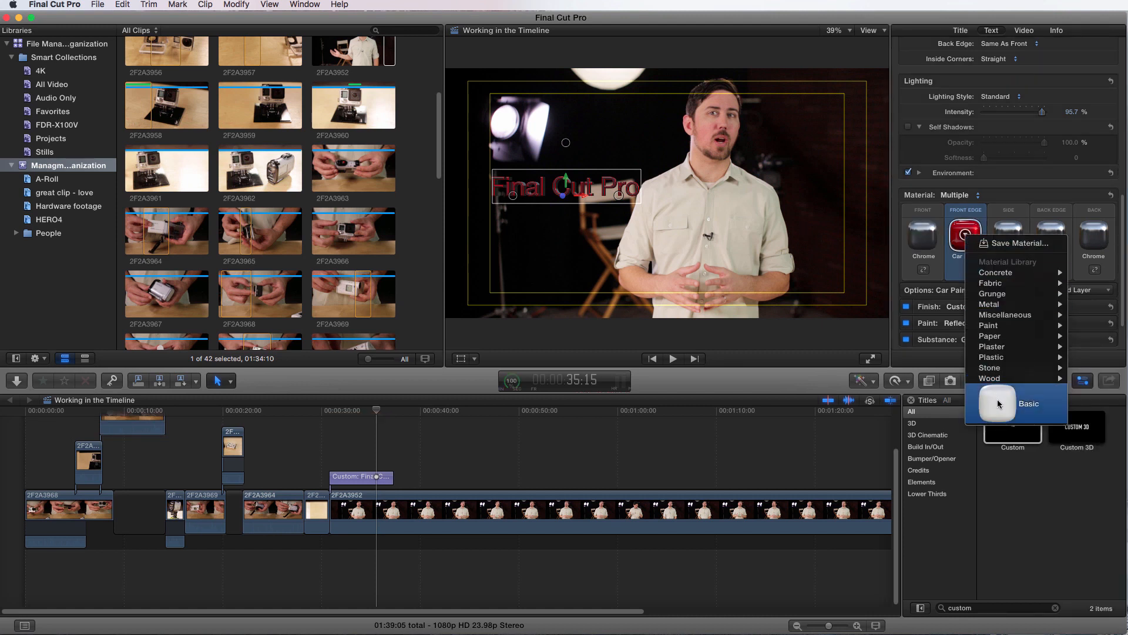
{"action": "left_click", "coordinate": [1029, 403]}
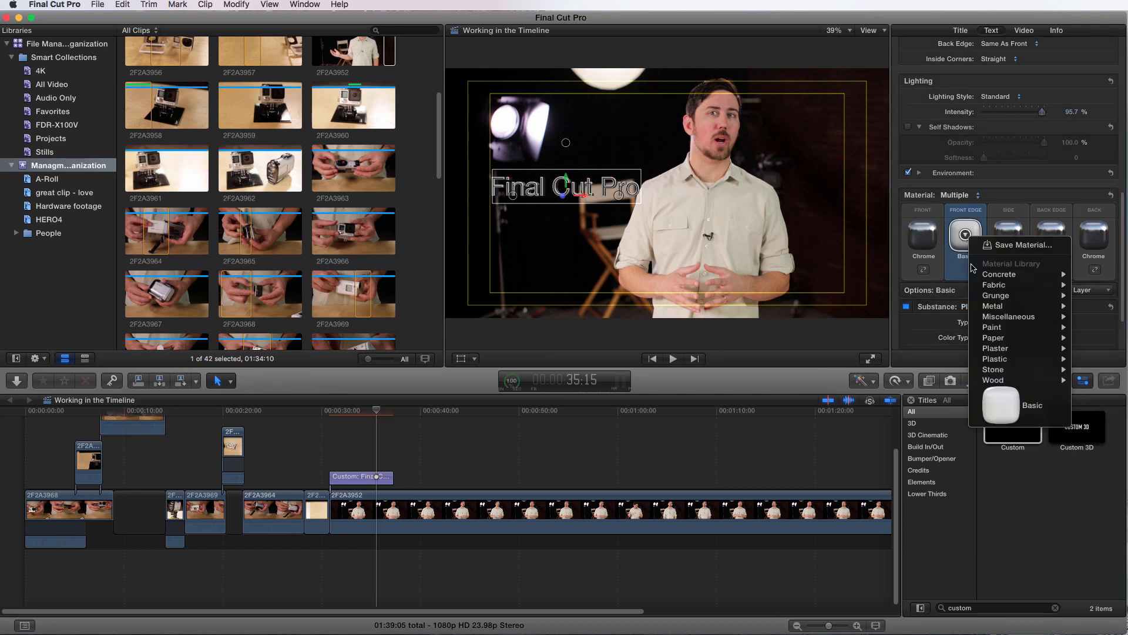
{"action": "mouse_move", "coordinate": [993, 305]}
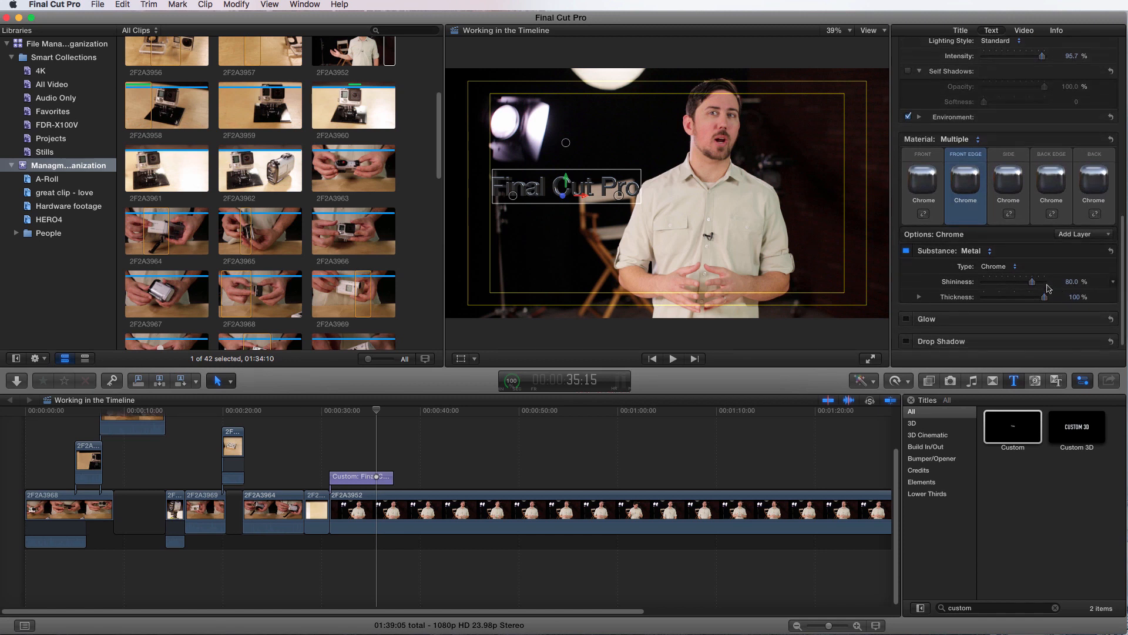
- Drop the front edge shininess to 0%, then return it to 100%
{"action": "left_click", "coordinate": [989, 251]}
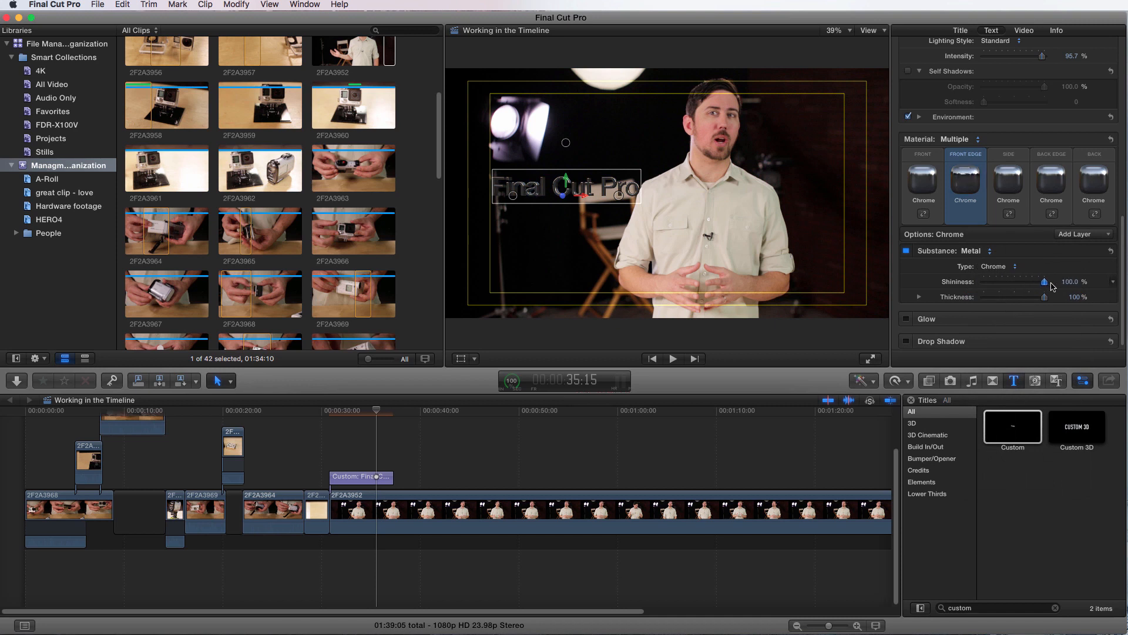
{"action": "left_click_drag", "start_coordinate": [1044, 281], "coordinate": [984, 280]}
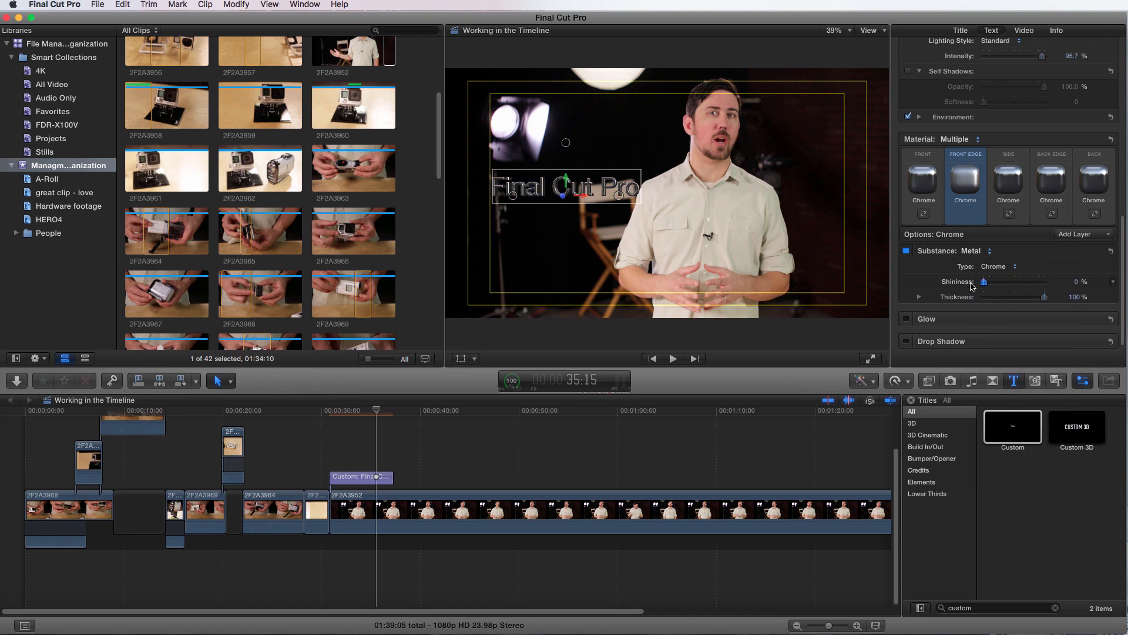
{"action": "left_click_drag", "start_coordinate": [984, 281], "coordinate": [1042, 281]}
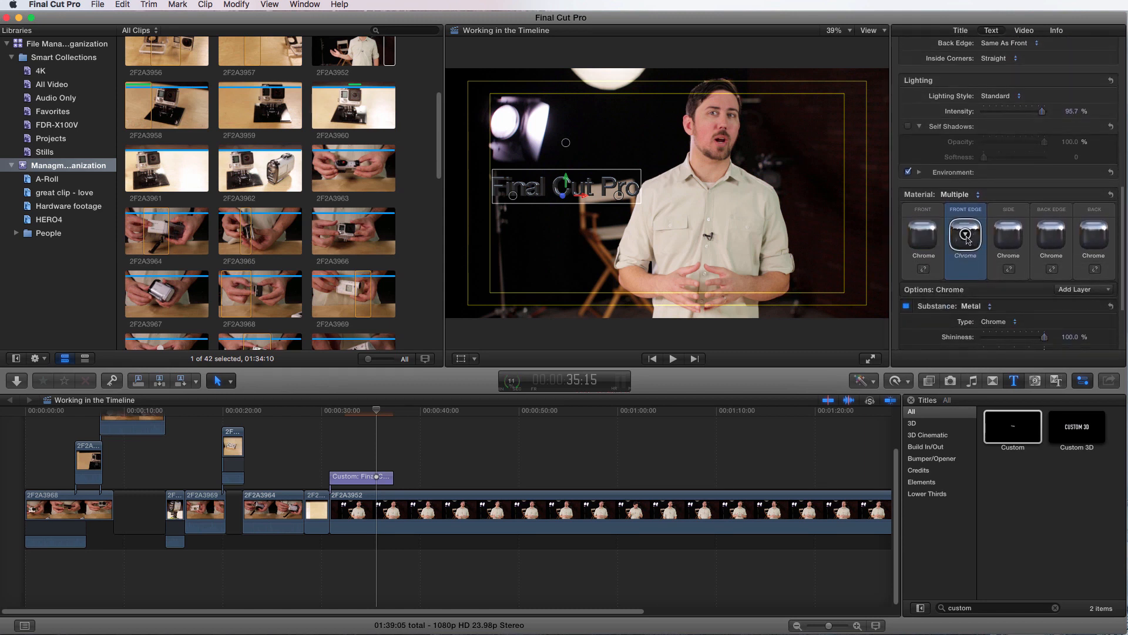
- Apply the Nickel metal material to the 3D title's sides, then open the front surface's material menu
{"action": "left_click", "coordinate": [1009, 237]}
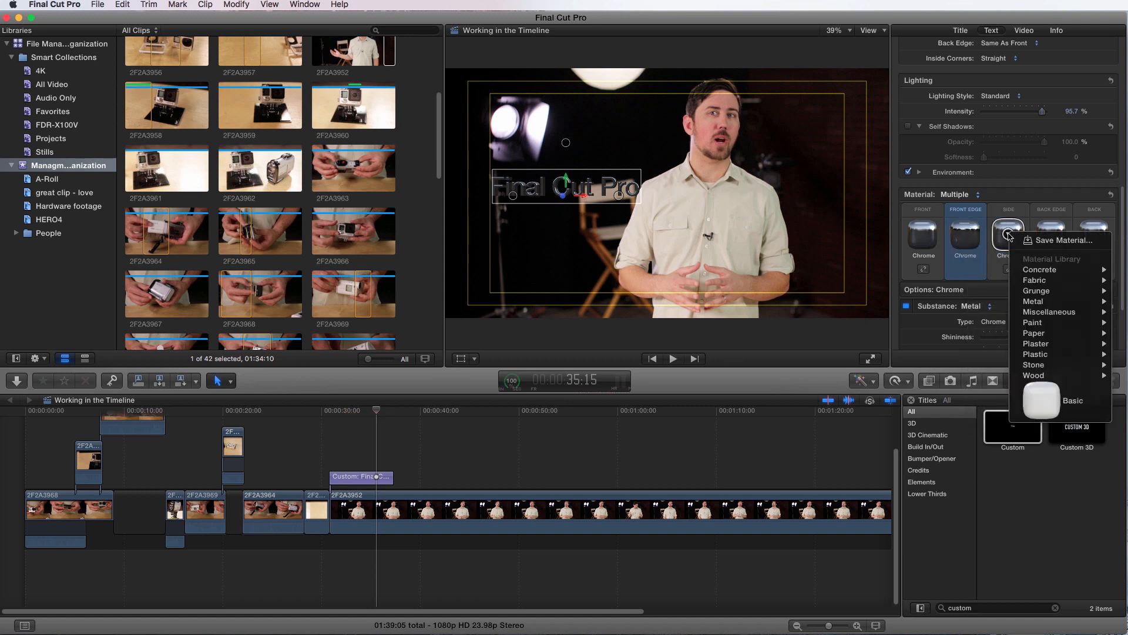
{"action": "mouse_move", "coordinate": [1035, 333]}
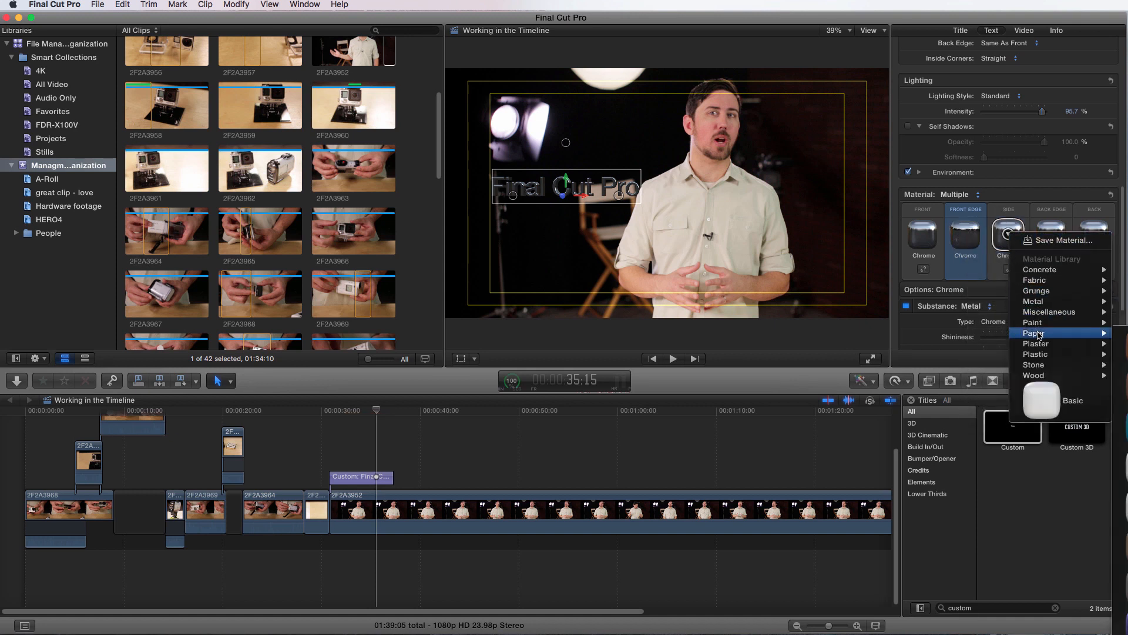
{"action": "mouse_move", "coordinate": [1035, 301]}
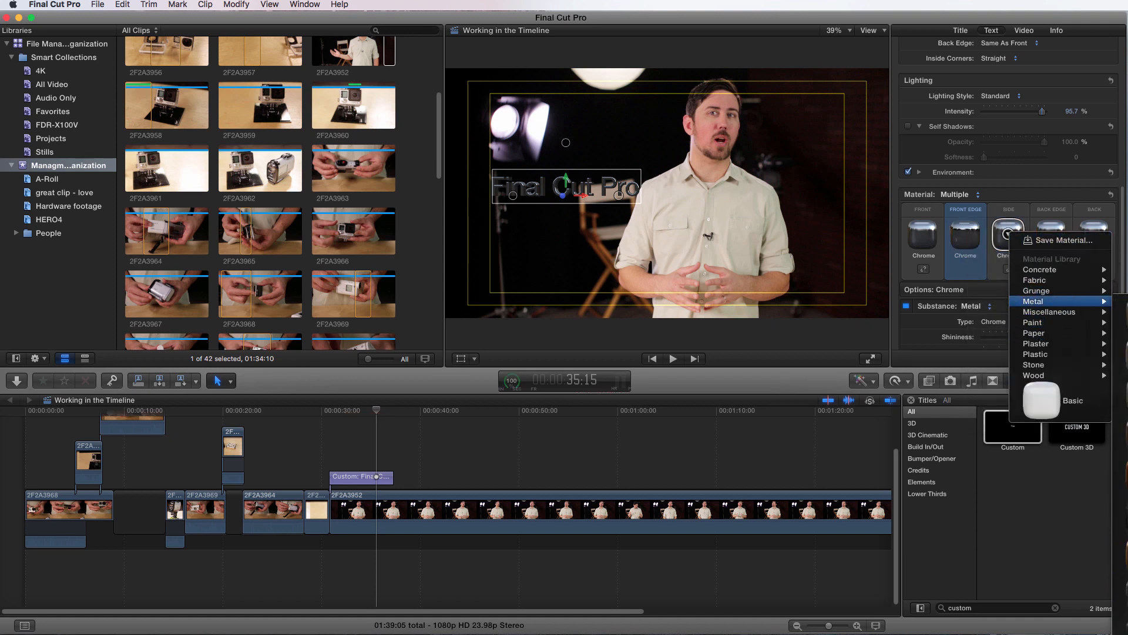
{"action": "left_click", "coordinate": [1032, 301]}
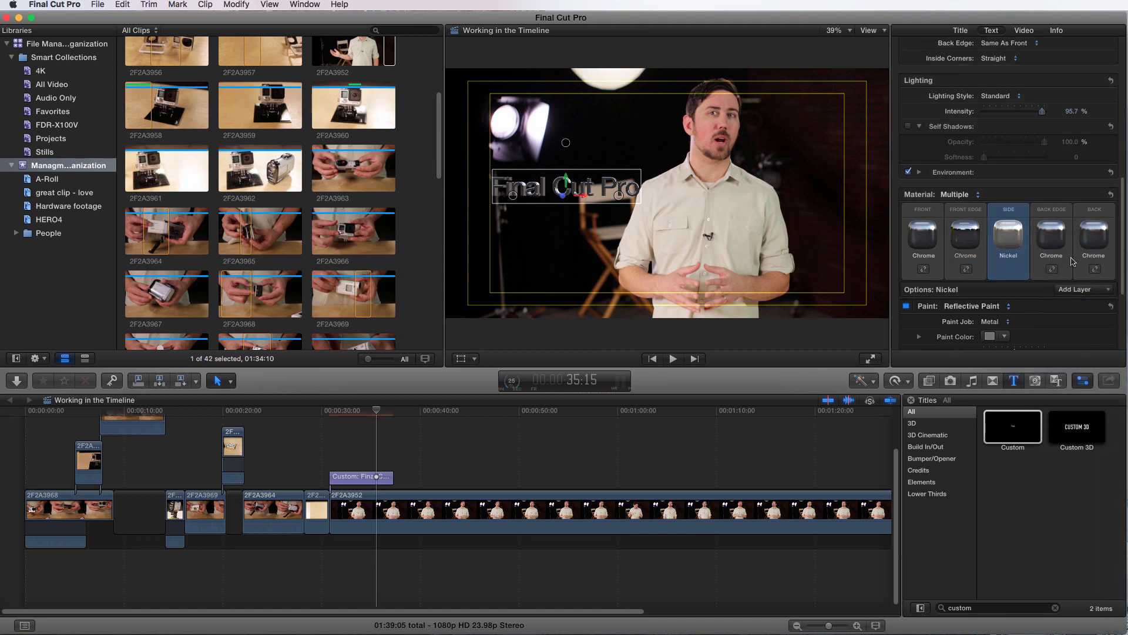
{"action": "left_click", "coordinate": [924, 237]}
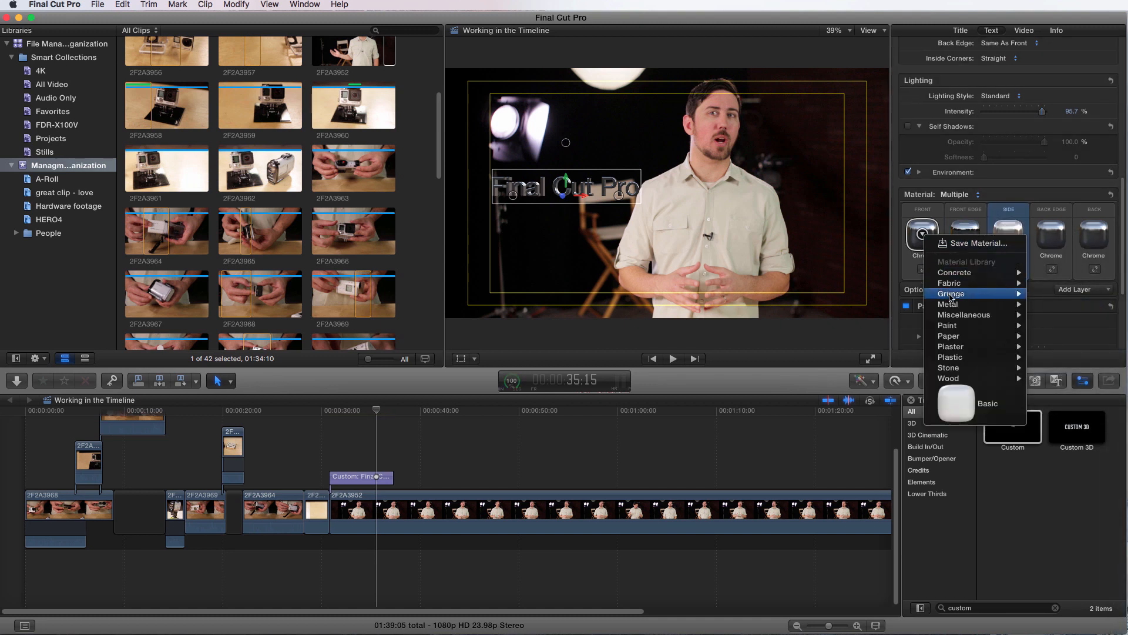
{"action": "mouse_move", "coordinate": [950, 303]}
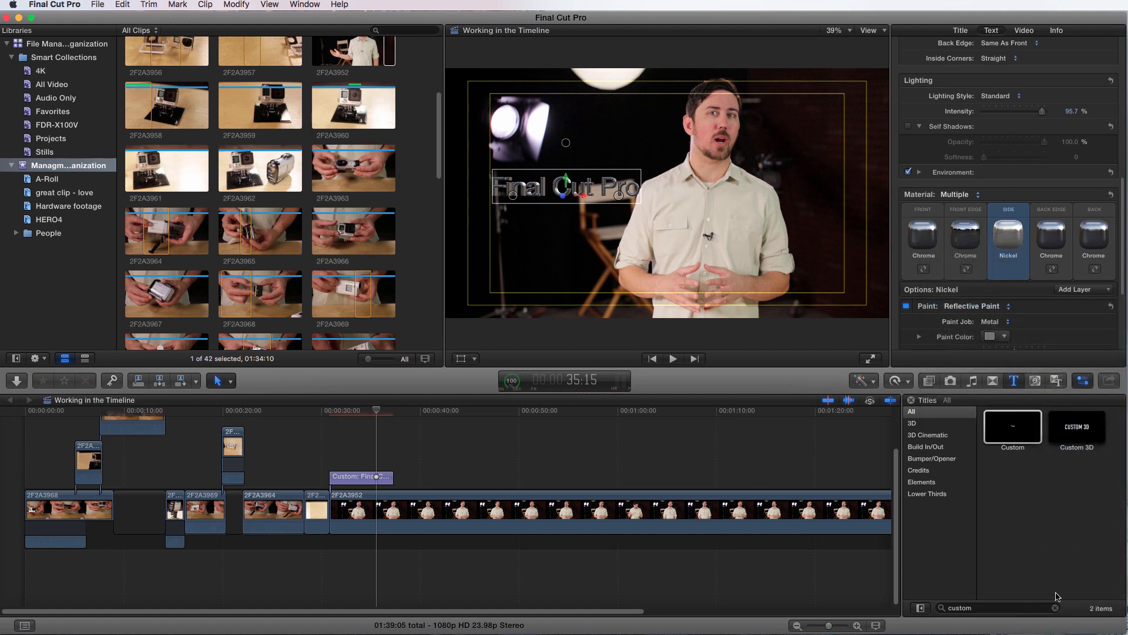
{"action": "left_click", "coordinate": [923, 241]}
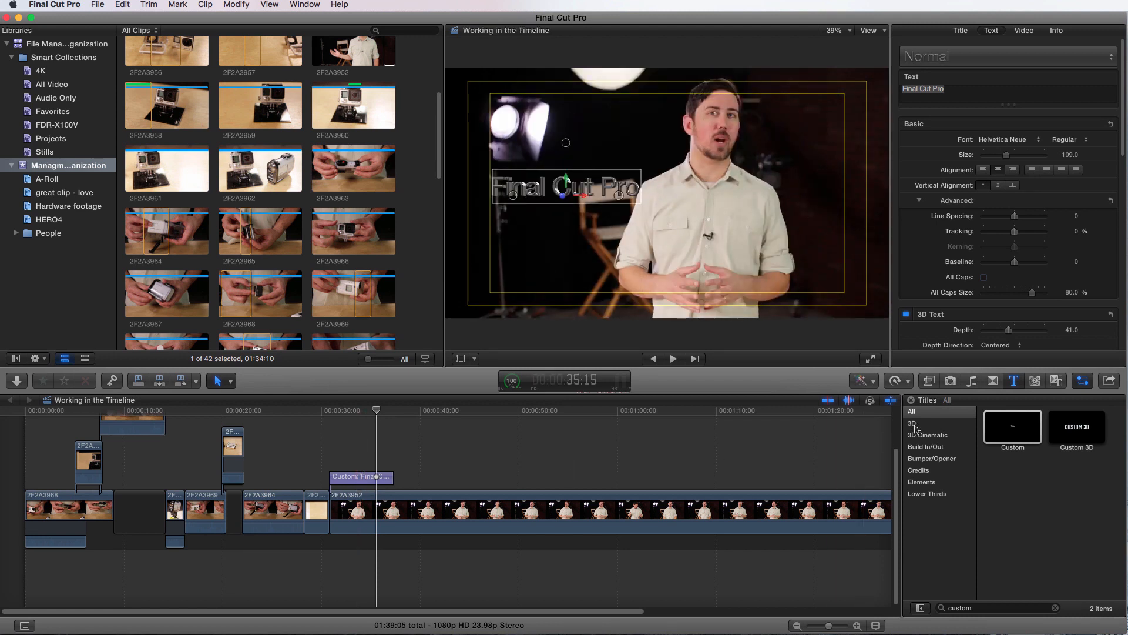
- Filter the Titles browser to 3D titles and preview the Custom 3D thumbnail
{"action": "left_click", "coordinate": [912, 423]}
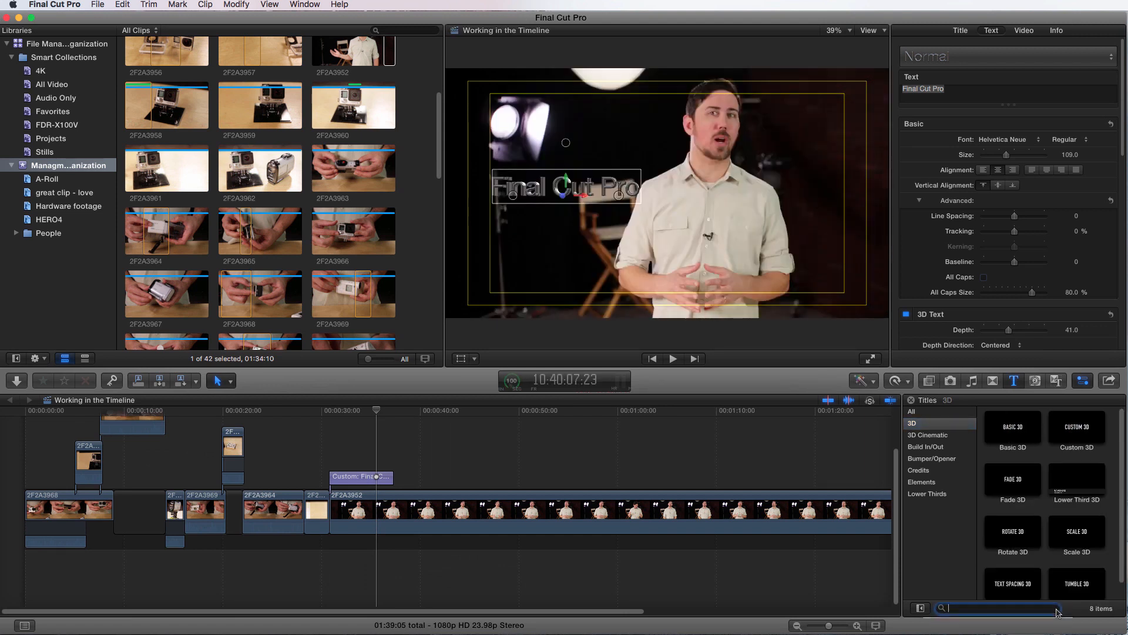
{"action": "scroll", "scroll_direction": "down", "scroll_amount": 3}
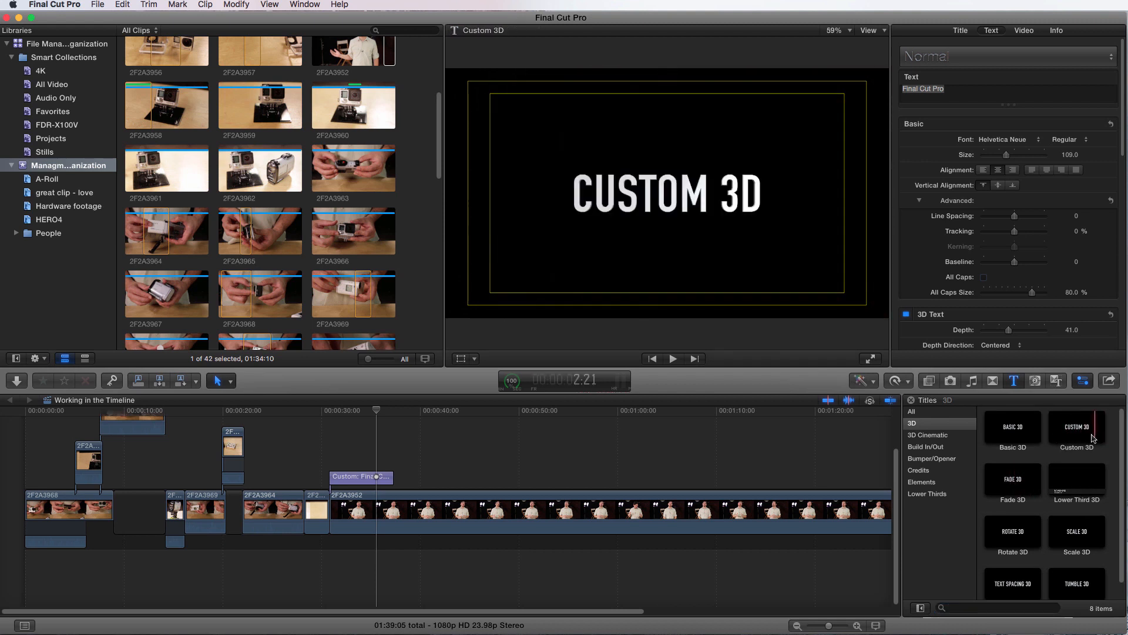
{"action": "left_click", "coordinate": [1012, 426]}
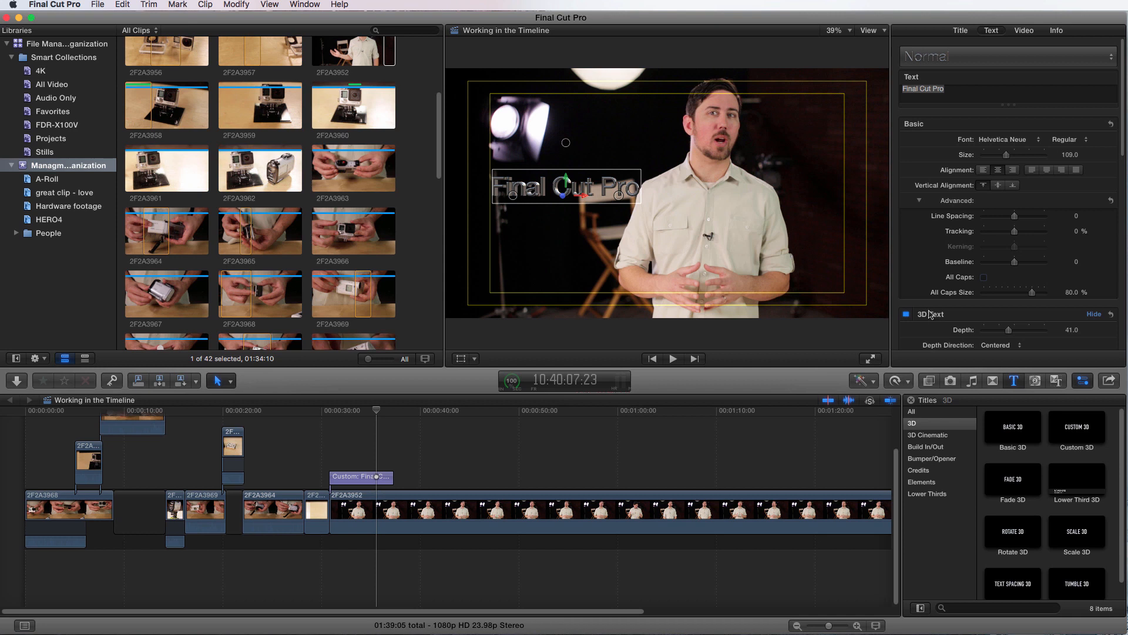
- Turn off 3D Text, try a black outline at width 4, then disable Outline
{"action": "left_click", "coordinate": [906, 314]}
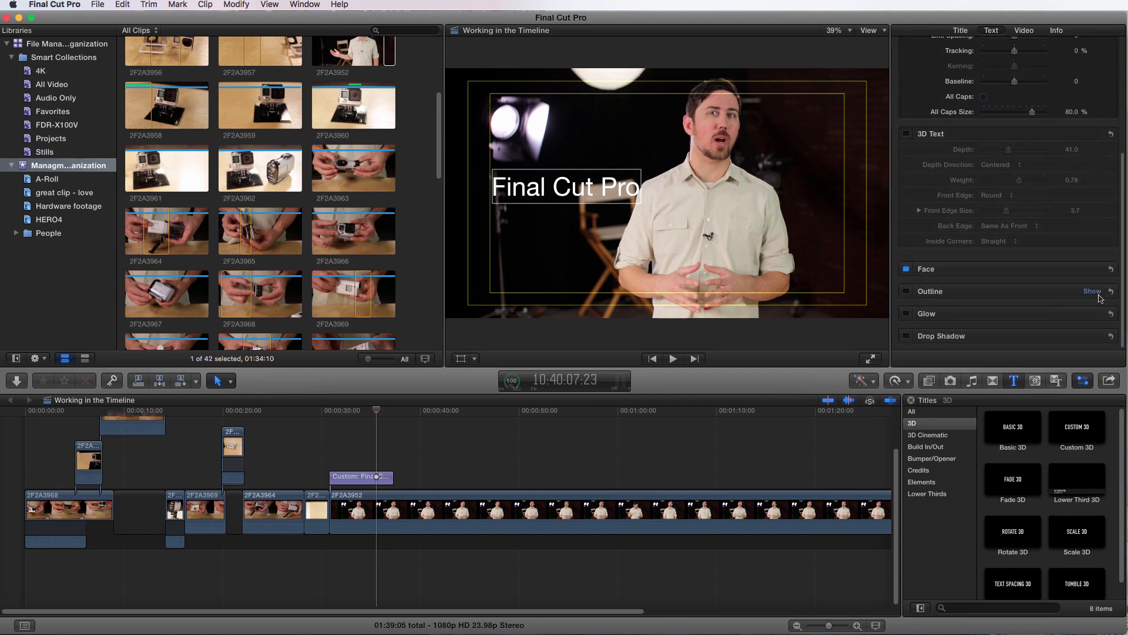
{"action": "left_click", "coordinate": [1093, 290]}
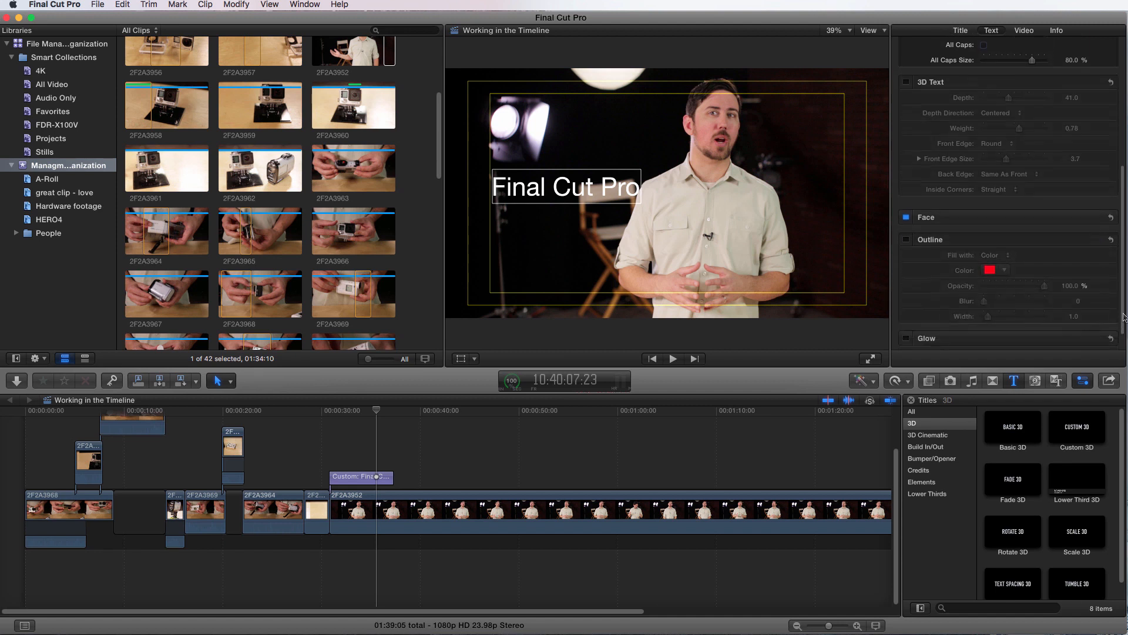
{"action": "left_click", "coordinate": [907, 239]}
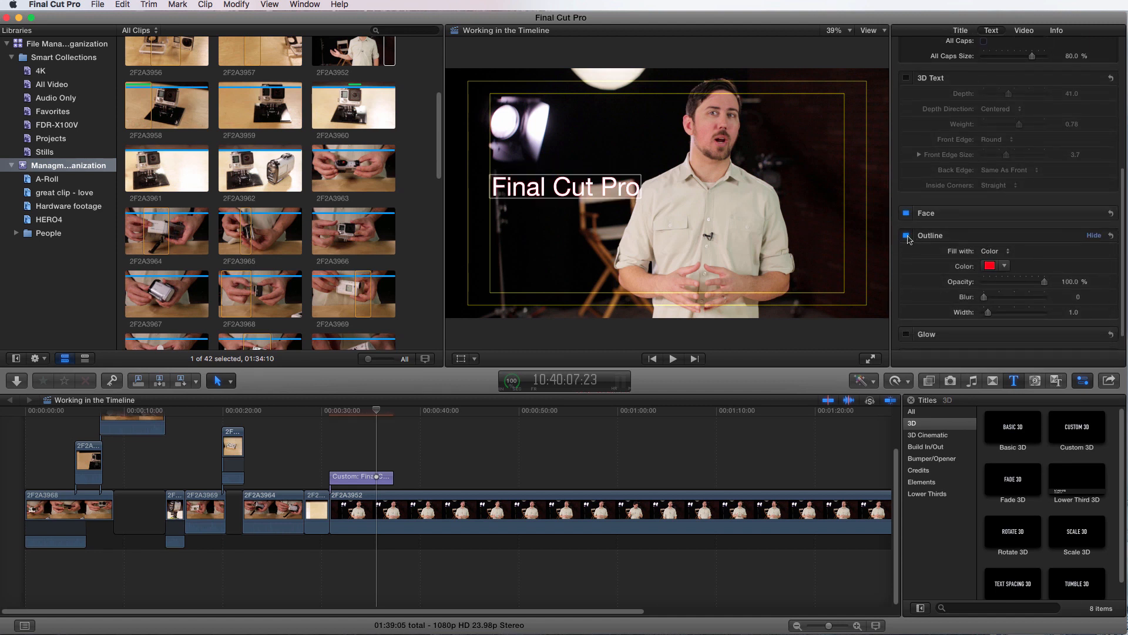
{"action": "left_click", "coordinate": [990, 266]}
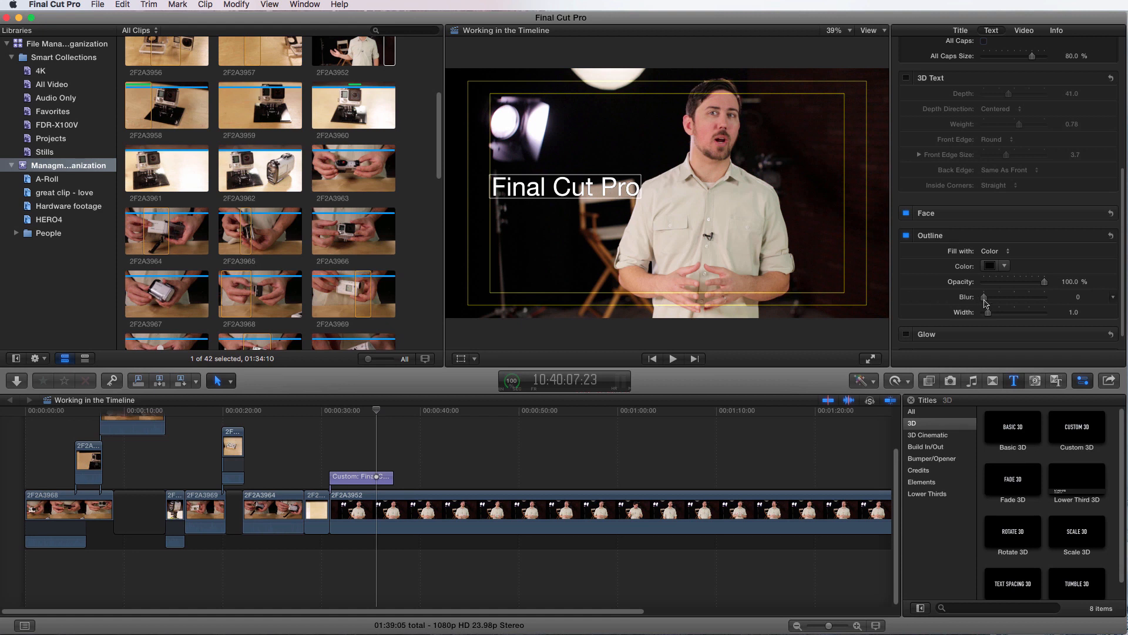
{"action": "left_click_drag", "start_coordinate": [984, 311], "coordinate": [1016, 311]}
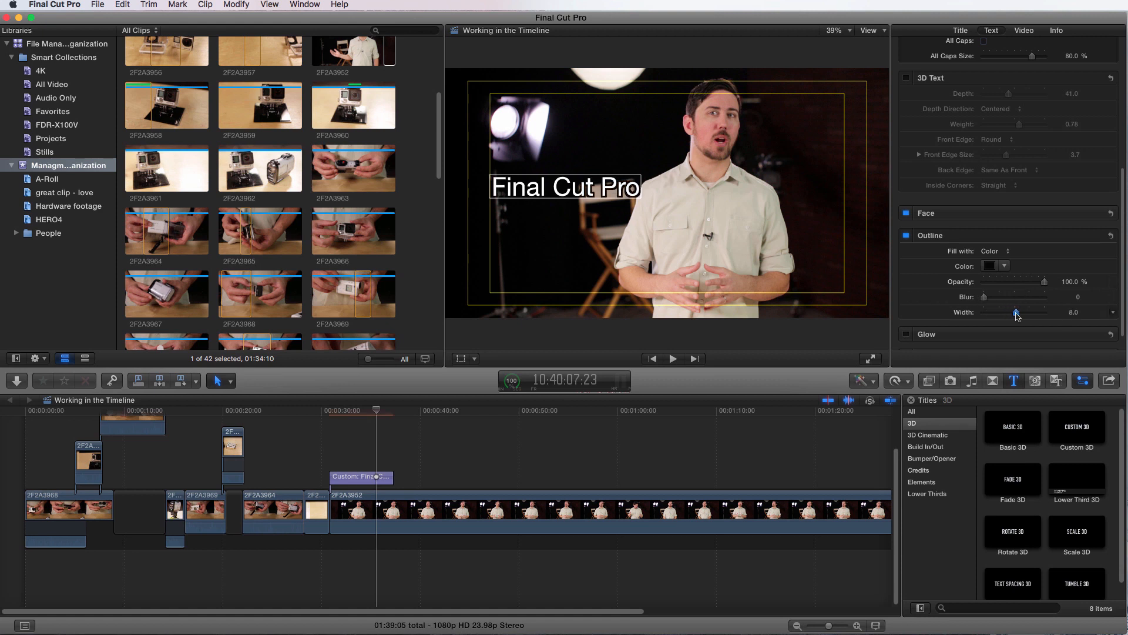
{"action": "left_click_drag", "start_coordinate": [1017, 312], "coordinate": [1007, 312]}
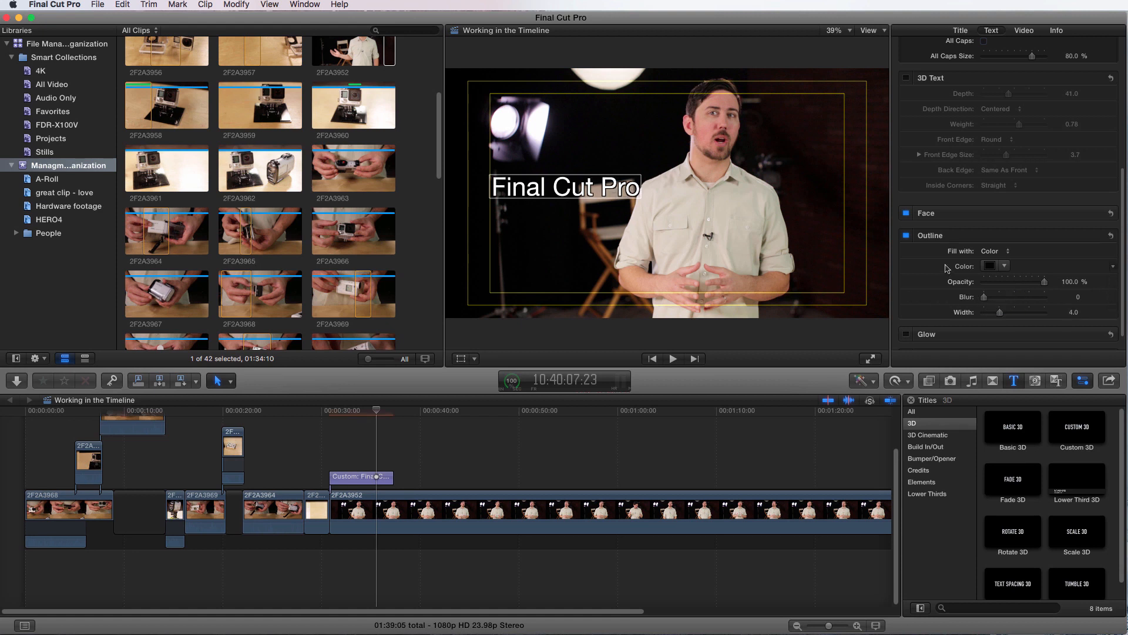
{"action": "left_click", "coordinate": [907, 235]}
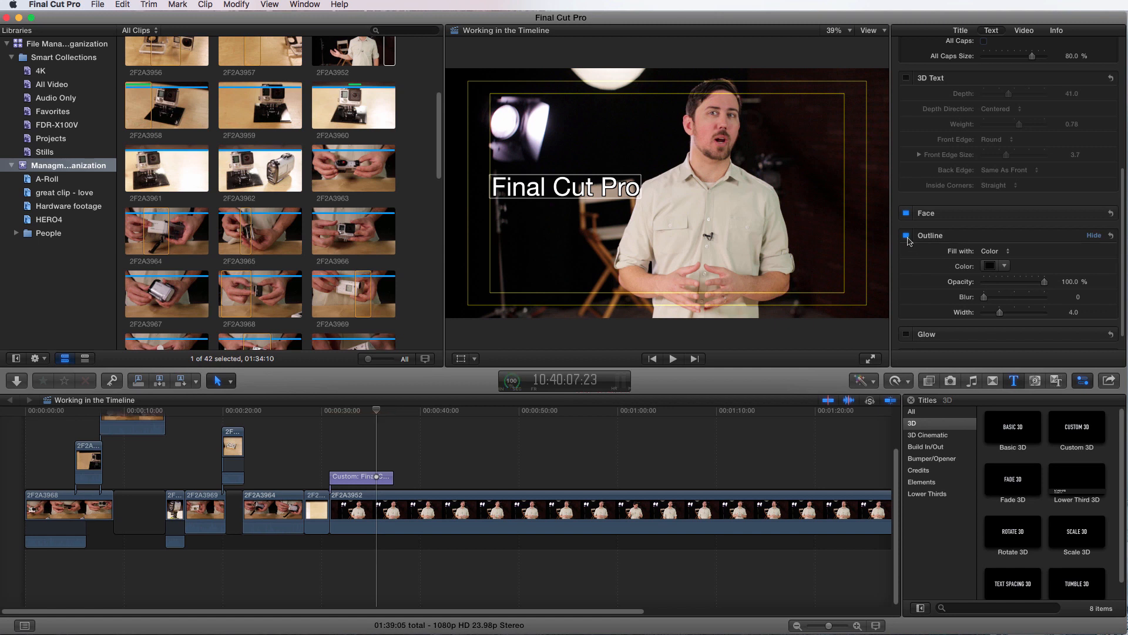
{"action": "left_click", "coordinate": [906, 236]}
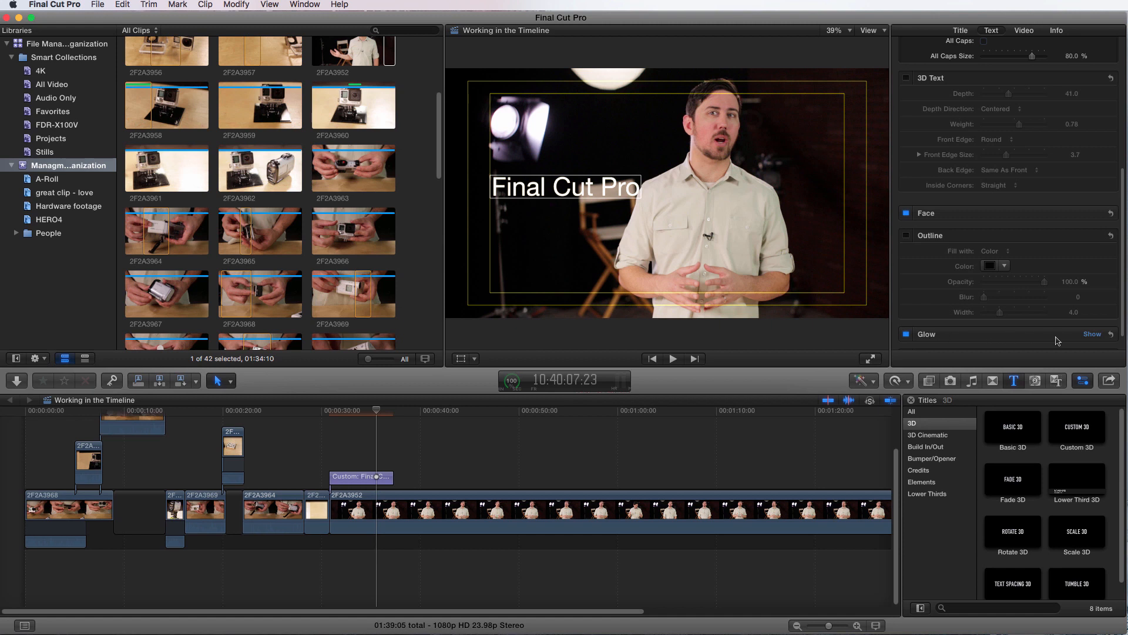
- Try a white glow with radius 100 and blur about 1.22, then disable Glow
{"action": "scroll", "scroll_direction": "down", "scroll_amount": 3}
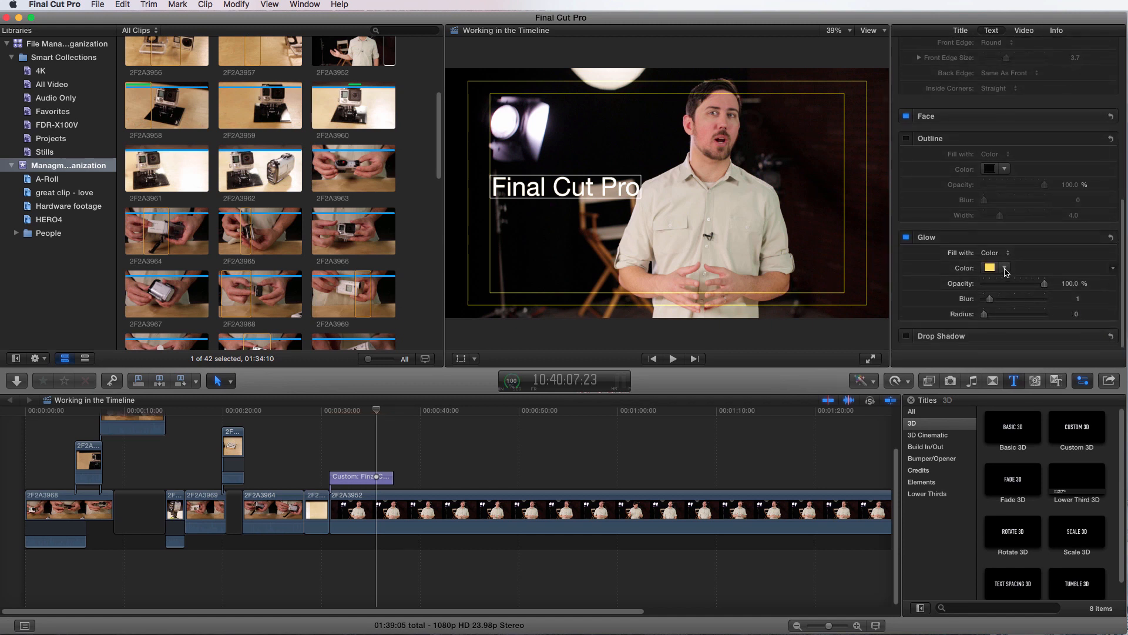
{"action": "left_click", "coordinate": [991, 267]}
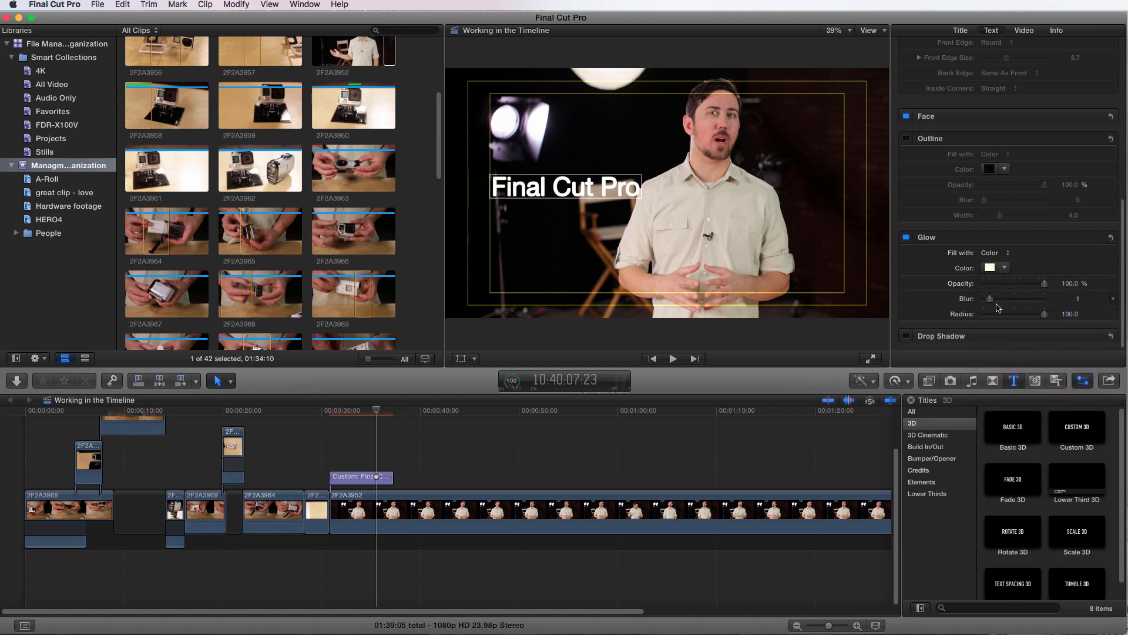
{"action": "left_click_drag", "start_coordinate": [989, 298], "coordinate": [1018, 299]}
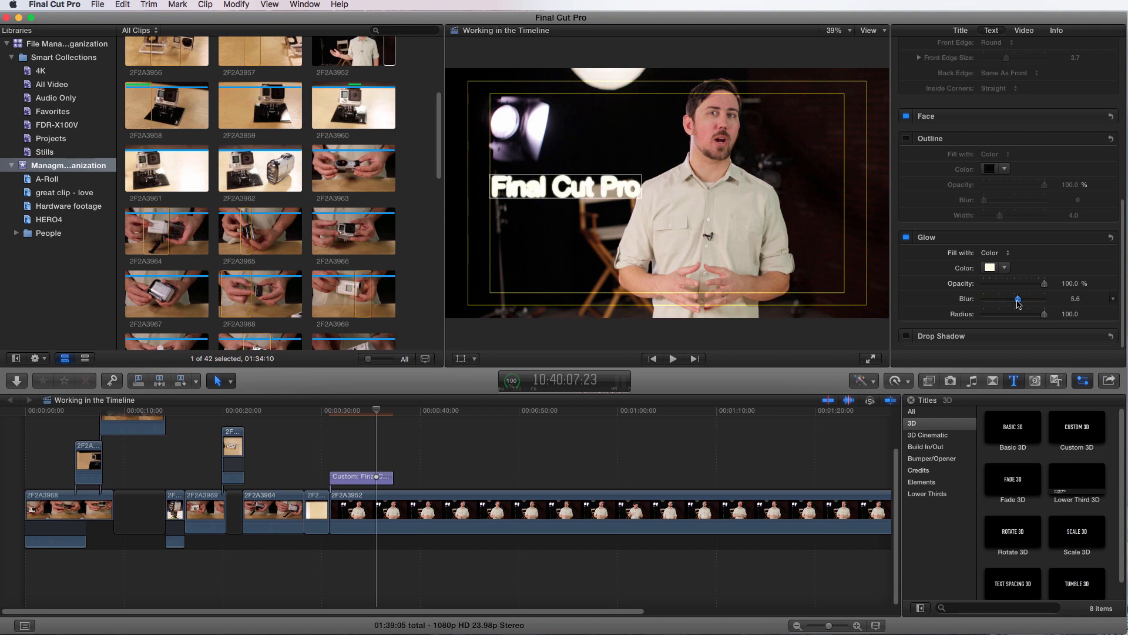
{"action": "left_click_drag", "start_coordinate": [1018, 298], "coordinate": [991, 299]}
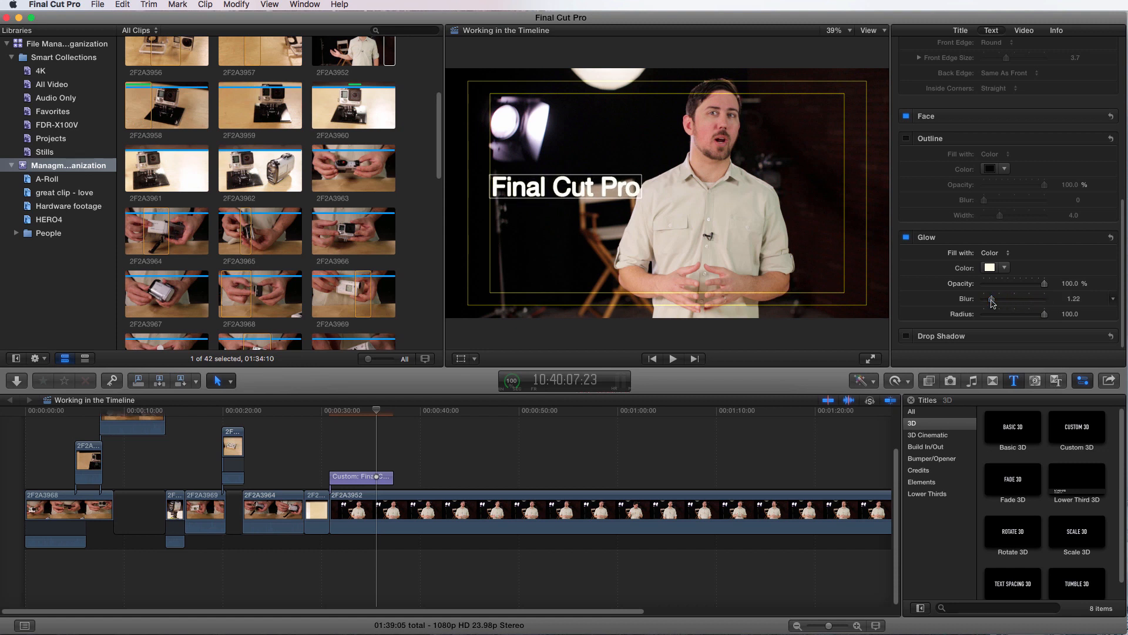
{"action": "left_click", "coordinate": [907, 236]}
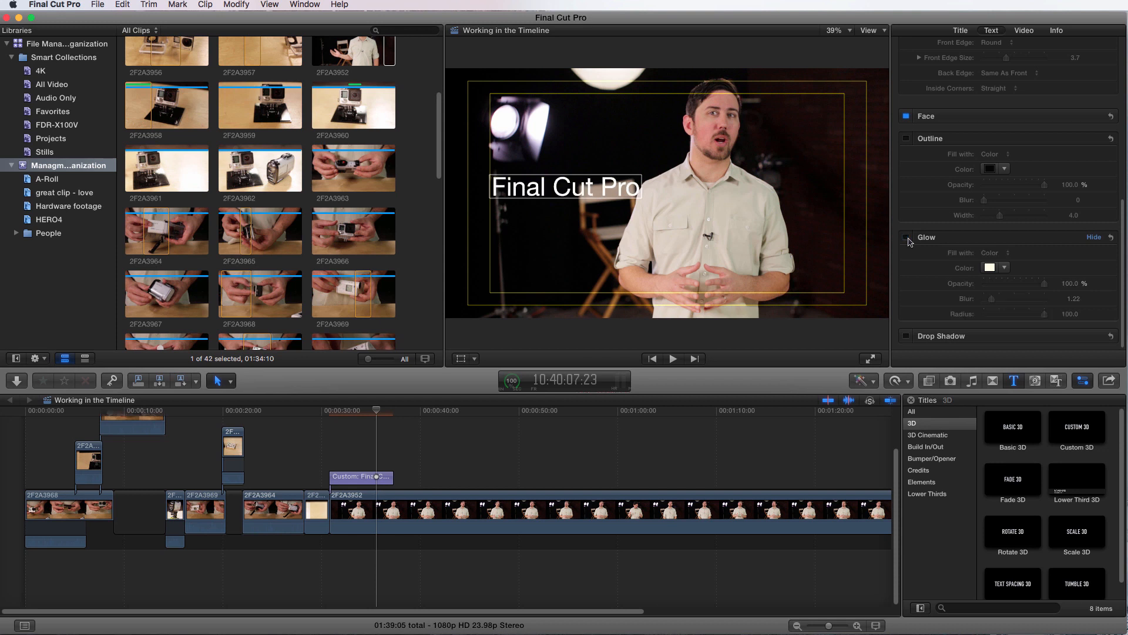
- Enable the title's drop shadow, adjust its distance, and lower opacity to about 36%
{"action": "left_click", "coordinate": [906, 336]}
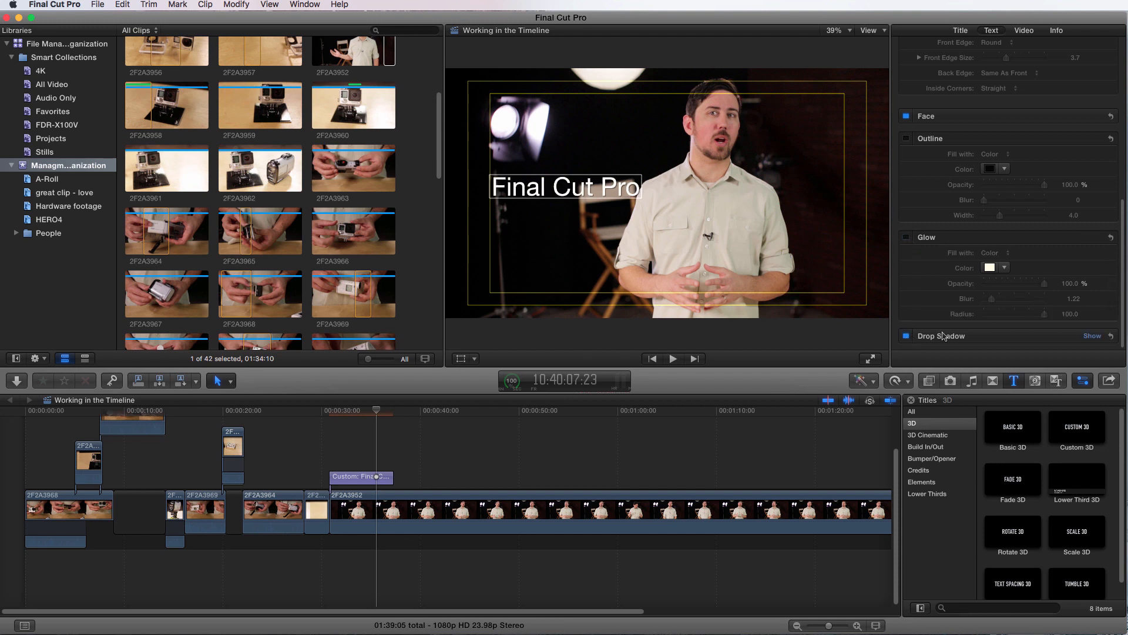
{"action": "left_click", "coordinate": [907, 336]}
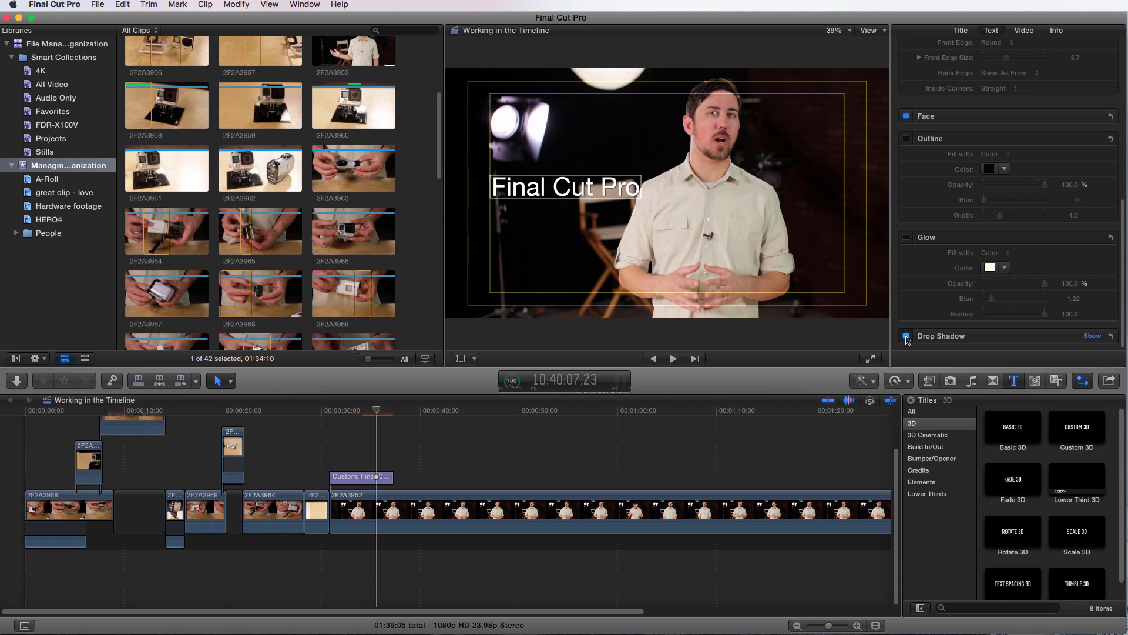
{"action": "left_click", "coordinate": [907, 336]}
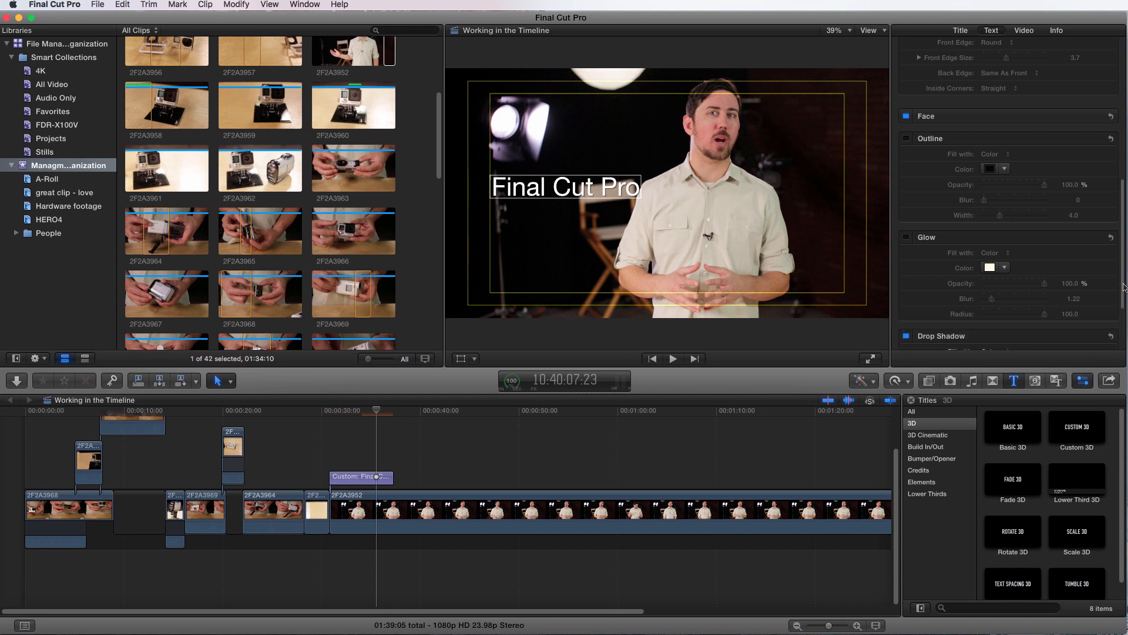
{"action": "scroll", "scroll_direction": "down", "scroll_amount": 3}
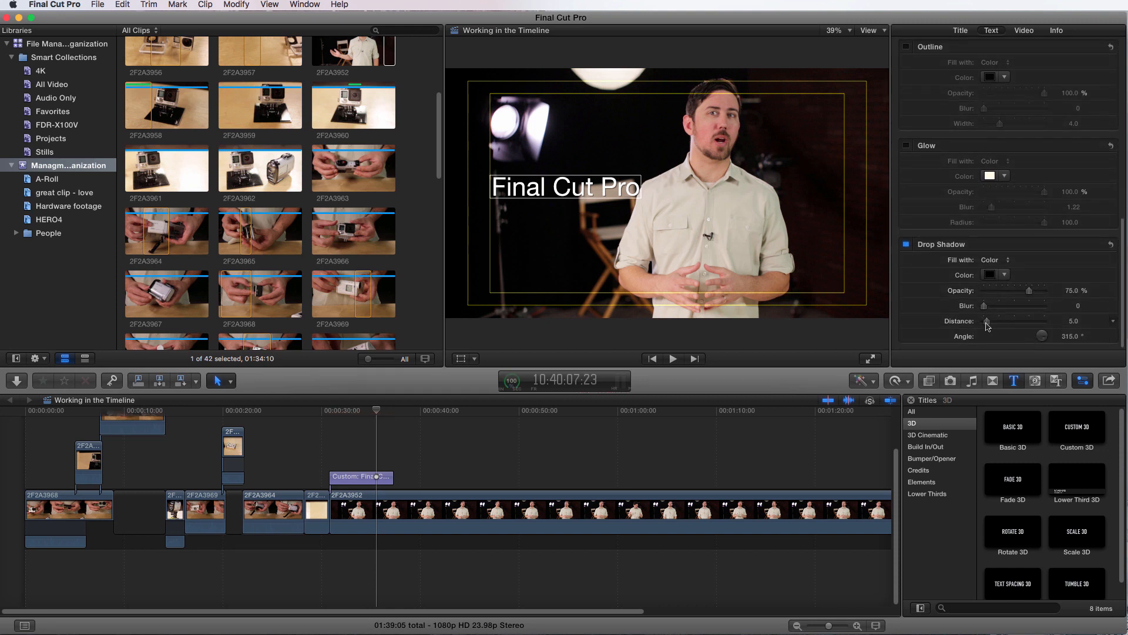
{"action": "left_click_drag", "start_coordinate": [988, 321], "coordinate": [1030, 321]}
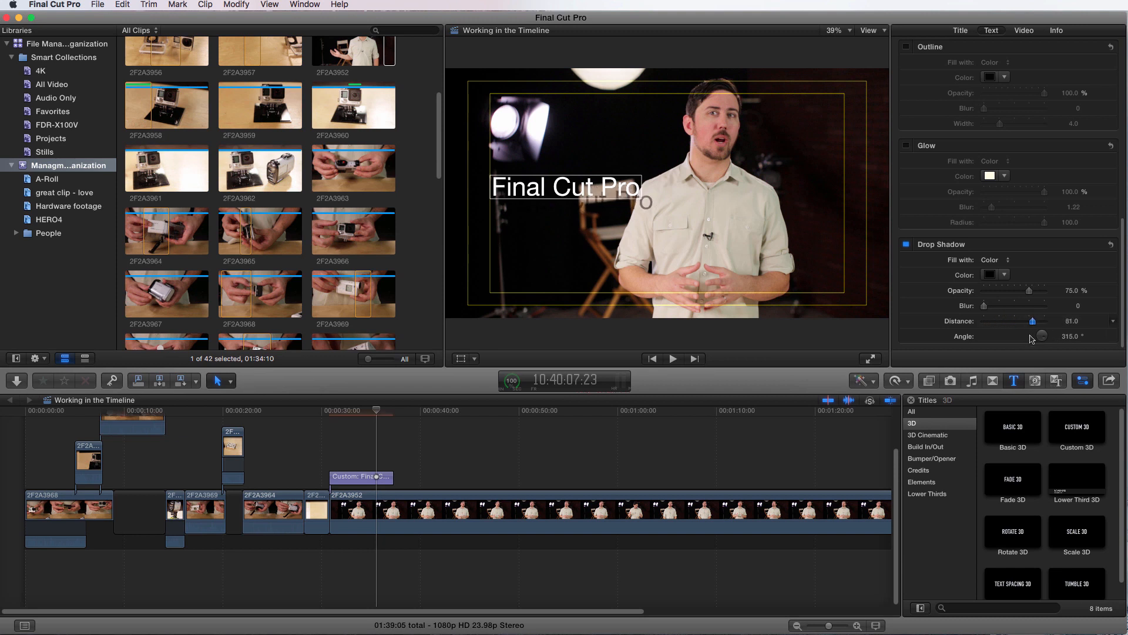
{"action": "left_click_drag", "start_coordinate": [1031, 321], "coordinate": [991, 321]}
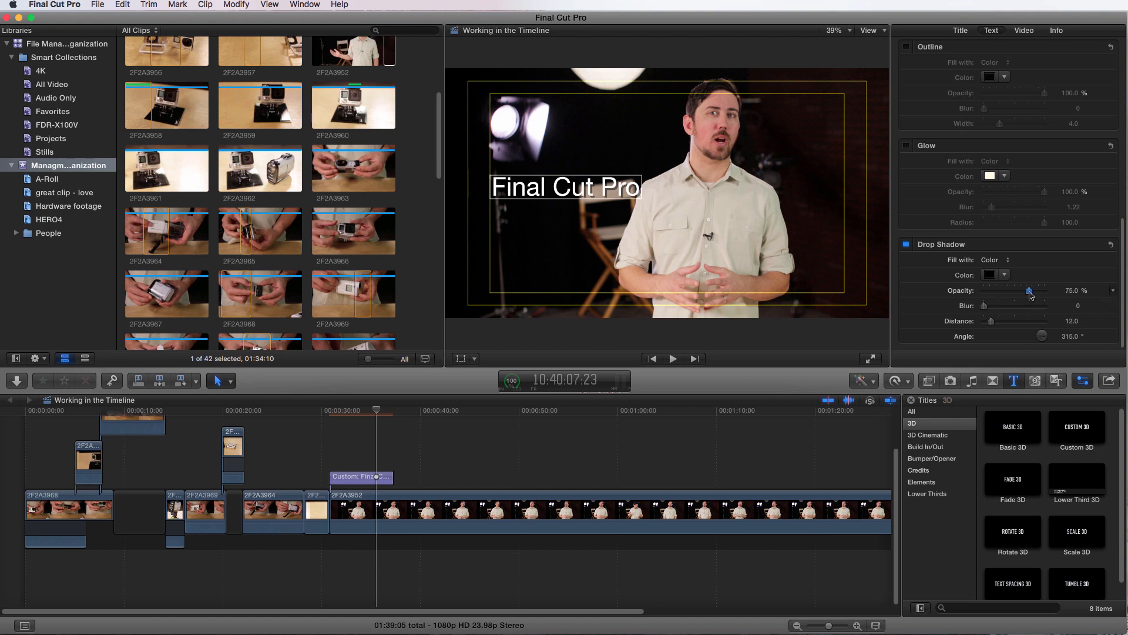
{"action": "left_click_drag", "start_coordinate": [1030, 290], "coordinate": [1015, 290]}
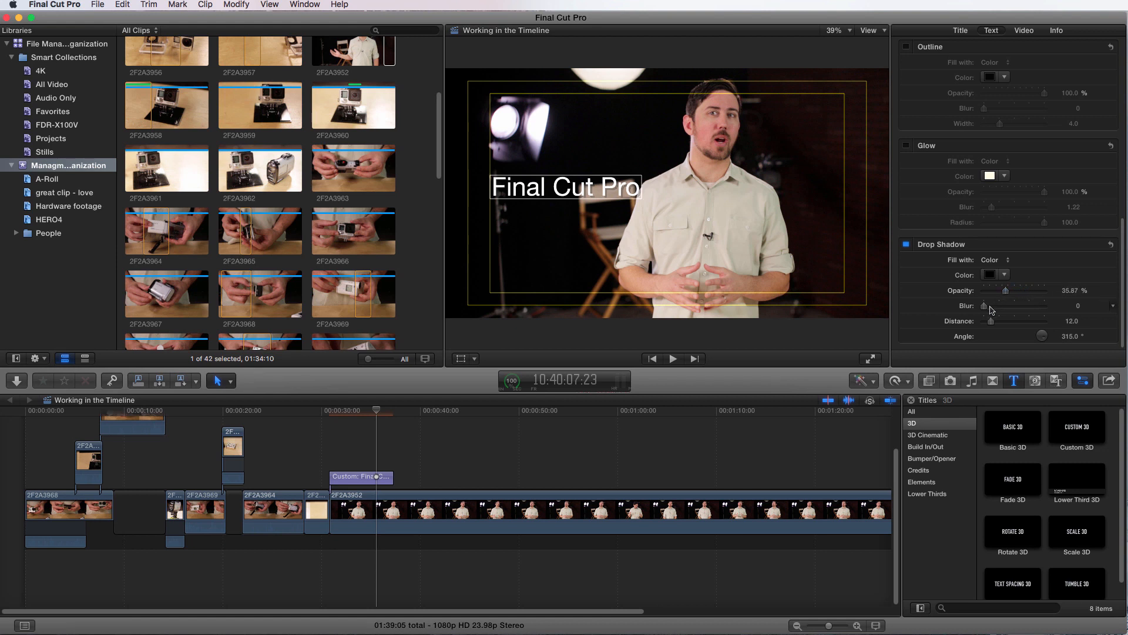
{"action": "left_click_drag", "start_coordinate": [989, 306], "coordinate": [1001, 305]}
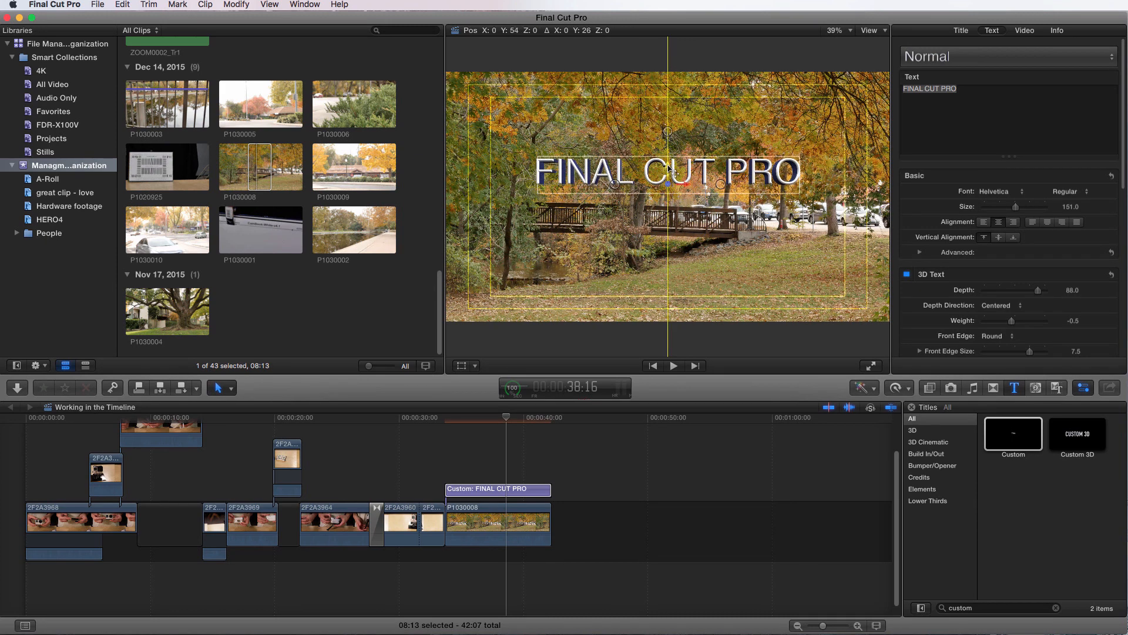
- Drag the 3D FINAL CUT PRO title in the Viewer toward the left
{"action": "left_click_drag", "start_coordinate": [666, 171], "coordinate": [666, 201]}
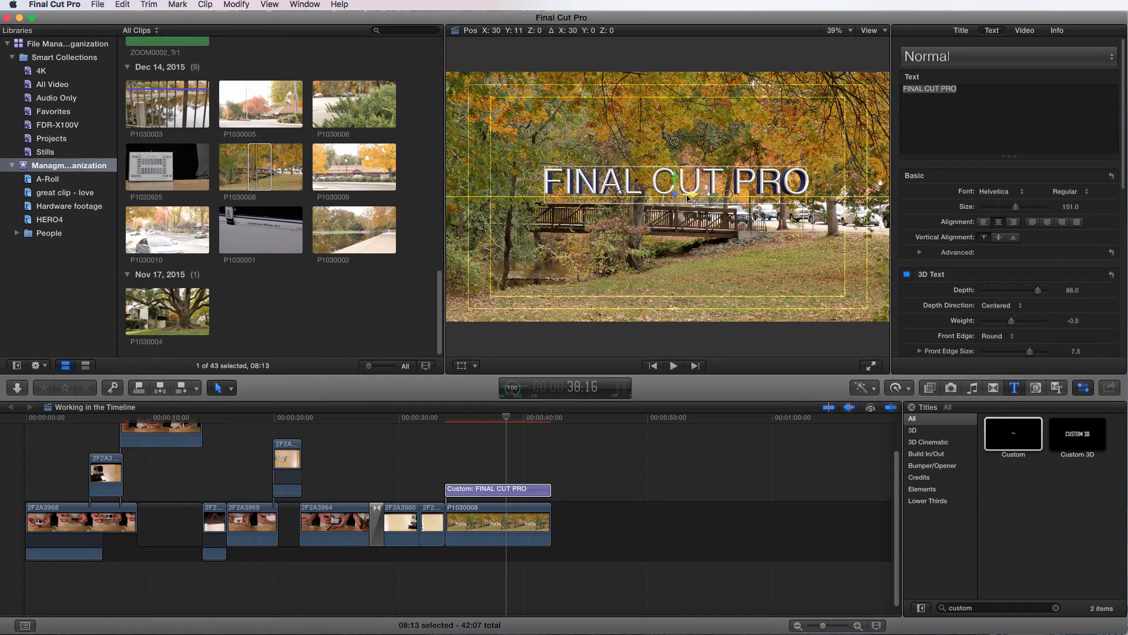
{"action": "left_click_drag", "start_coordinate": [691, 181], "coordinate": [648, 195]}
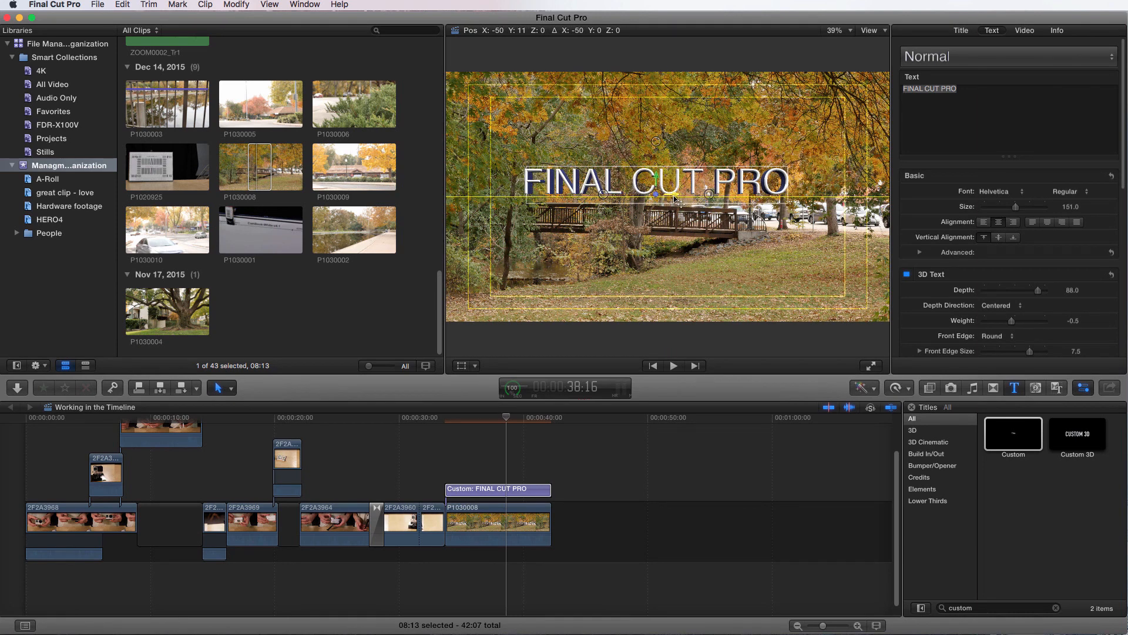
{"action": "left_click_drag", "start_coordinate": [654, 195], "coordinate": [698, 194]}
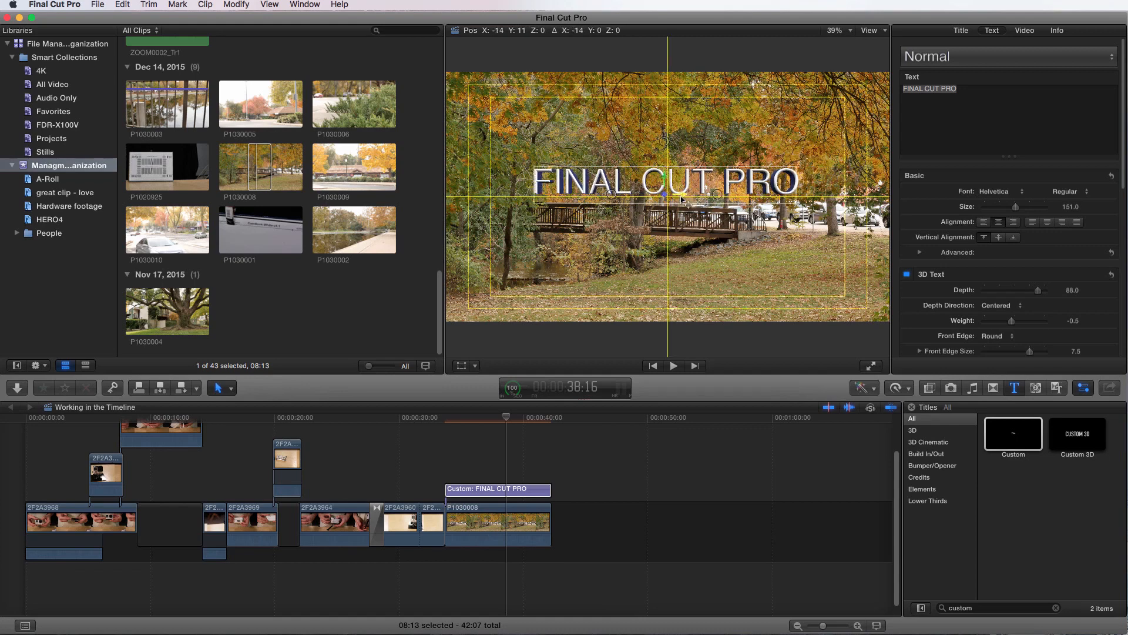
{"action": "left_click_drag", "start_coordinate": [683, 195], "coordinate": [632, 200]}
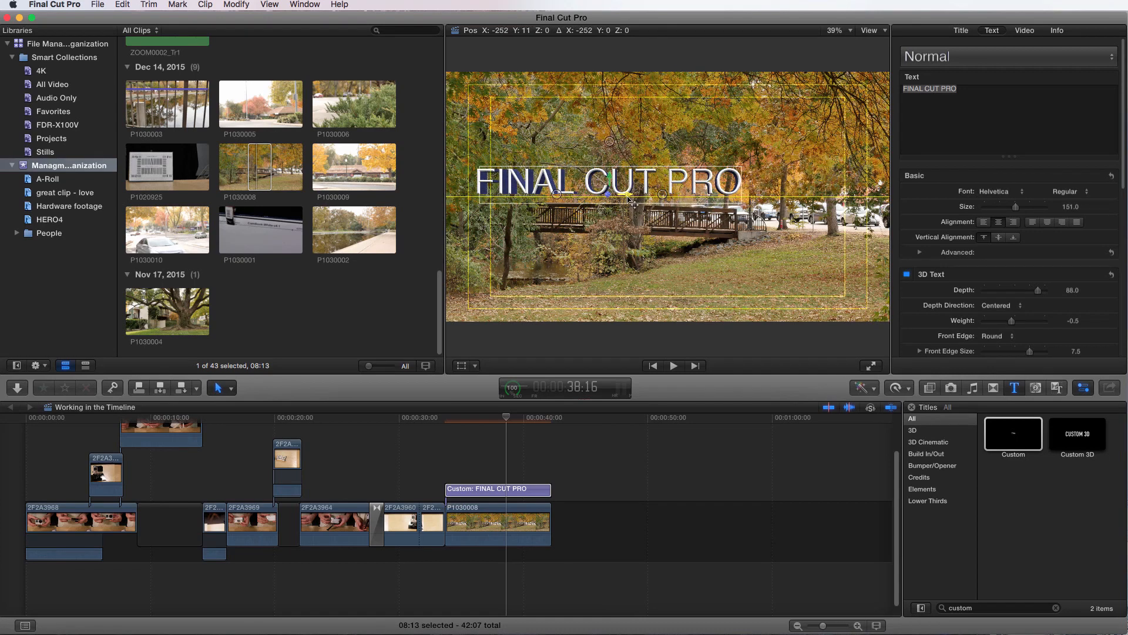
{"action": "left_click_drag", "start_coordinate": [608, 194], "coordinate": [597, 194]}
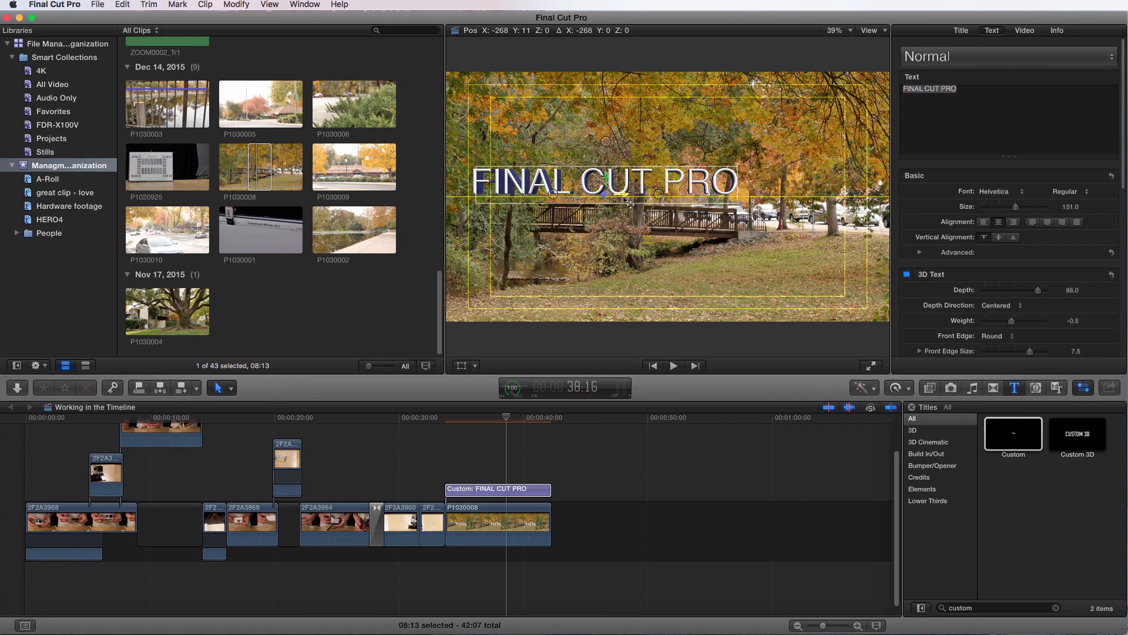
{"action": "left_click_drag", "start_coordinate": [608, 182], "coordinate": [708, 182]}
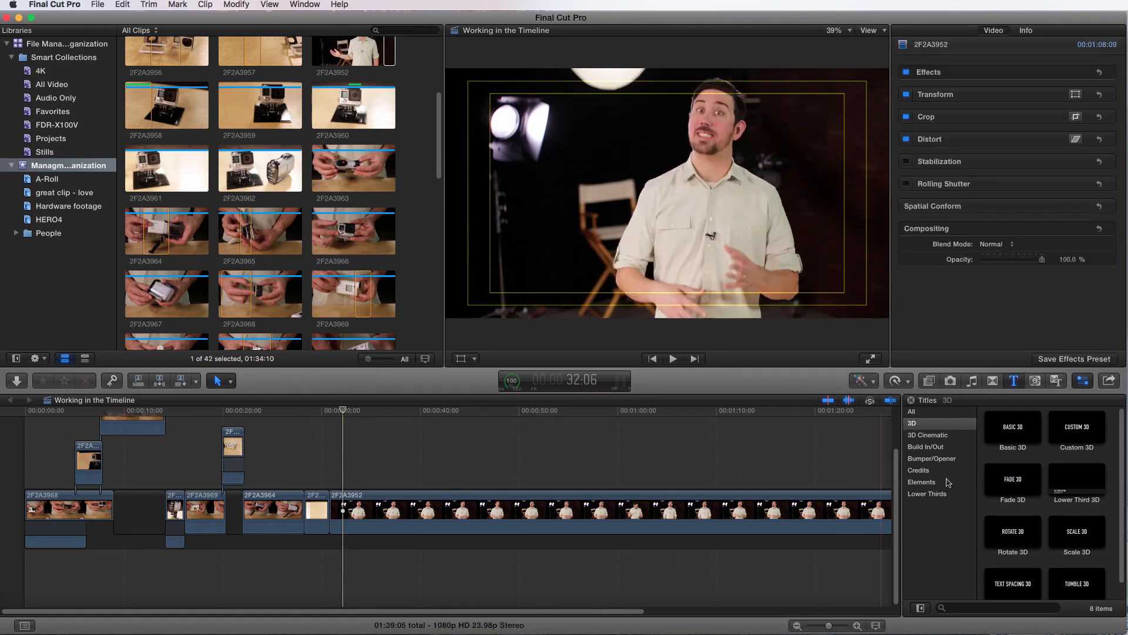
- Browse the Lower Thirds titles, previewing Echo and Gradient - Center
{"action": "left_click", "coordinate": [927, 494]}
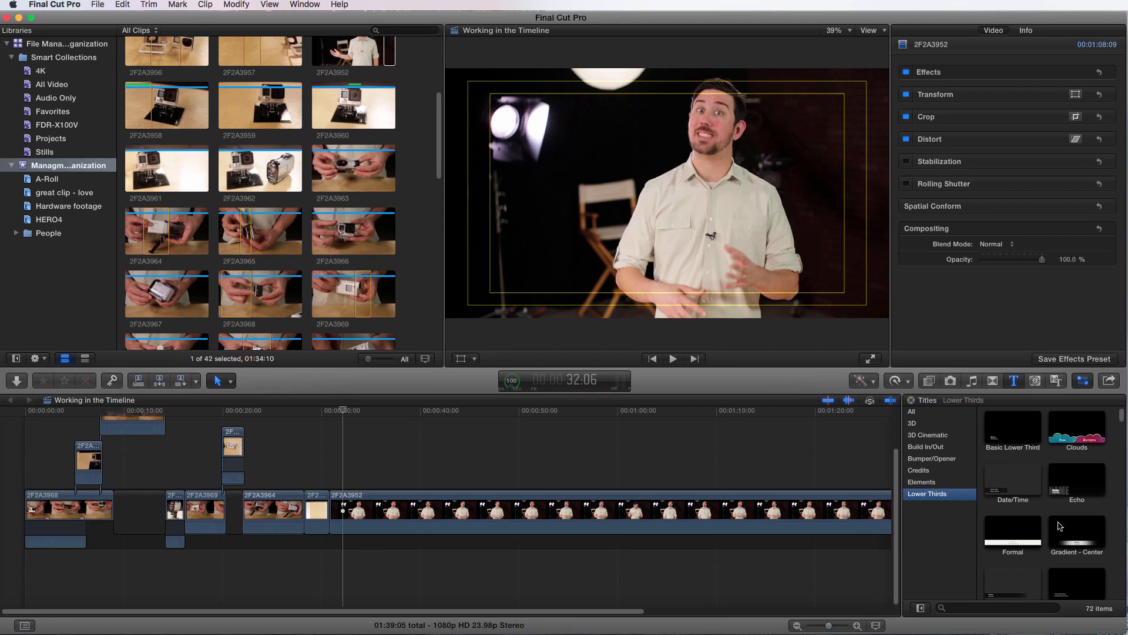
{"action": "left_click", "coordinate": [1077, 479]}
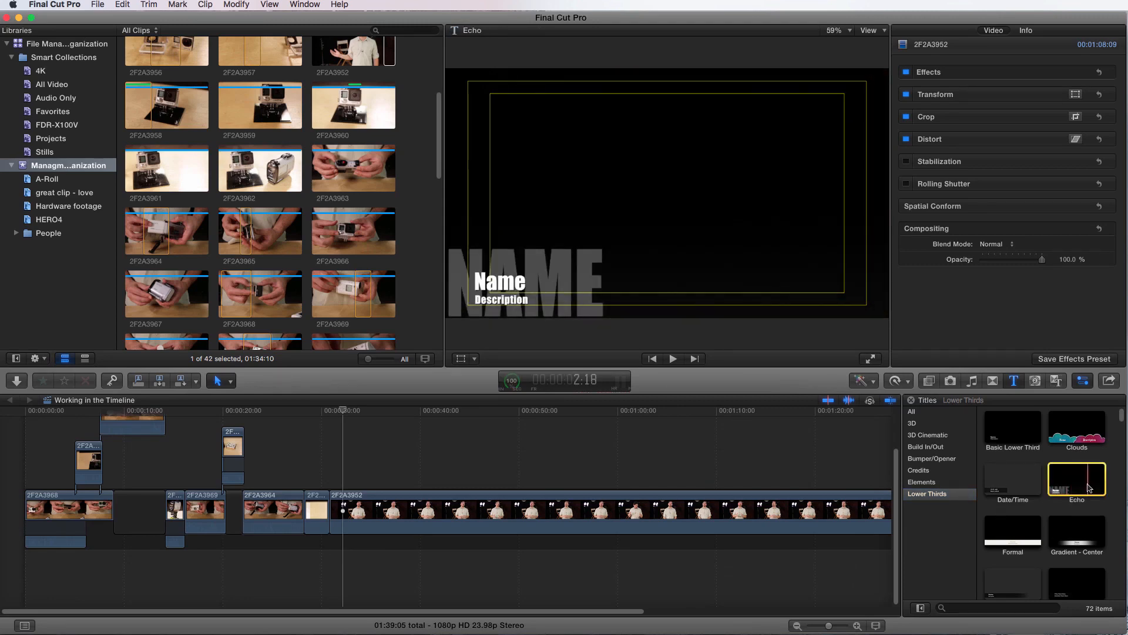
{"action": "left_click", "coordinate": [1077, 532]}
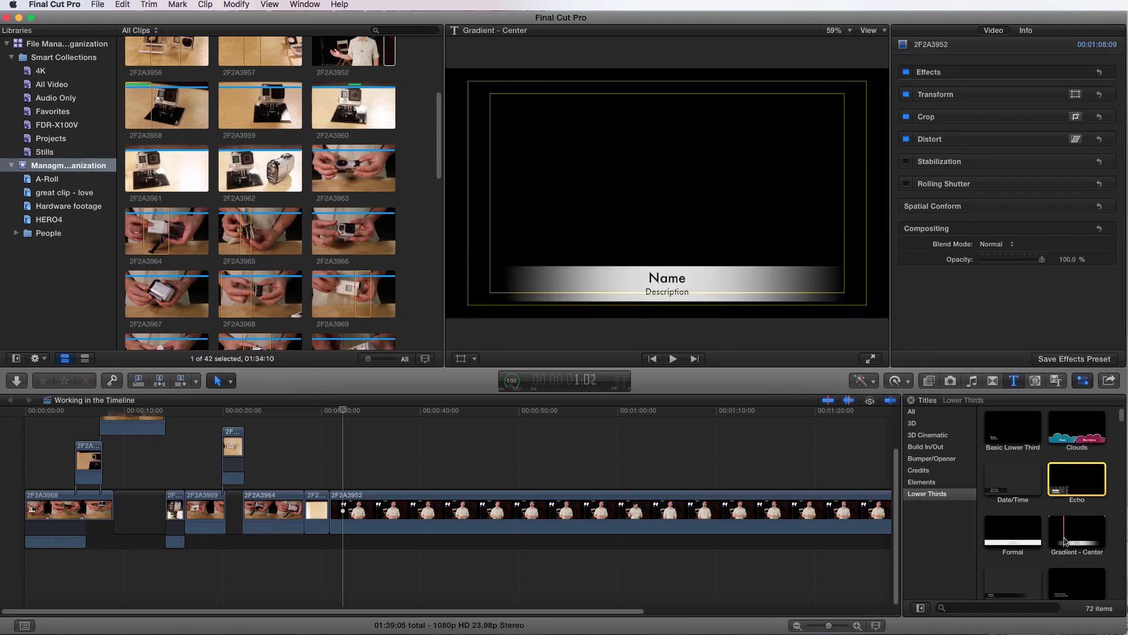
{"action": "left_click", "coordinate": [1012, 535]}
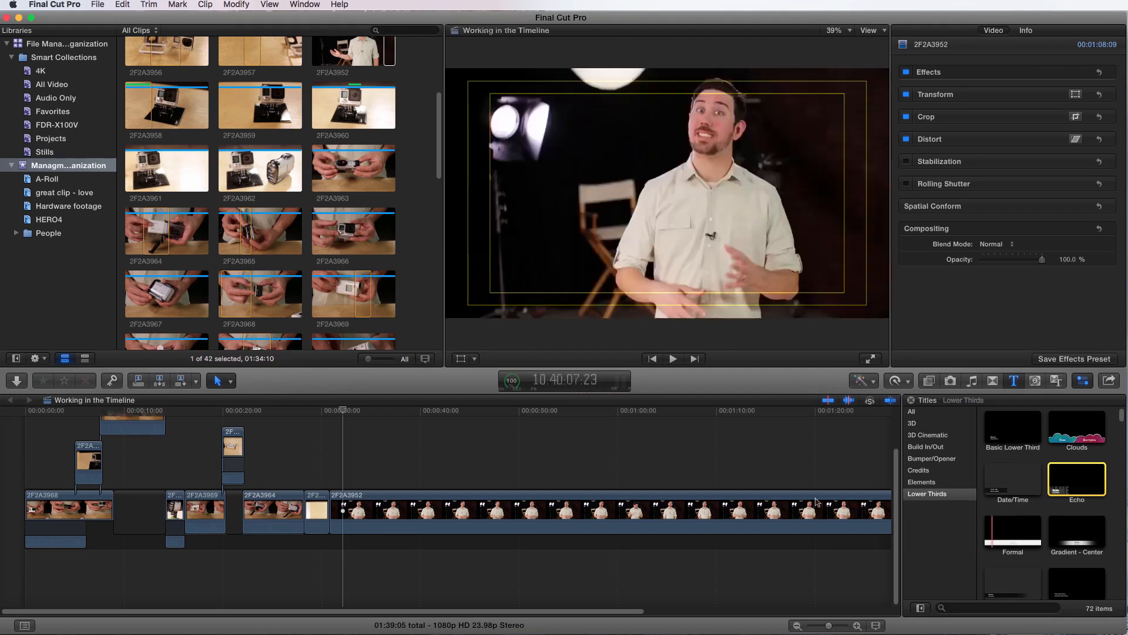
- Connect the Formal lower third over a range at the interview clip's start
{"action": "left_click", "coordinate": [339, 410]}
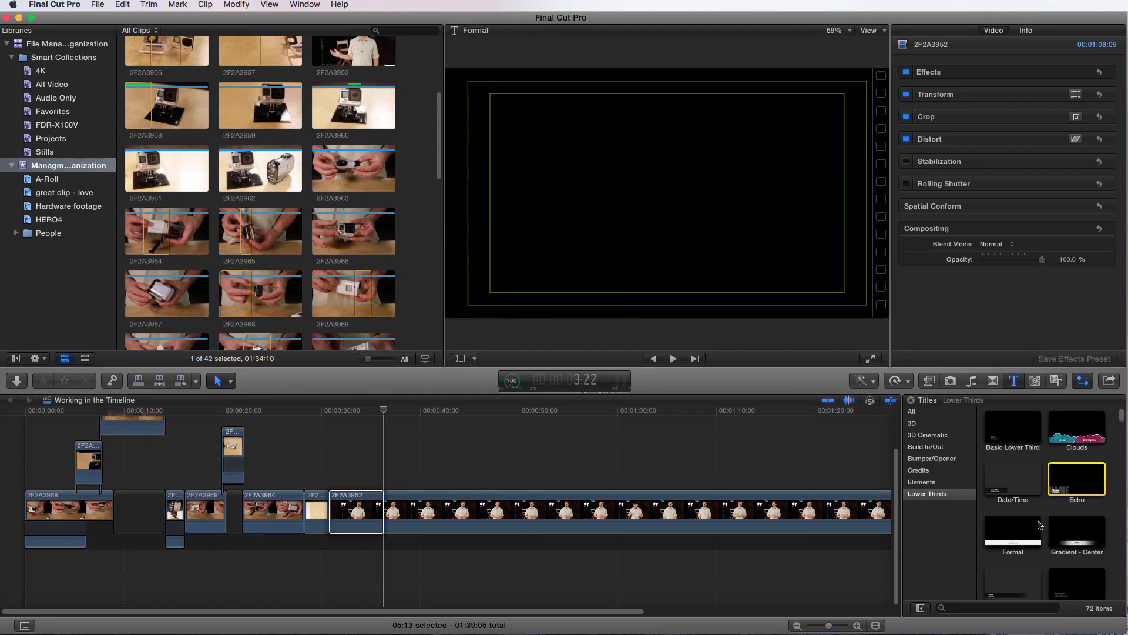
{"action": "left_click", "coordinate": [1012, 532]}
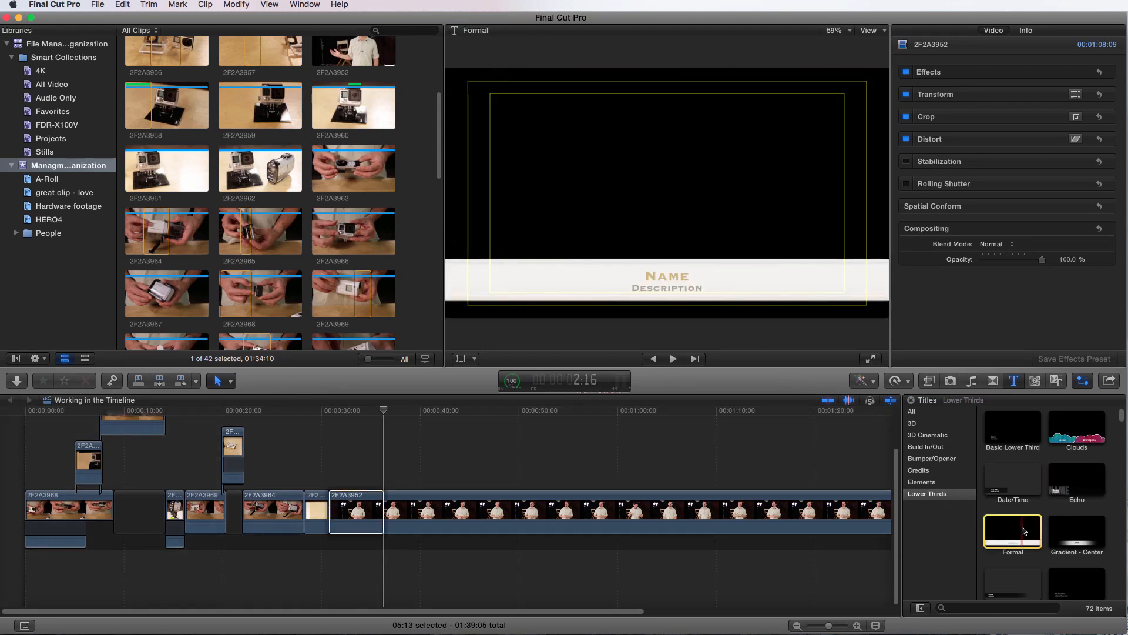
{"action": "key", "text": "q"}
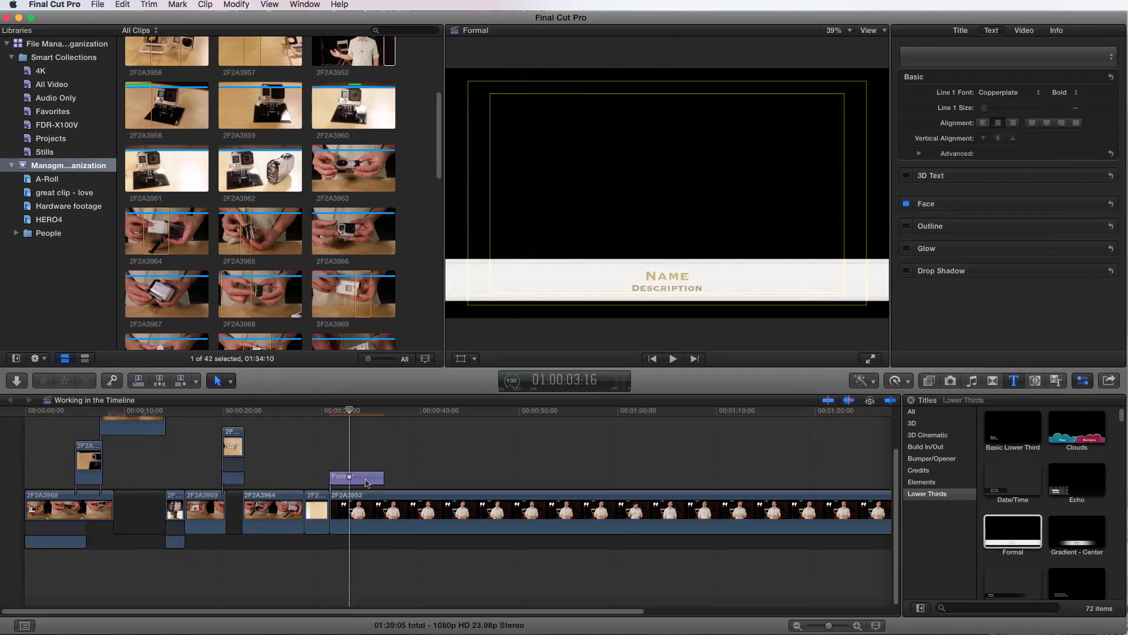
- Type 'Chris Monlux' as the Name and 'Multimedia Editor' as the Description
{"action": "left_click", "coordinate": [352, 477]}
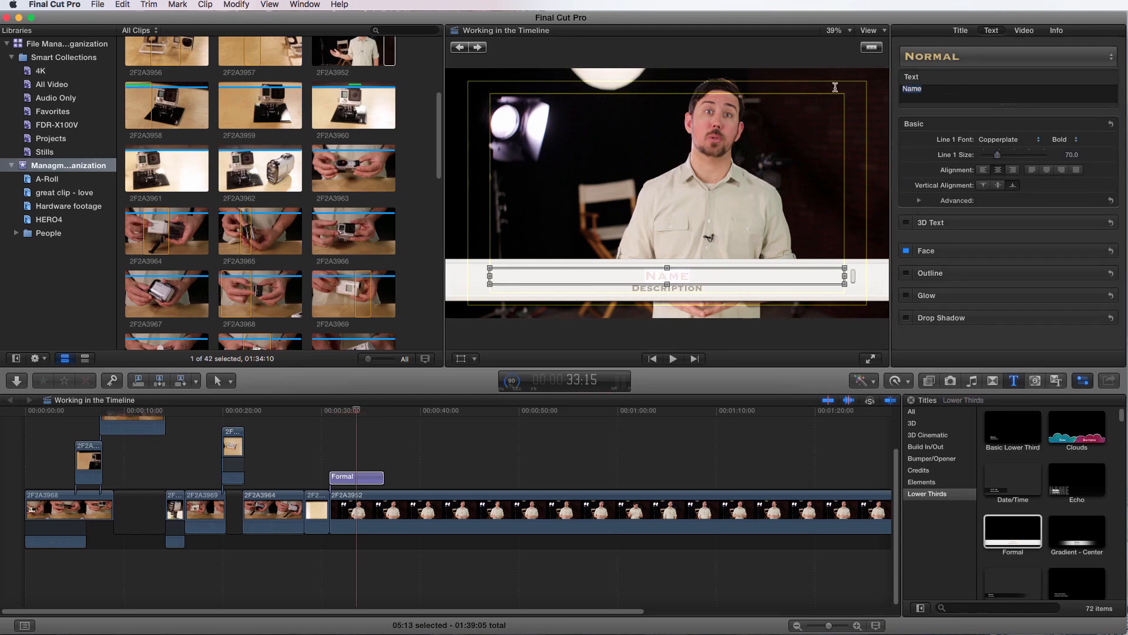
{"action": "type", "text": "Chris Monlux"}
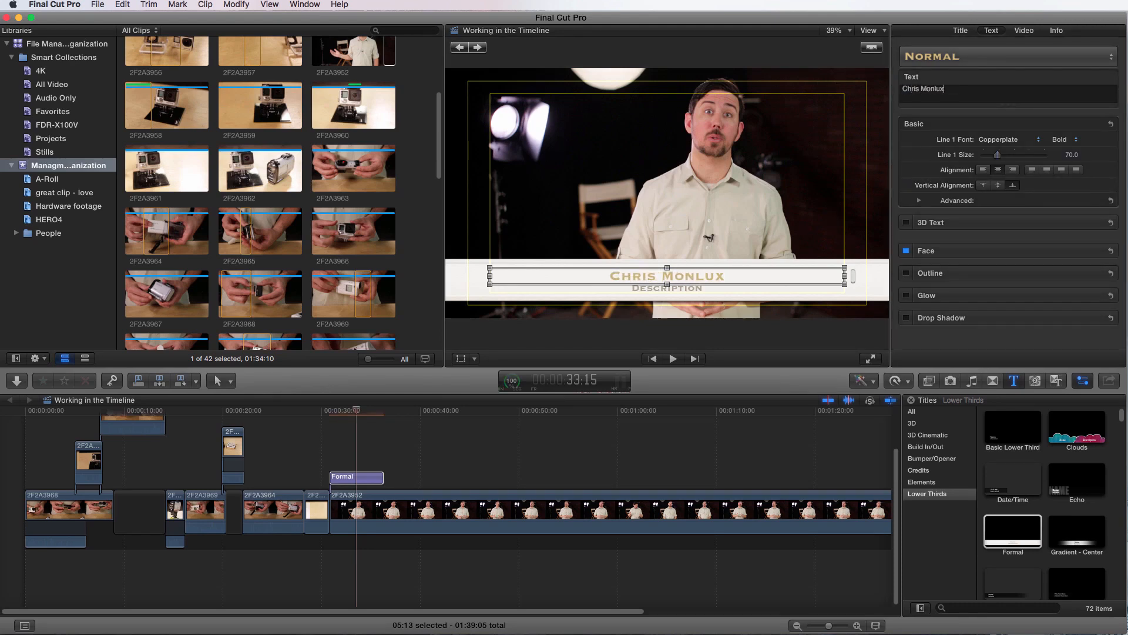
{"action": "mouse_move", "coordinate": [938, 106]}
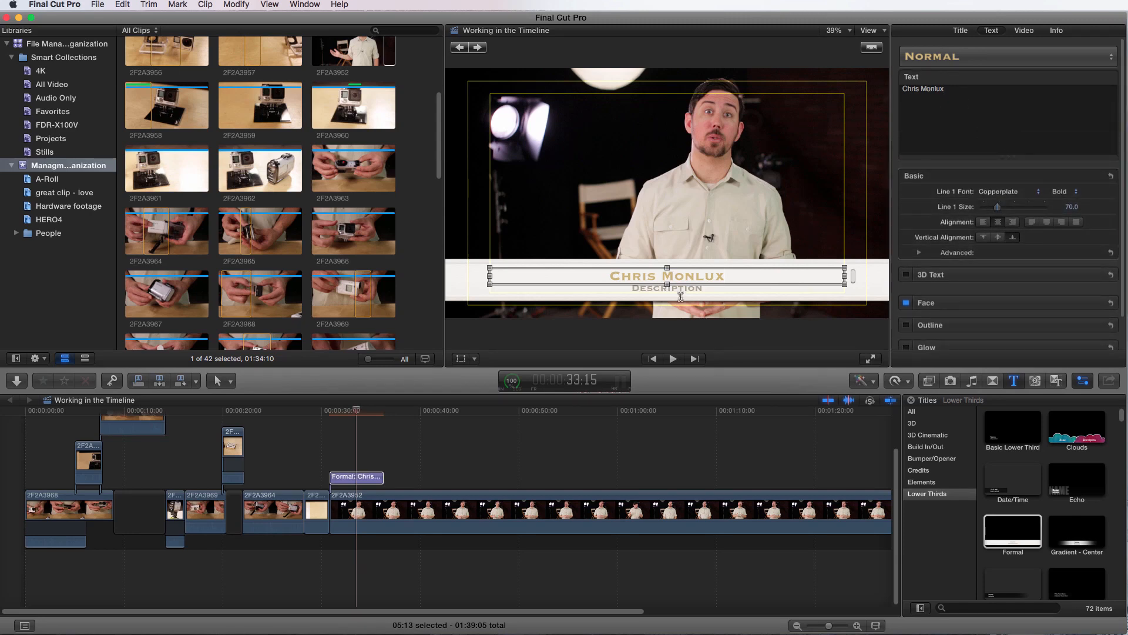
{"action": "left_click", "coordinate": [666, 288]}
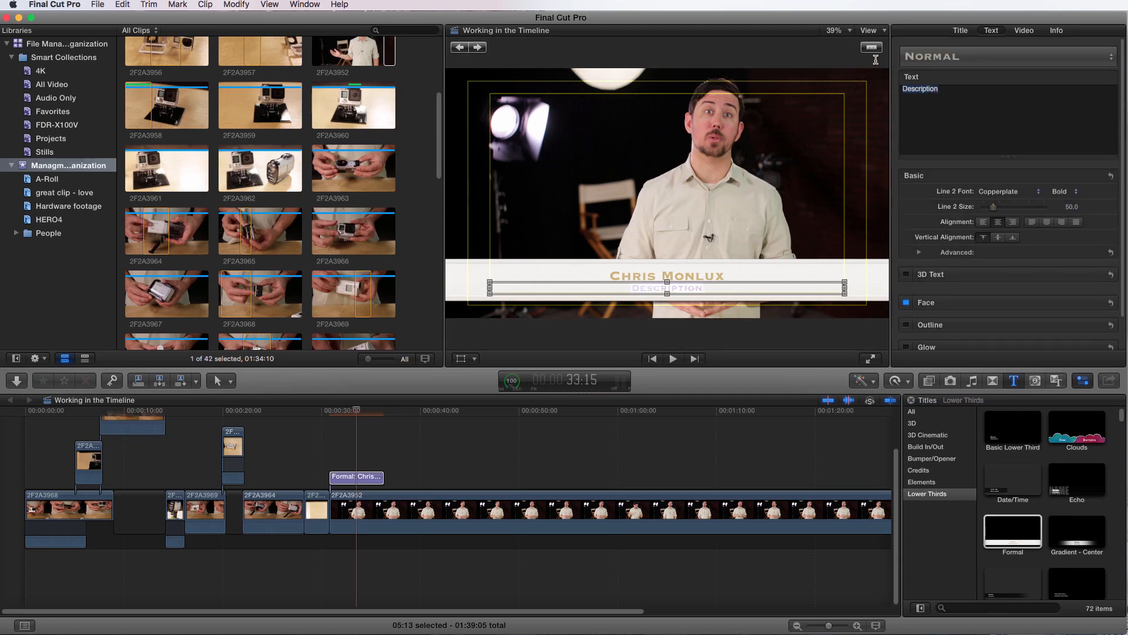
{"action": "type", "text": "Multimedia Ed"}
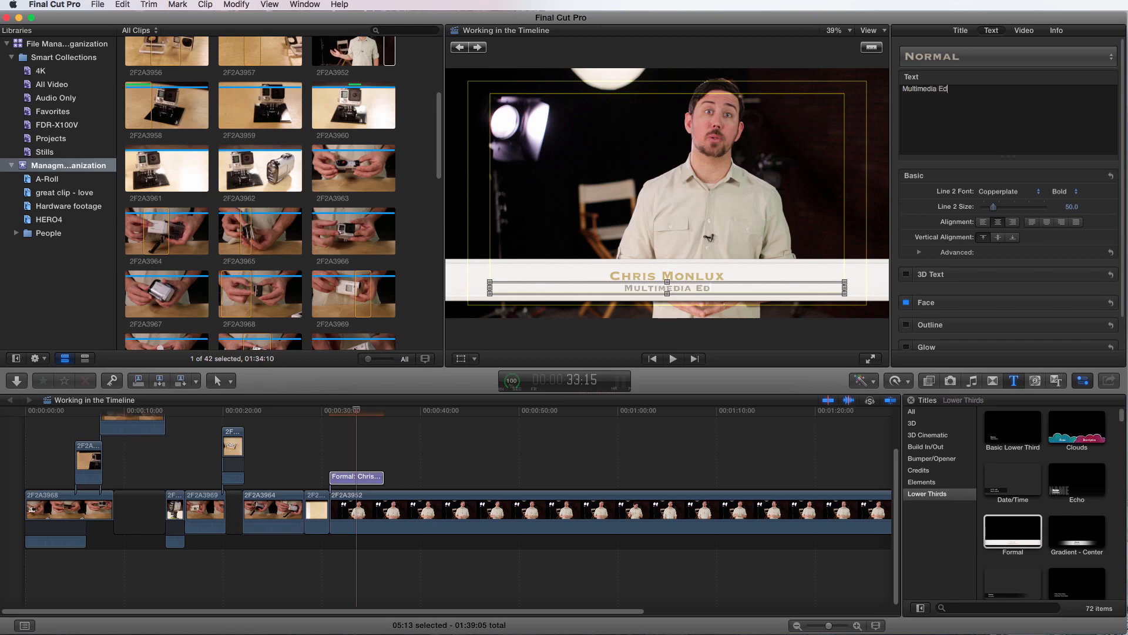
{"action": "type", "text": "itor"}
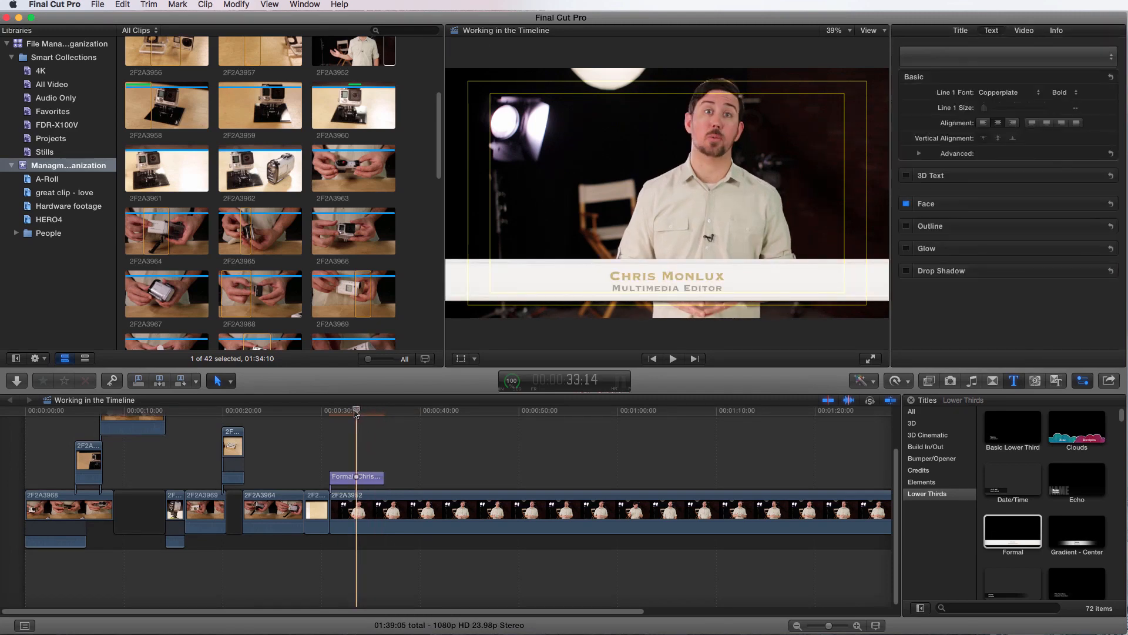
- Set the Formal title's Face colour to black in the Text inspector
{"action": "left_click", "coordinate": [356, 476]}
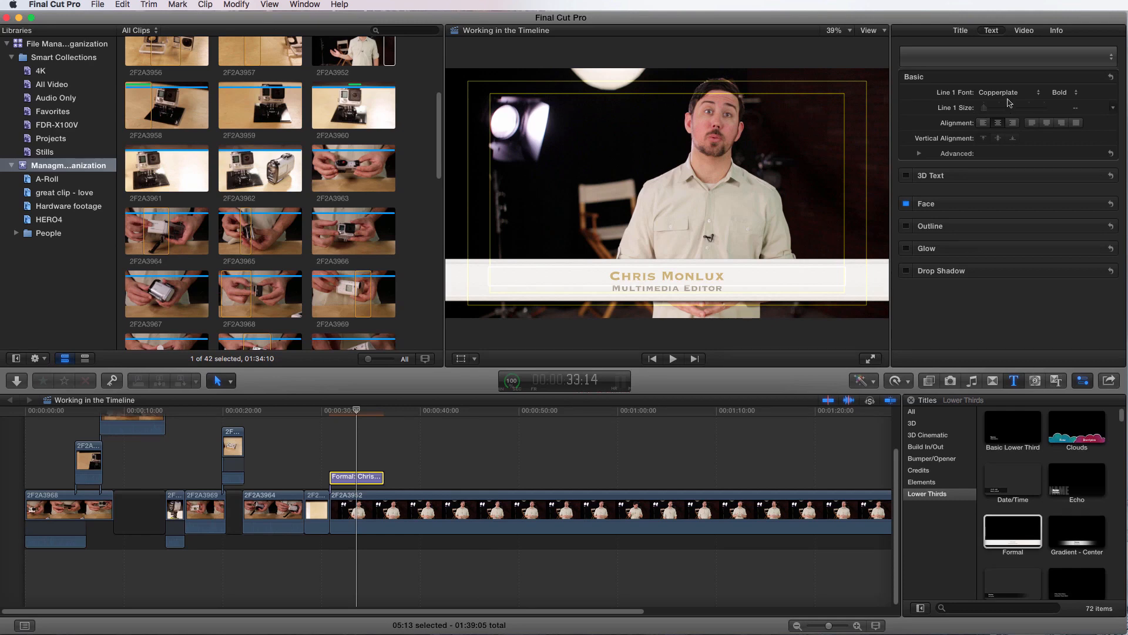
{"action": "left_click", "coordinate": [919, 153]}
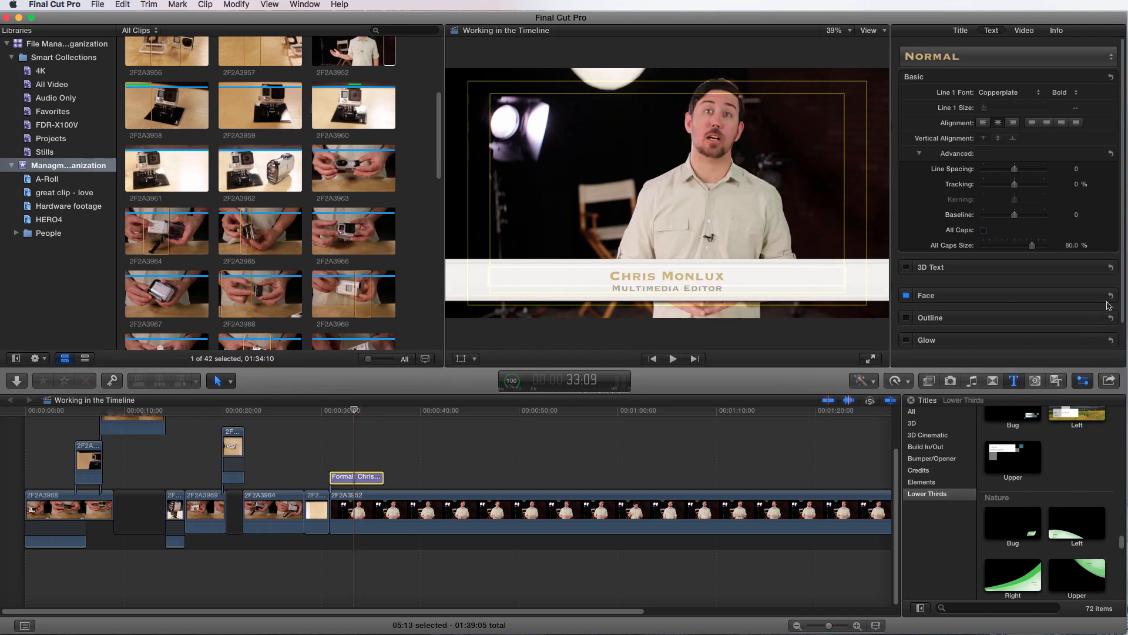
{"action": "left_click", "coordinate": [927, 295]}
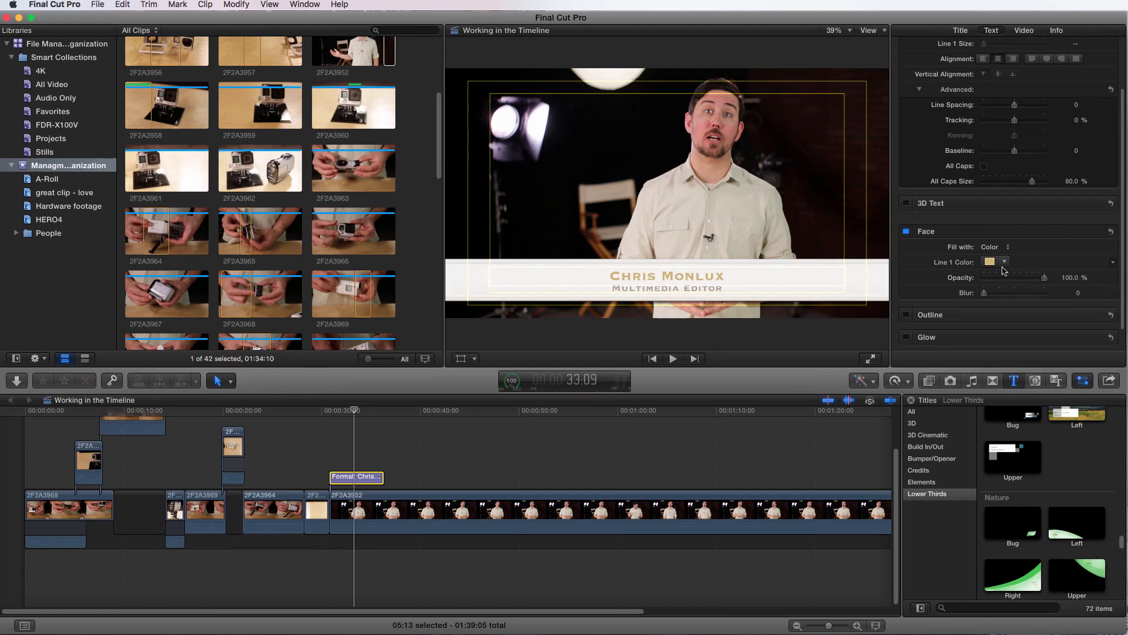
{"action": "left_click", "coordinate": [990, 261]}
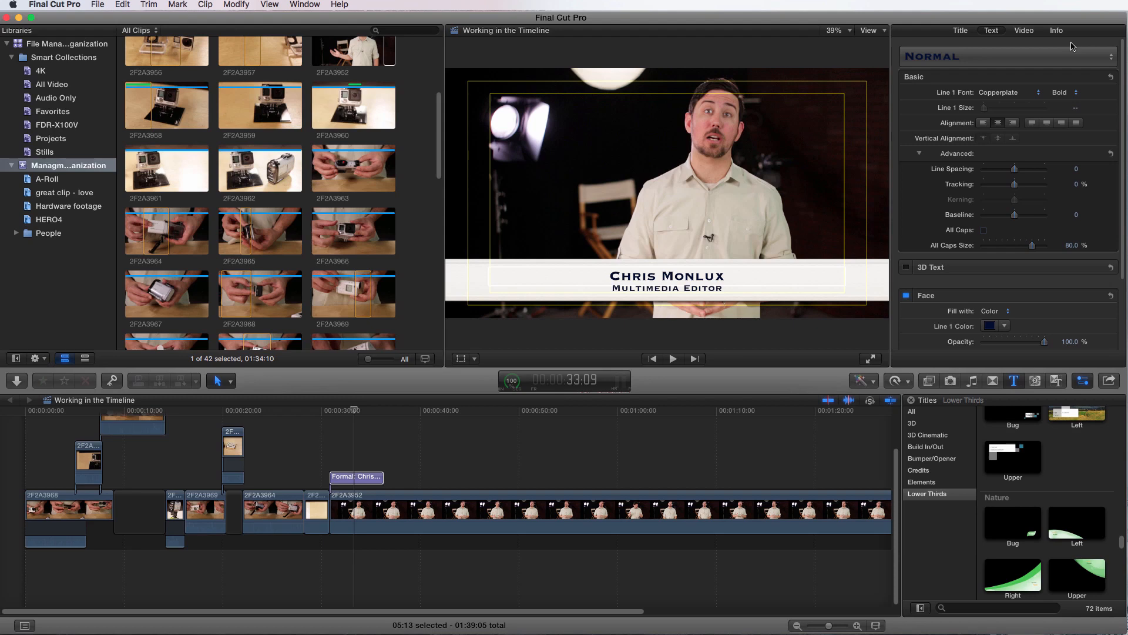
{"action": "mouse_move", "coordinate": [1112, 492]}
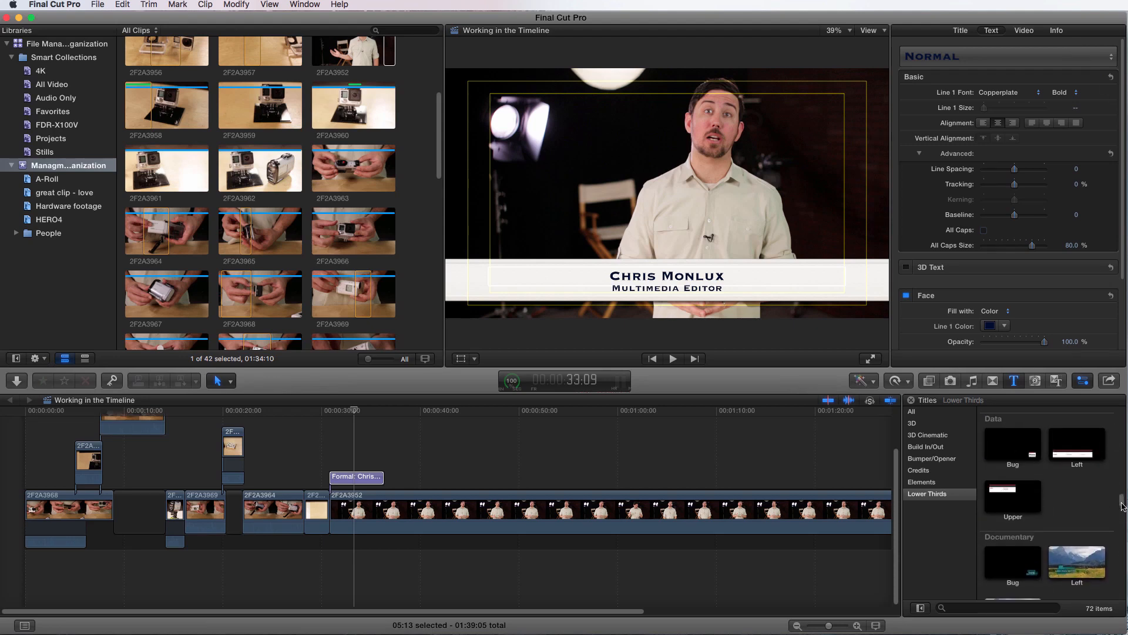
{"action": "scroll", "scroll_direction": "down", "scroll_amount": 3}
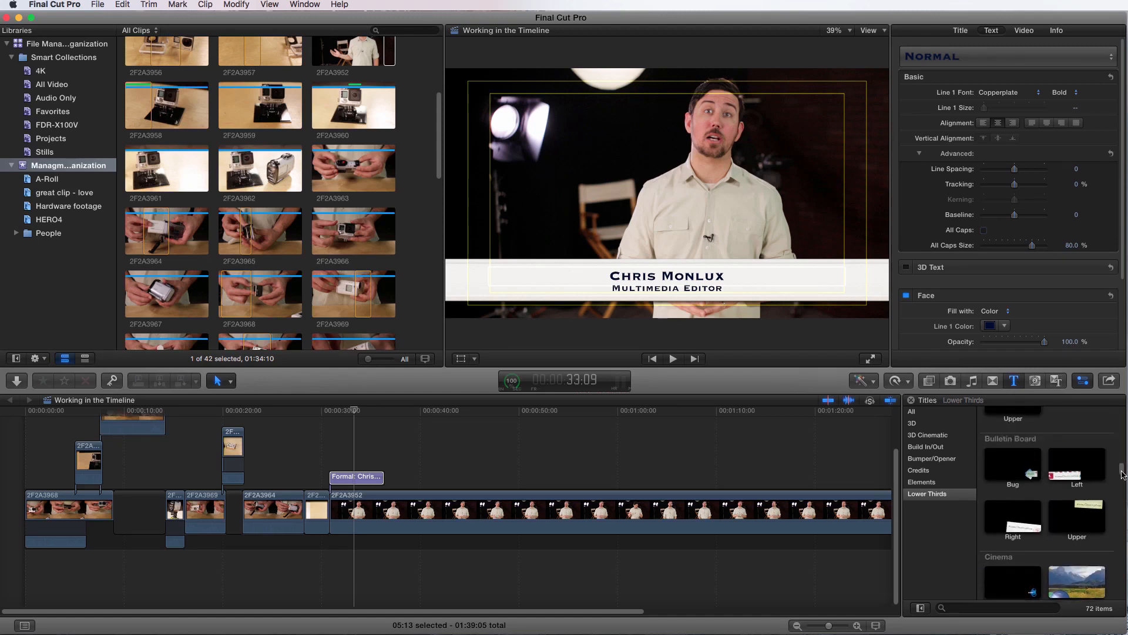